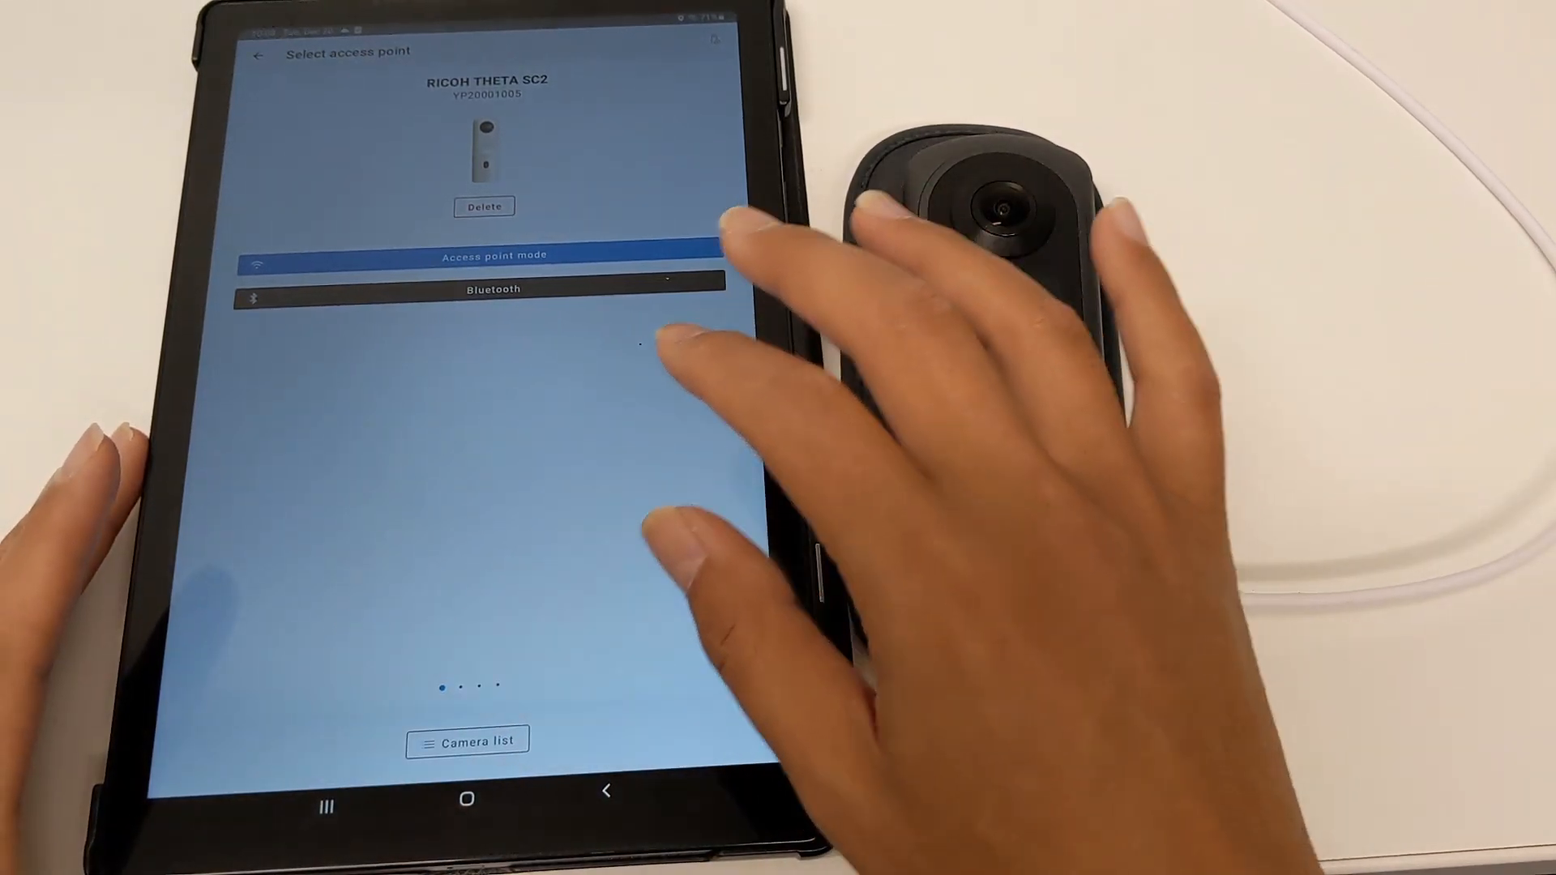
# Step: Launch the RICOH THETA app from its Play Store listing via Recent apps
pyautogui.click(470, 797)
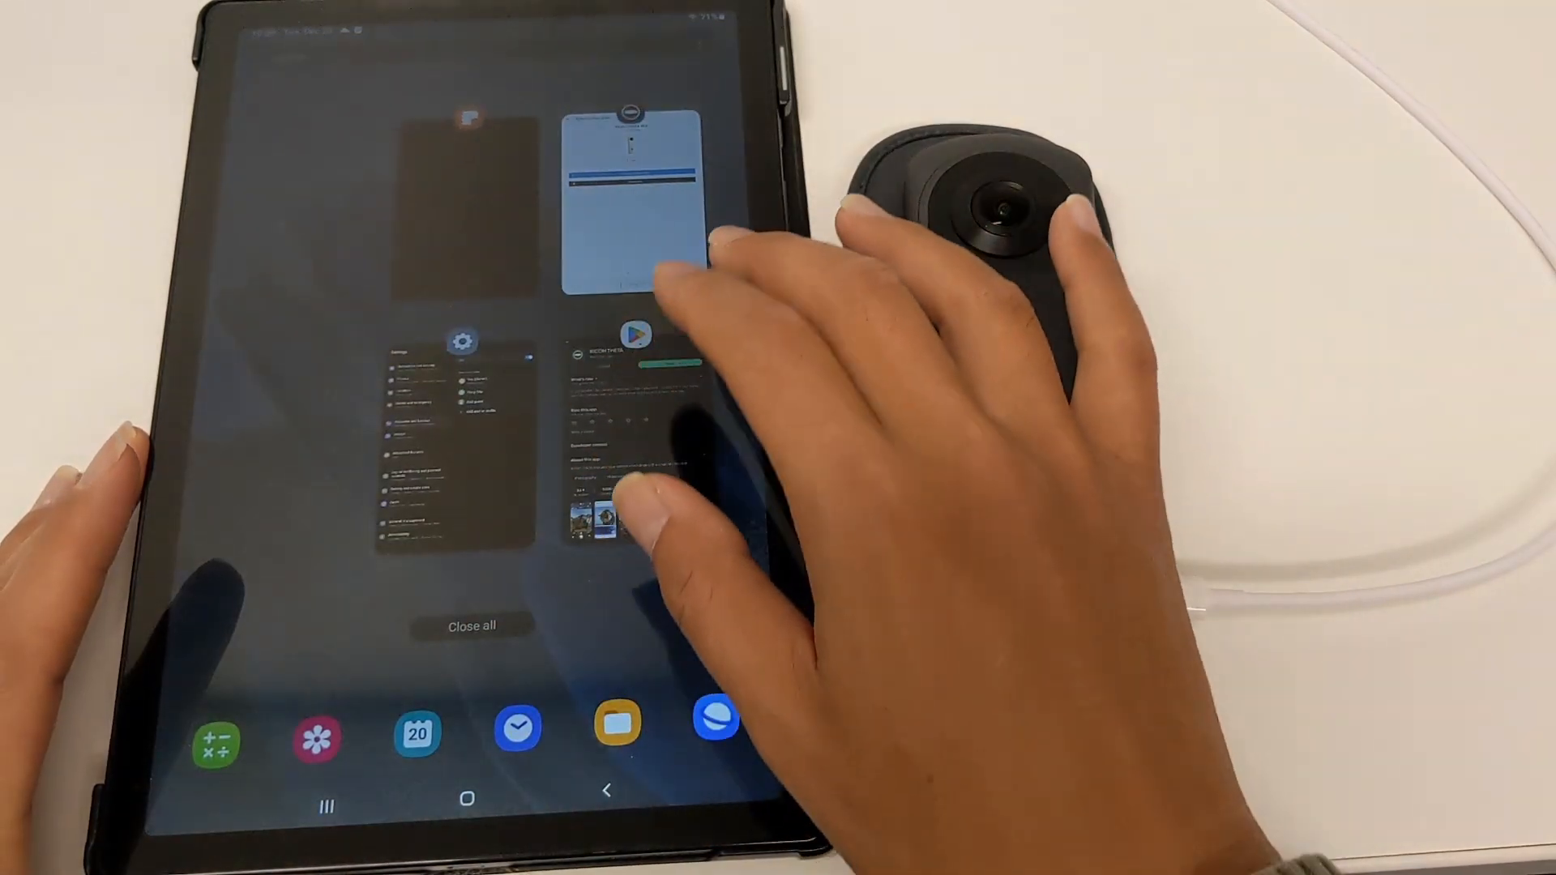
pyautogui.click(622, 198)
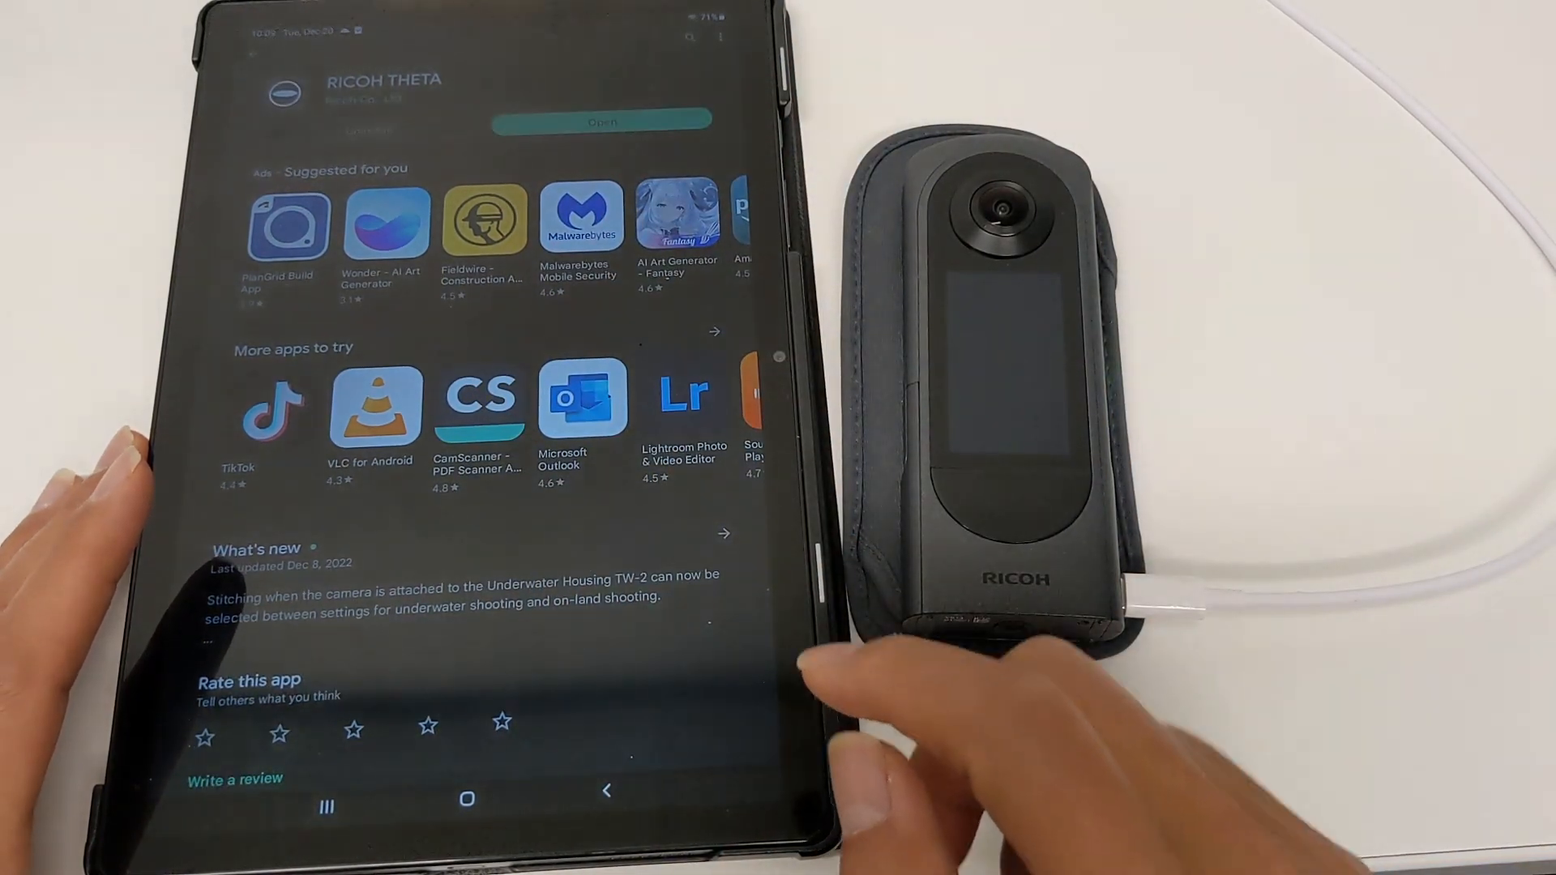
pyautogui.click(603, 122)
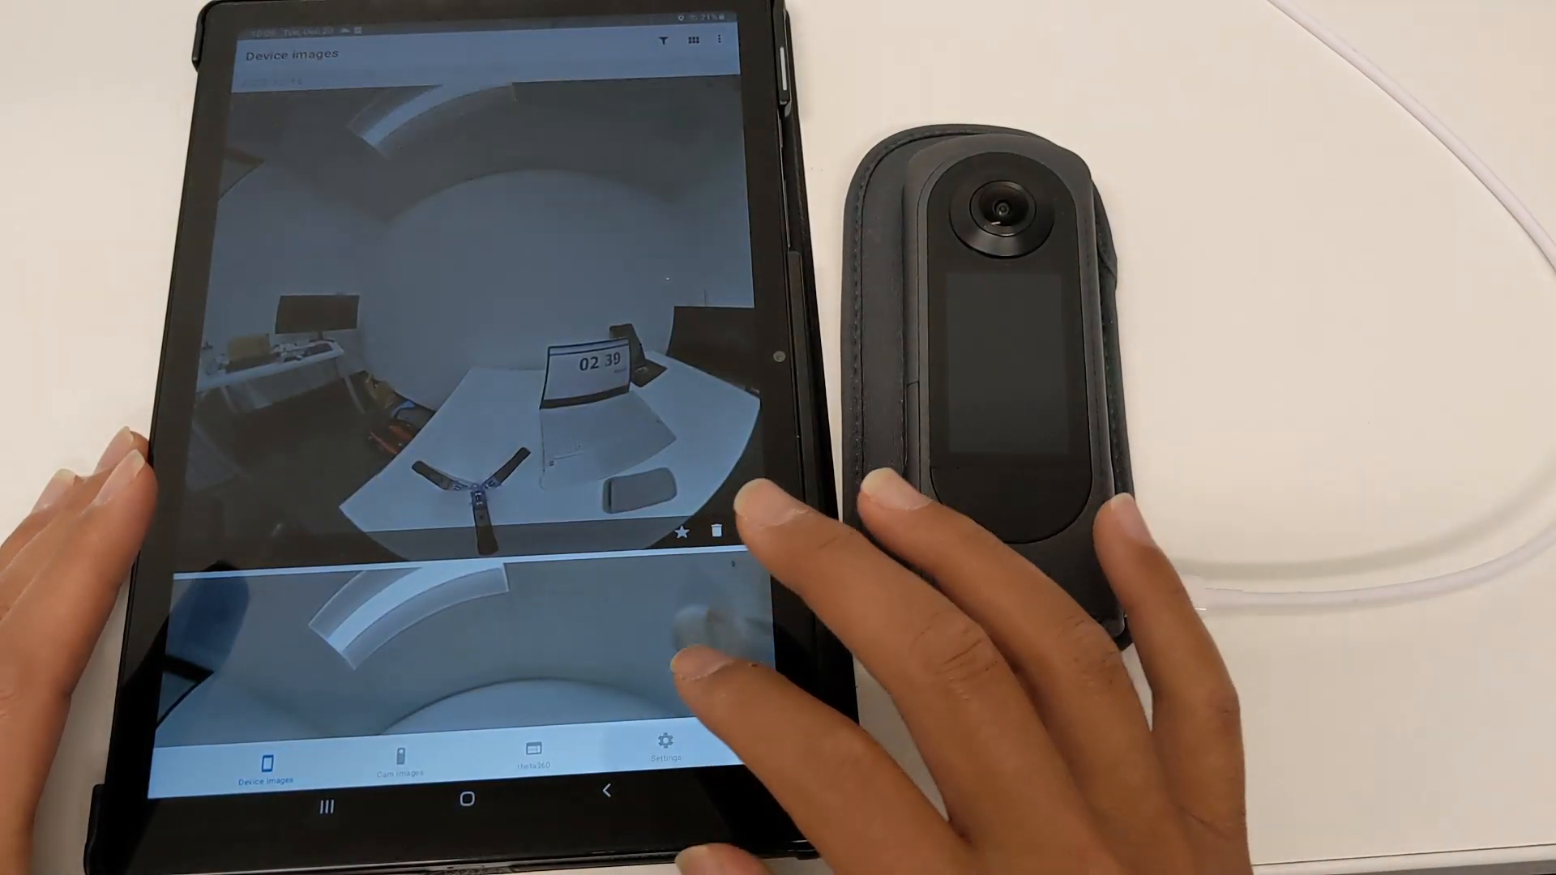
# Step: Select the RICOH THETA X camera, allow Bluetooth, and choose Access point mode
pyautogui.click(668, 739)
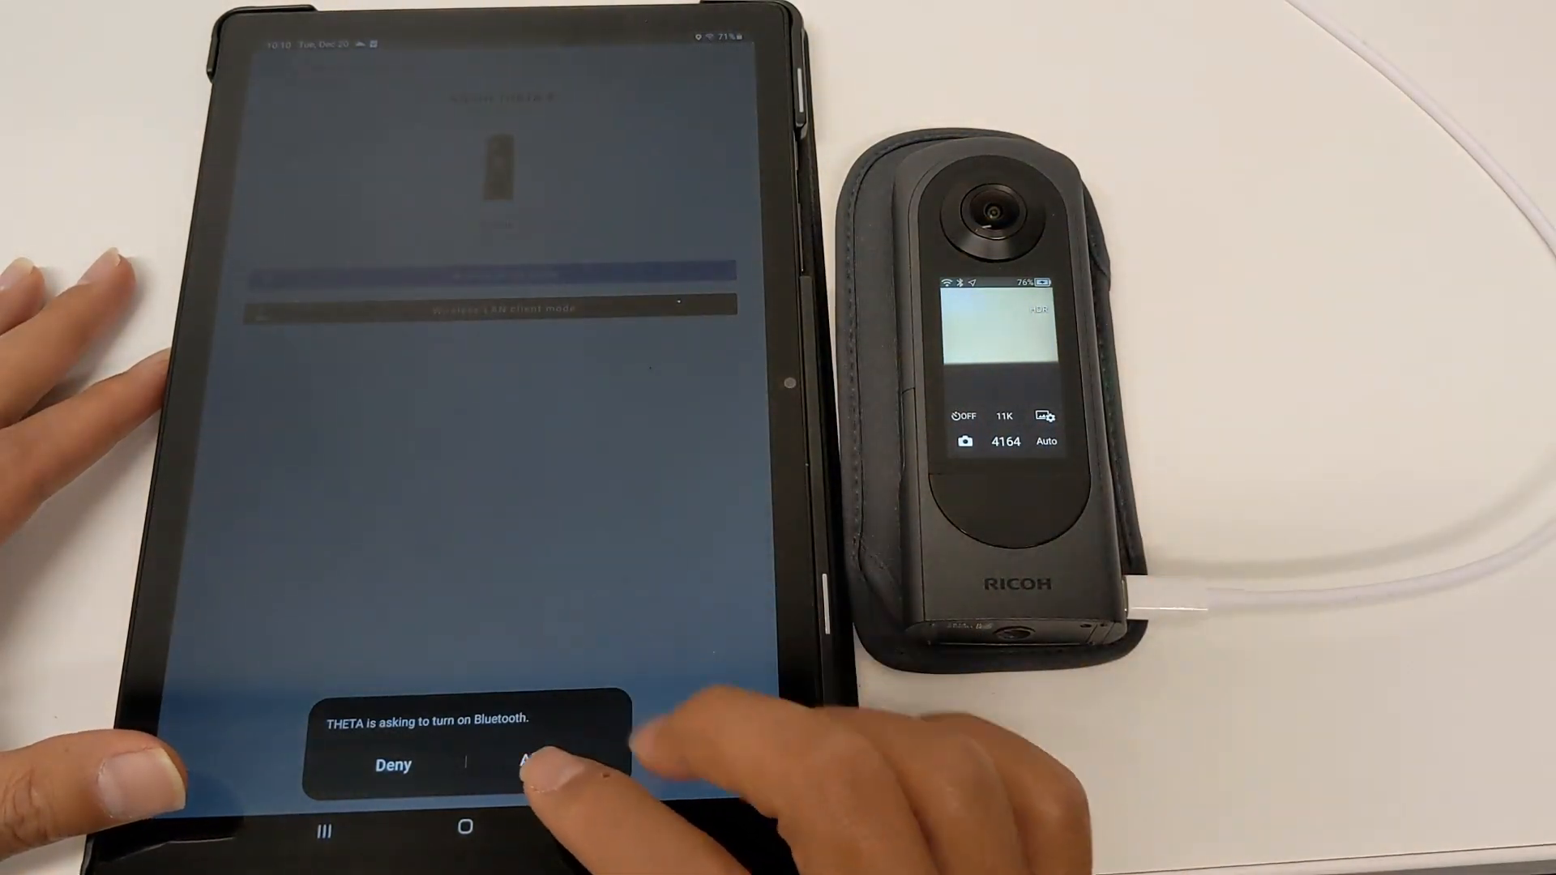
pyautogui.click(536, 763)
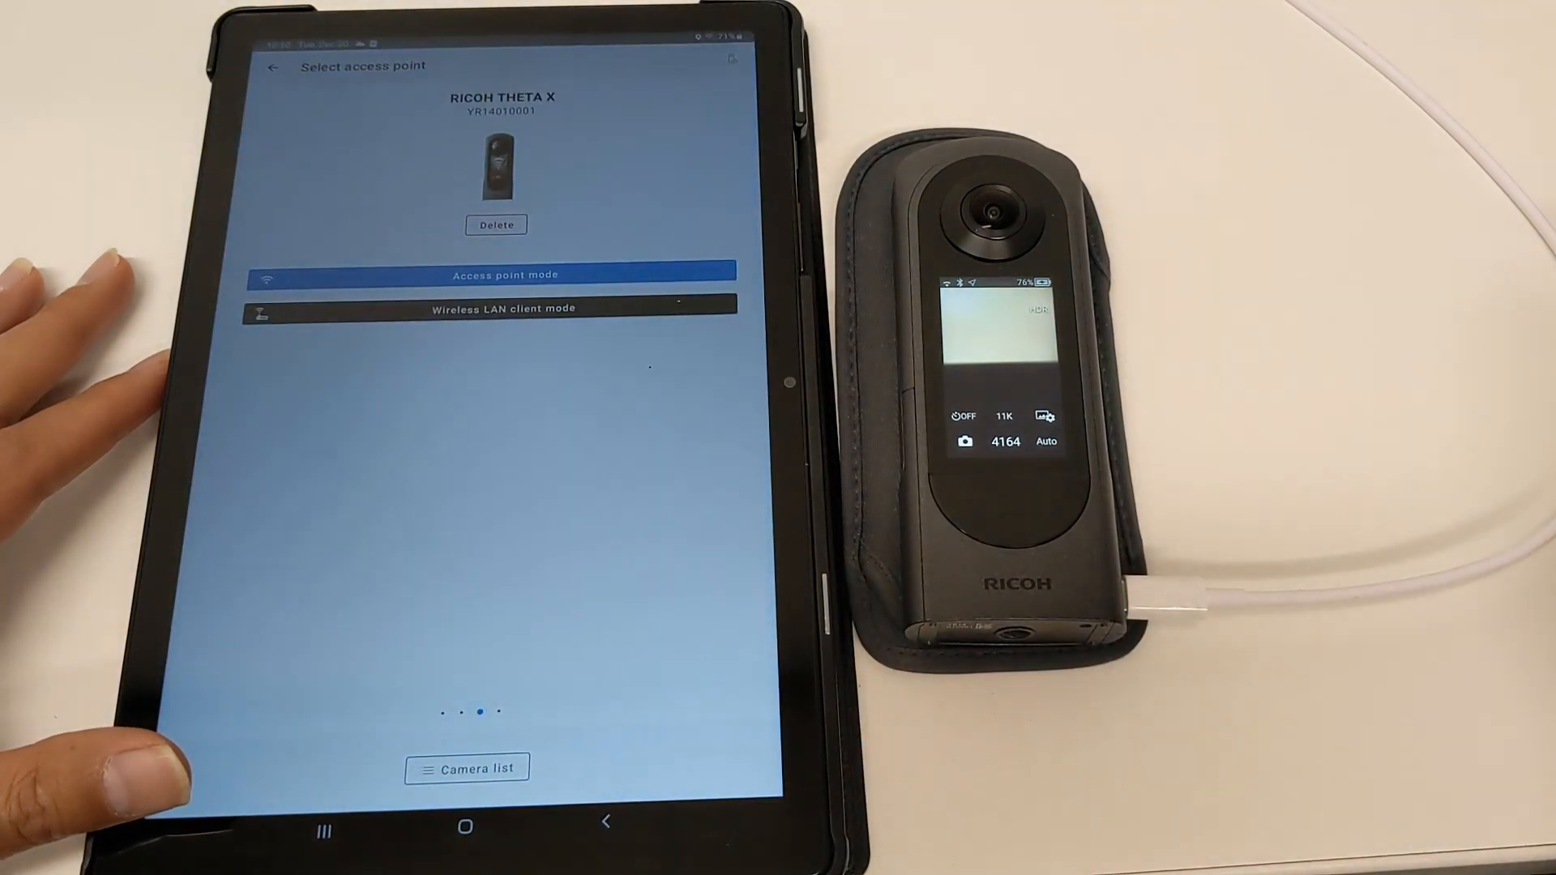
pyautogui.click(502, 275)
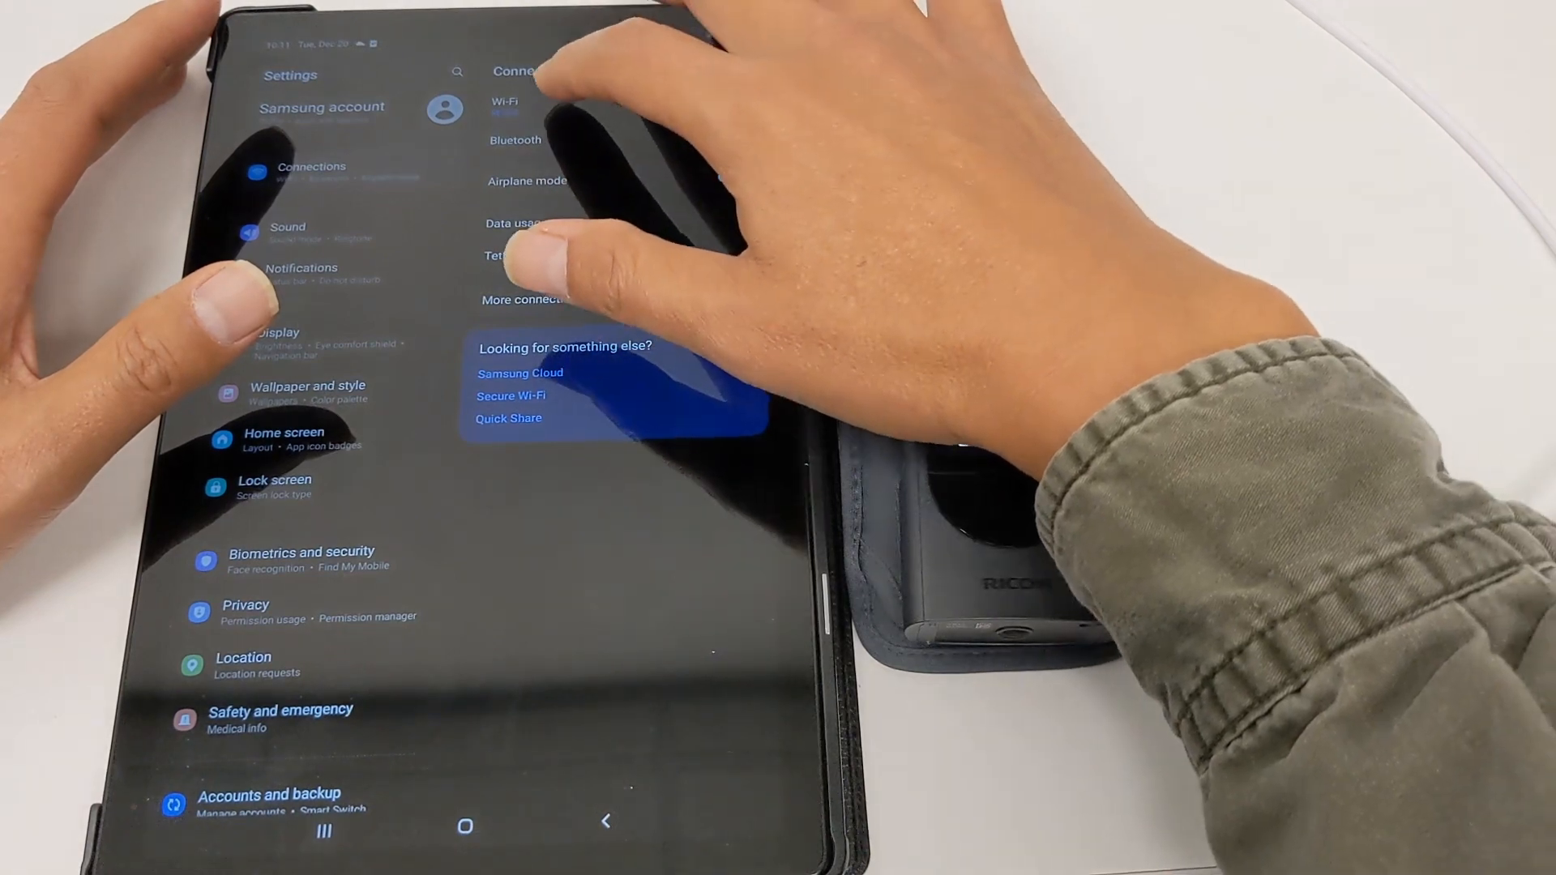
# Step: Confirm 'Connect to device?' so the tablet joins the THETA X's temporary Wi-Fi network
pyautogui.click(504, 107)
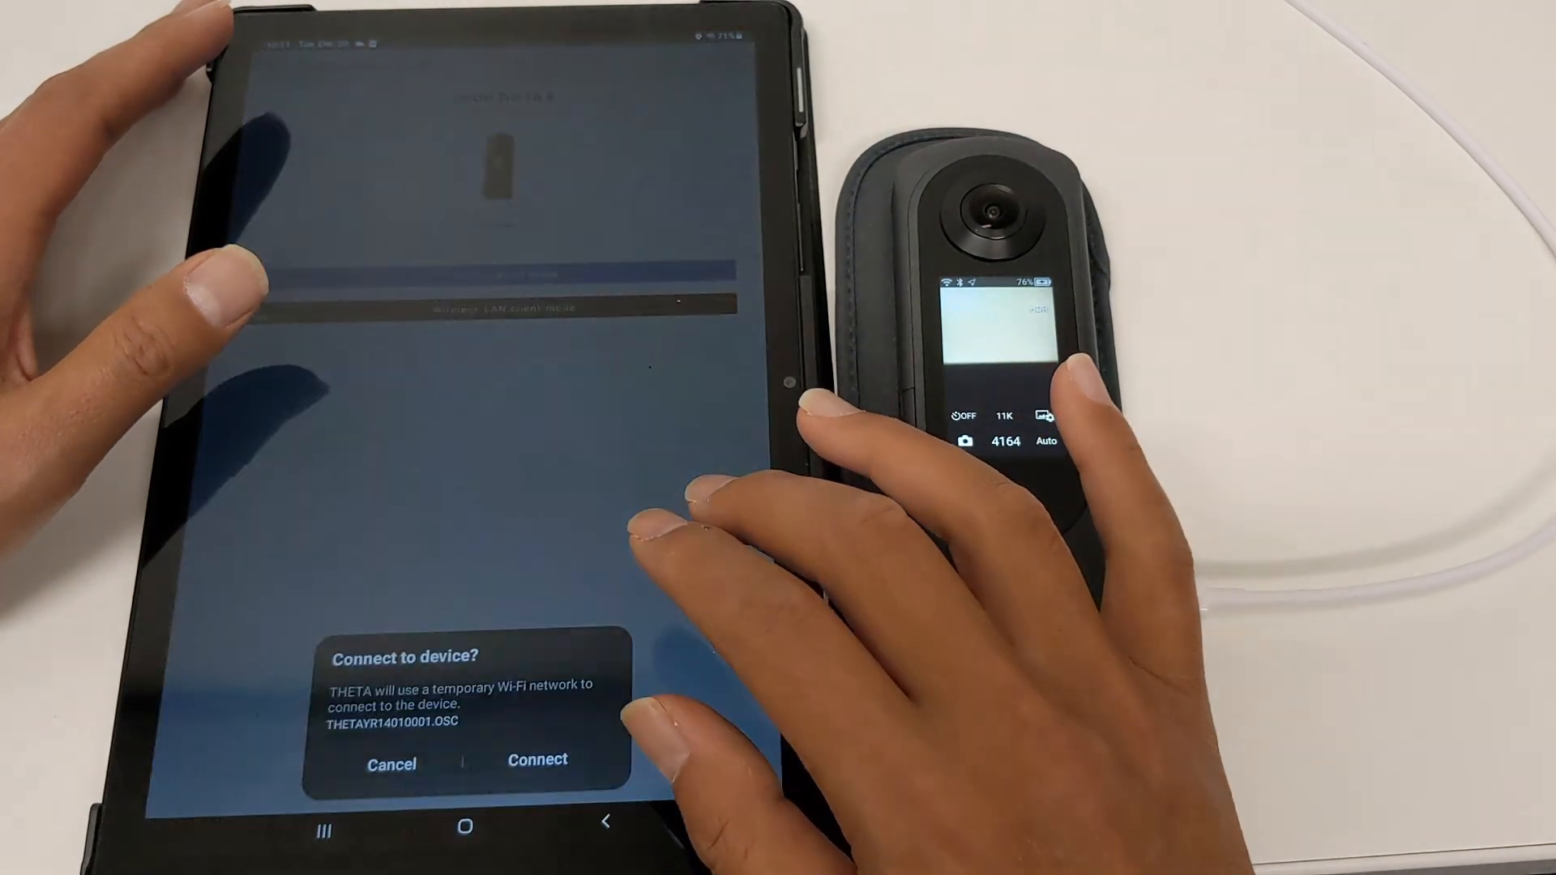
pyautogui.click(538, 760)
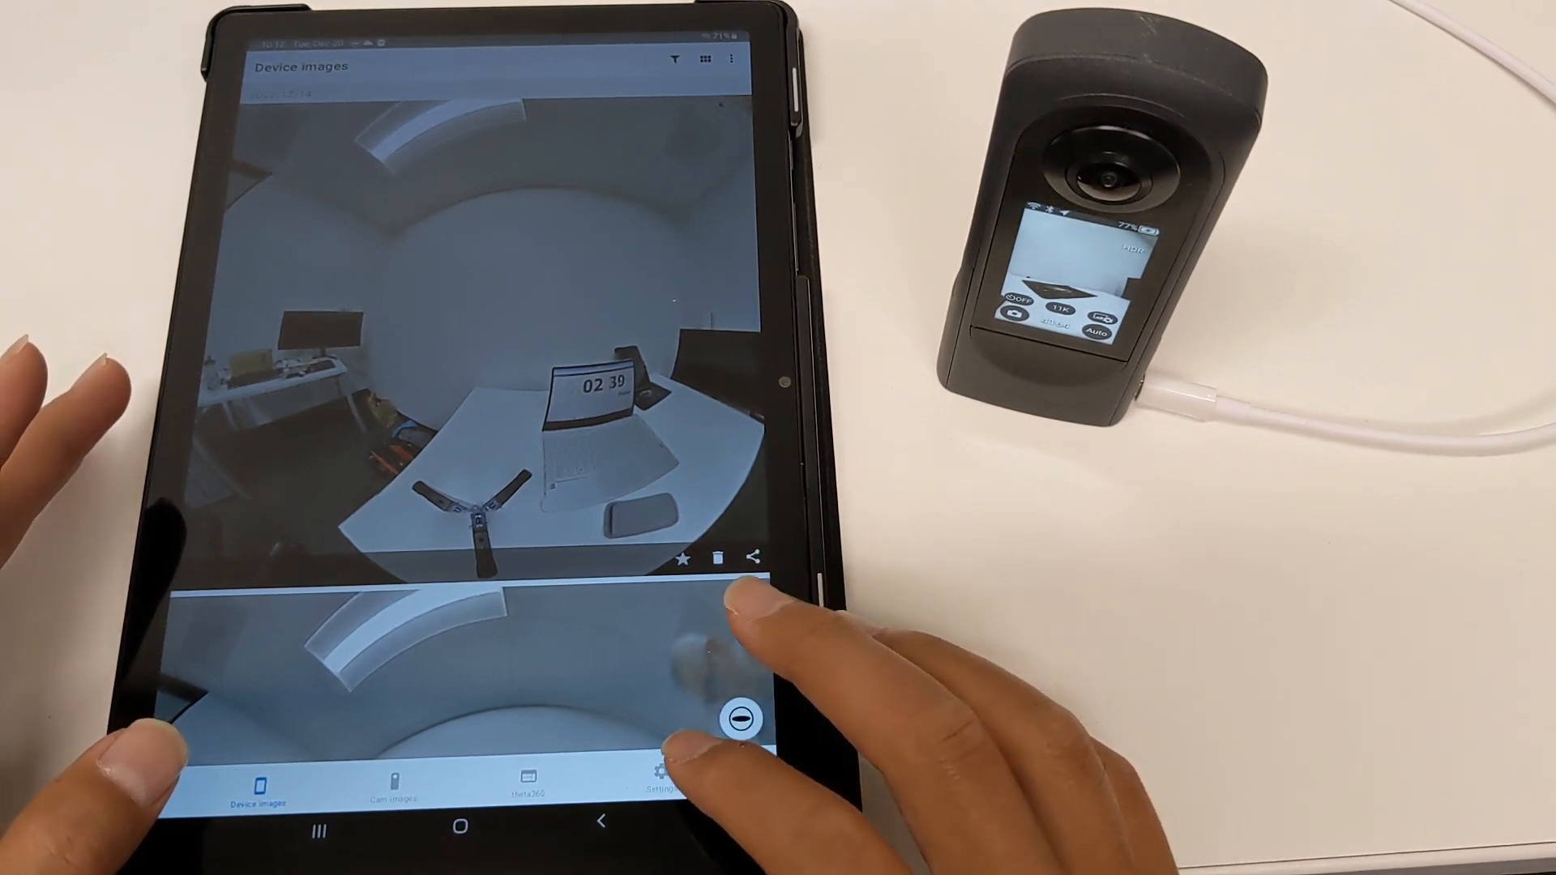
# Step: Check for the latest THETA X firmware from the Update firmware page, agreeing to connect to the internet
pyautogui.click(662, 780)
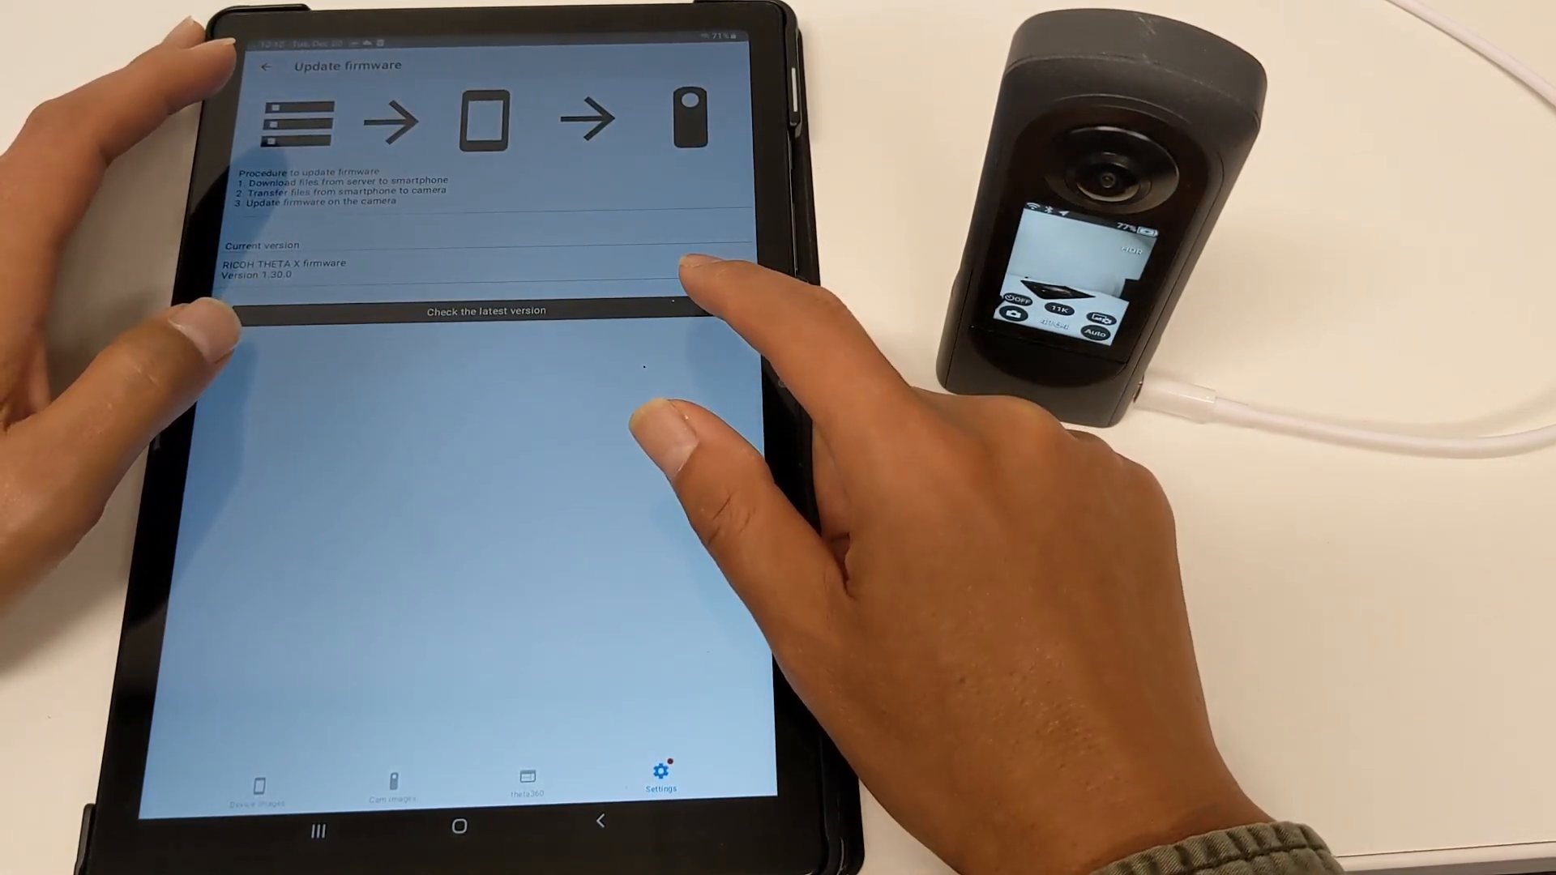
pyautogui.click(488, 312)
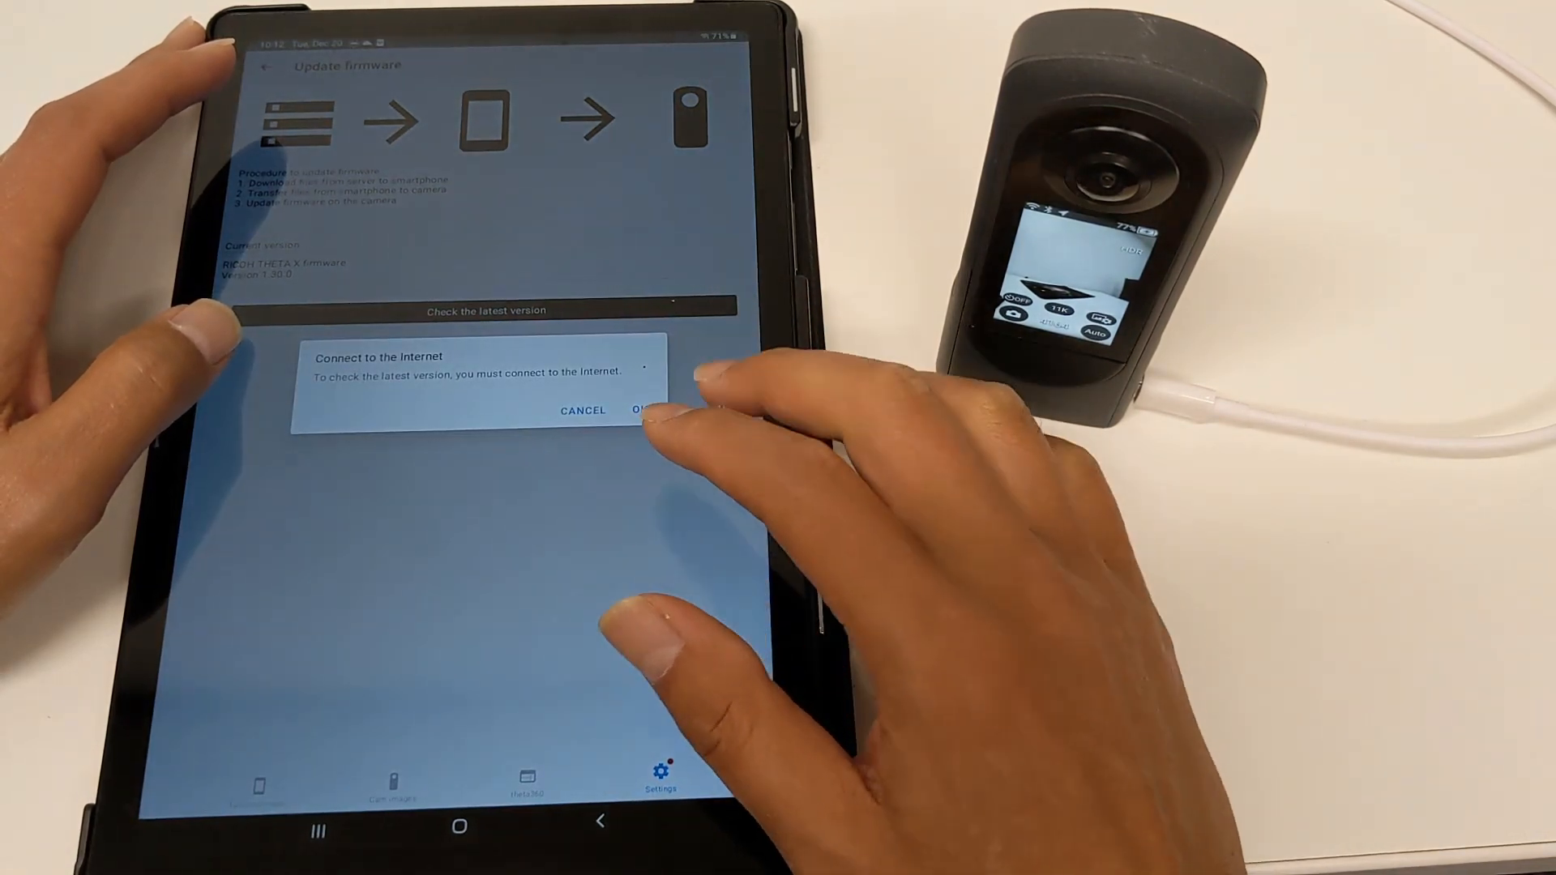
pyautogui.click(640, 410)
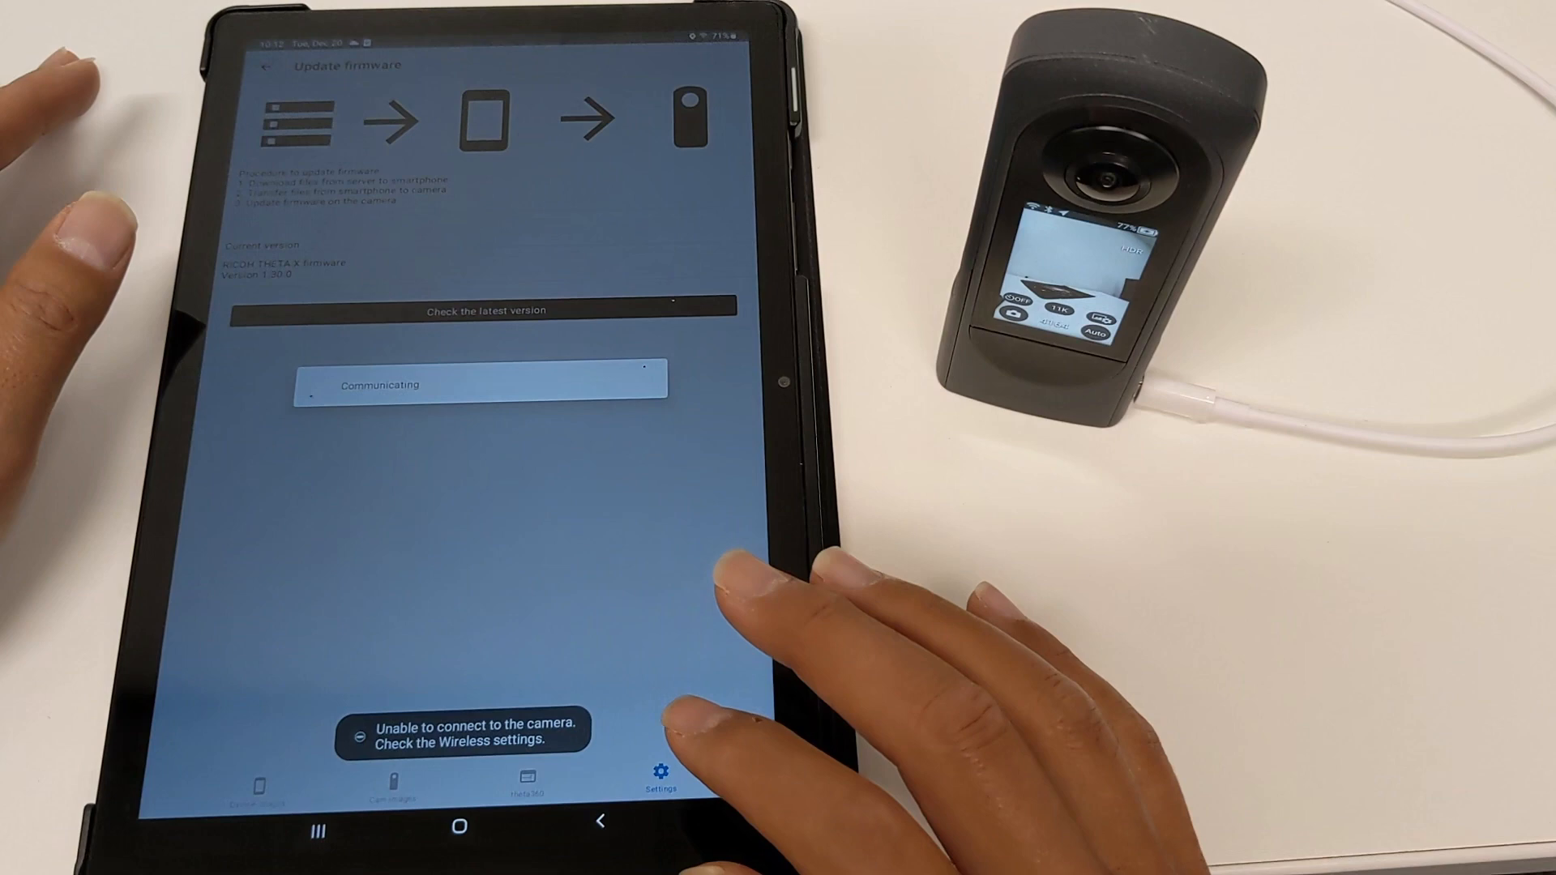
# Step: Start and confirm the download of firmware 1.40.0 (7MB) to the tablet
pyautogui.click(480, 308)
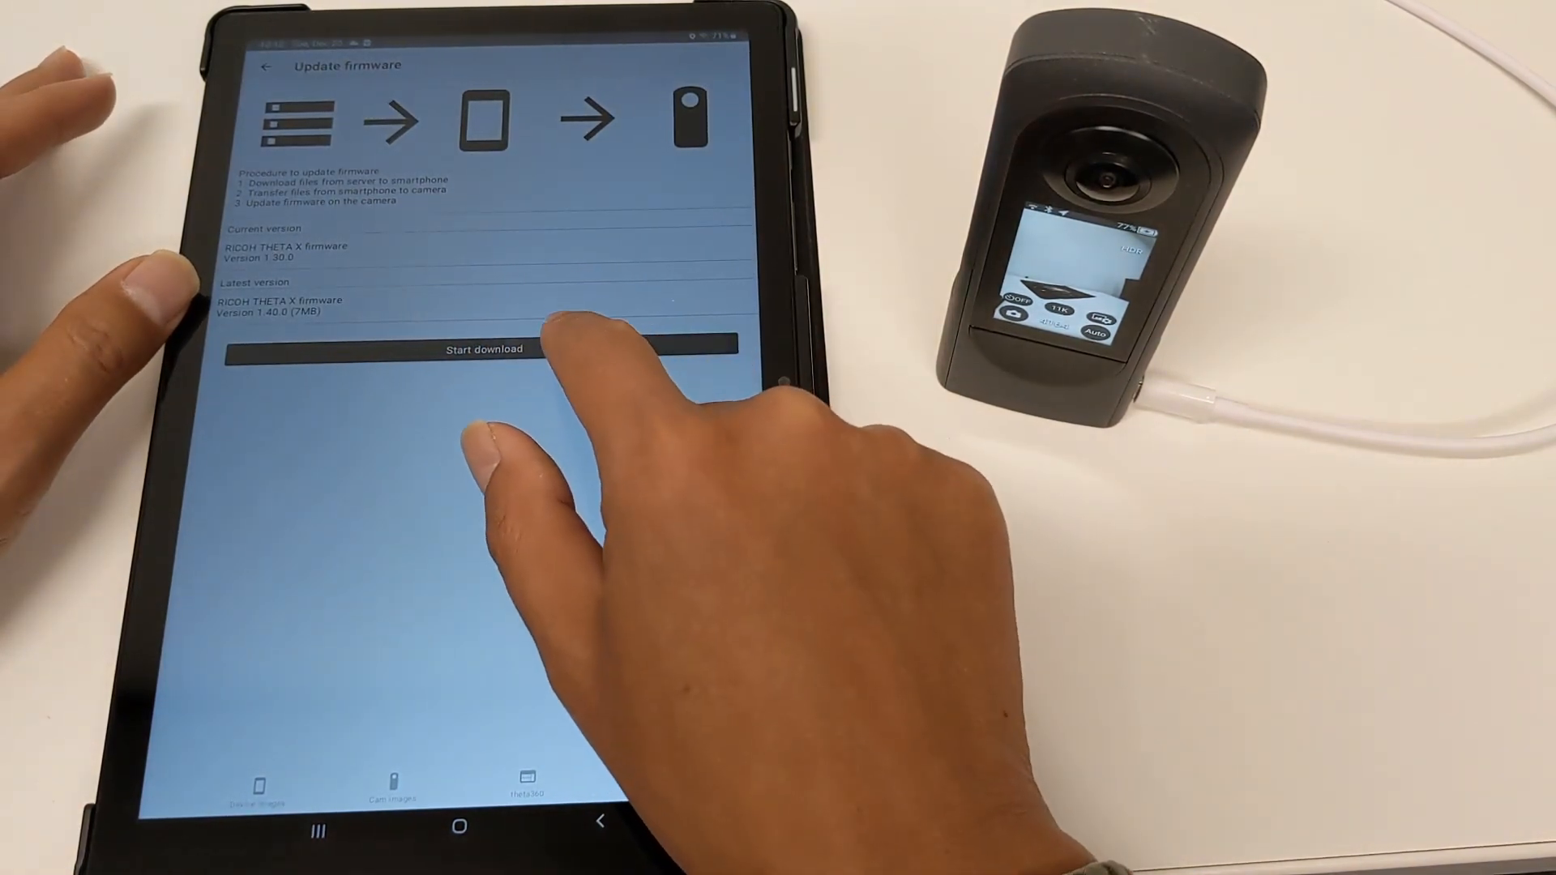
pyautogui.click(485, 348)
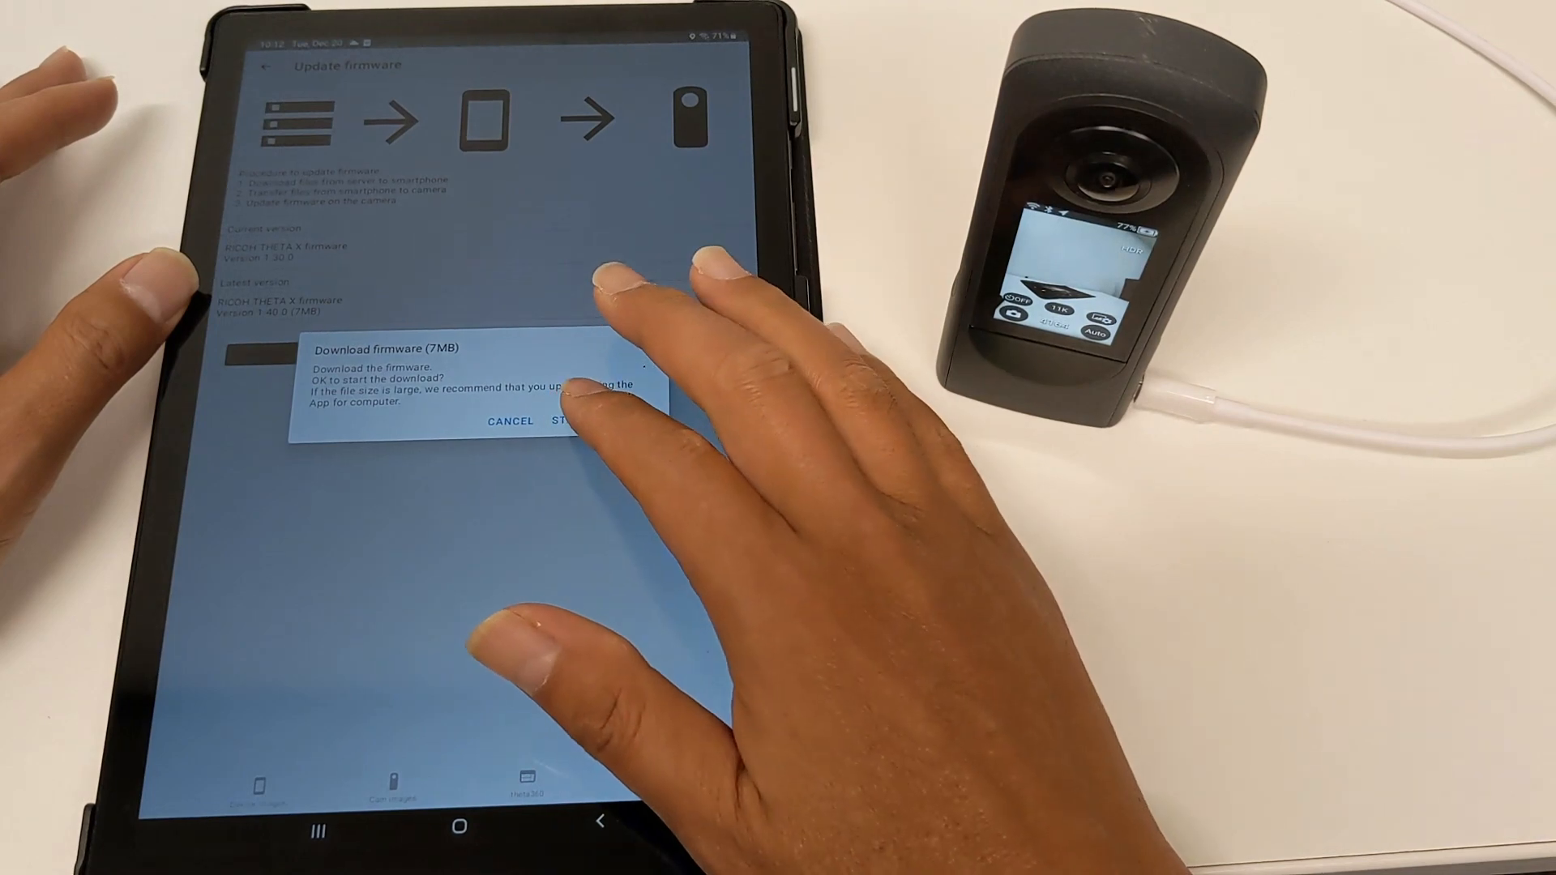
pyautogui.click(570, 421)
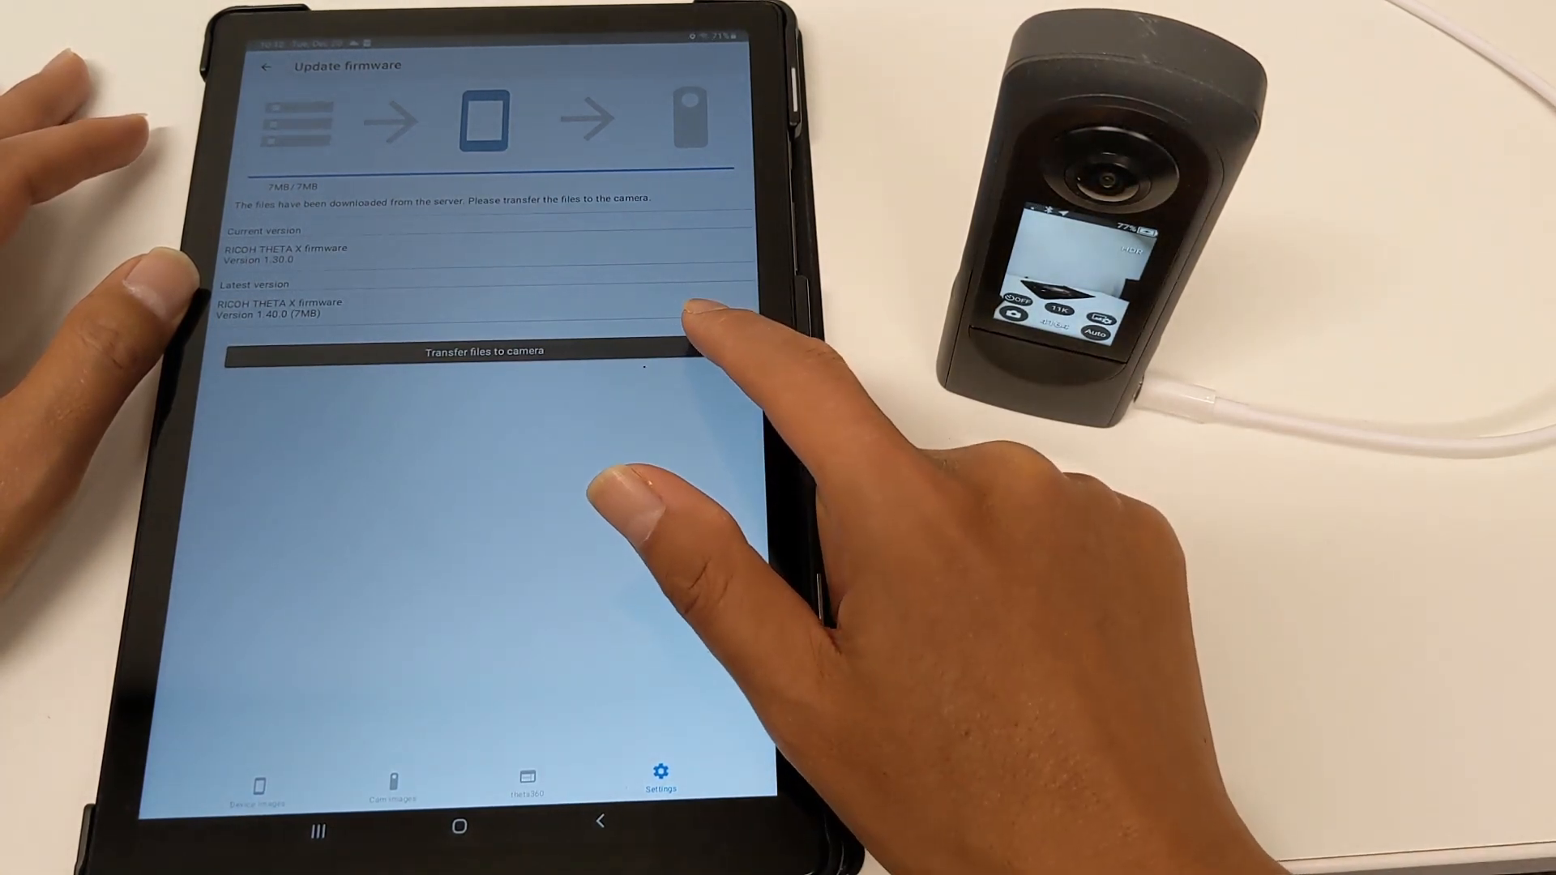
# Step: Transfer the 1.40.0 firmware files to the camera and acknowledge its Update complete message
pyautogui.click(485, 352)
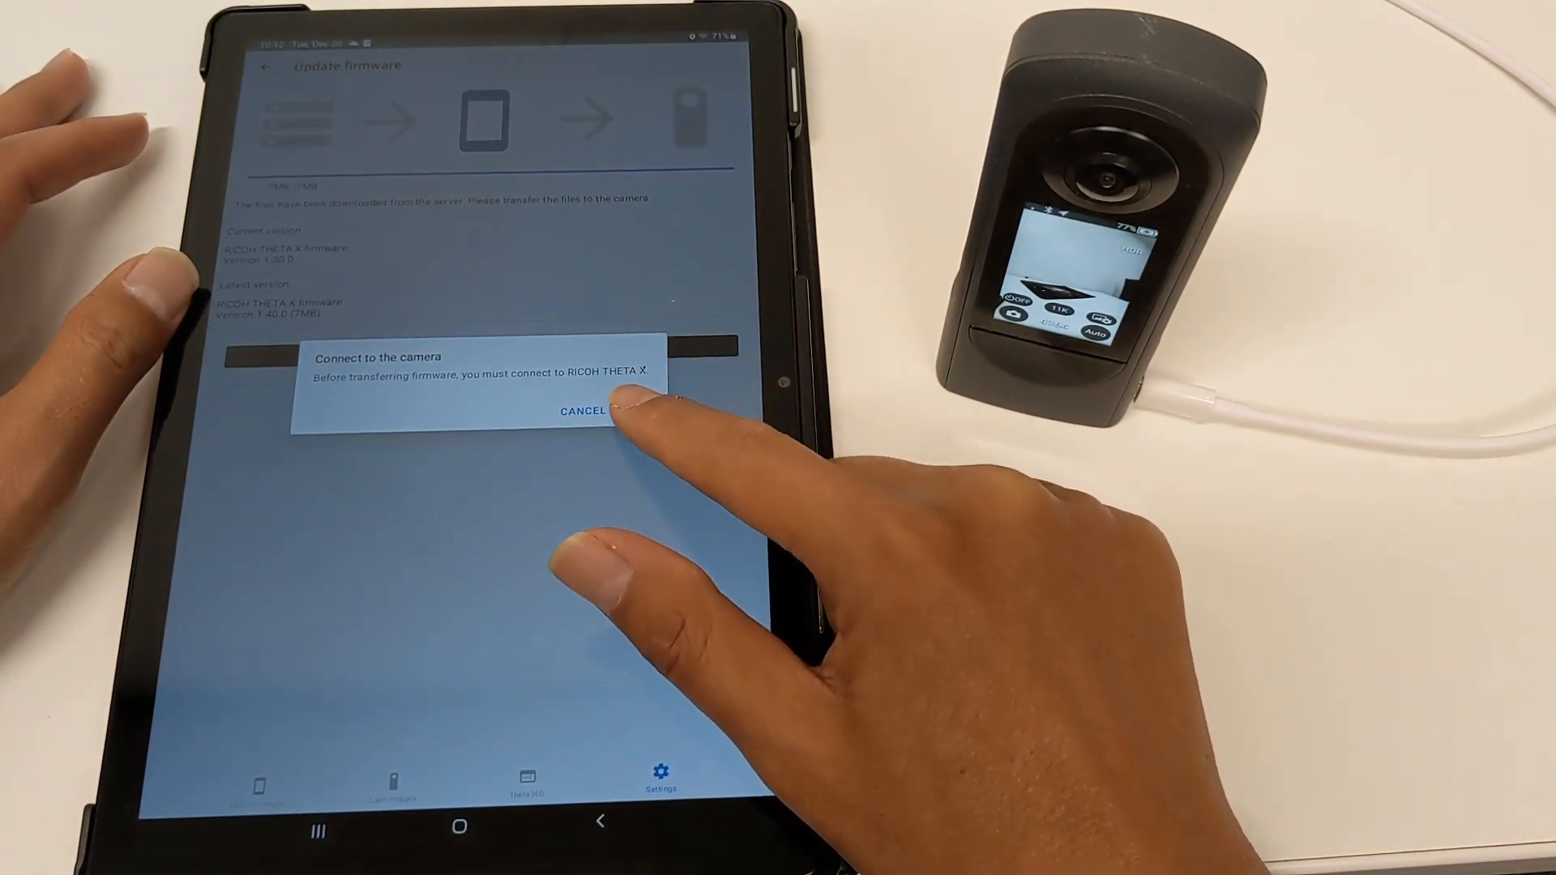
pyautogui.click(585, 410)
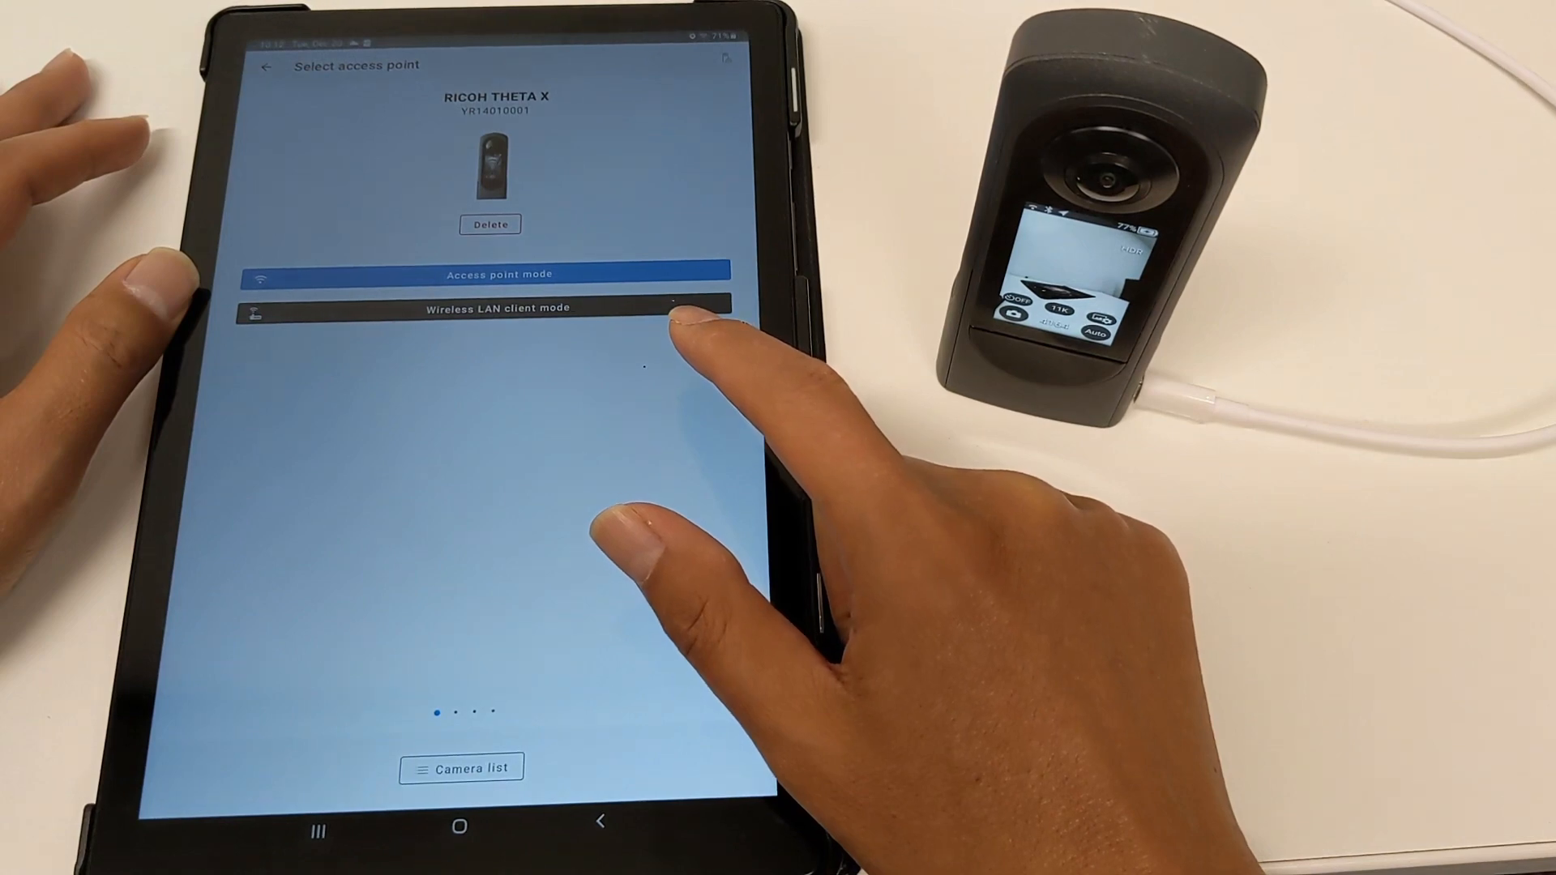
pyautogui.moveTo(695, 328)
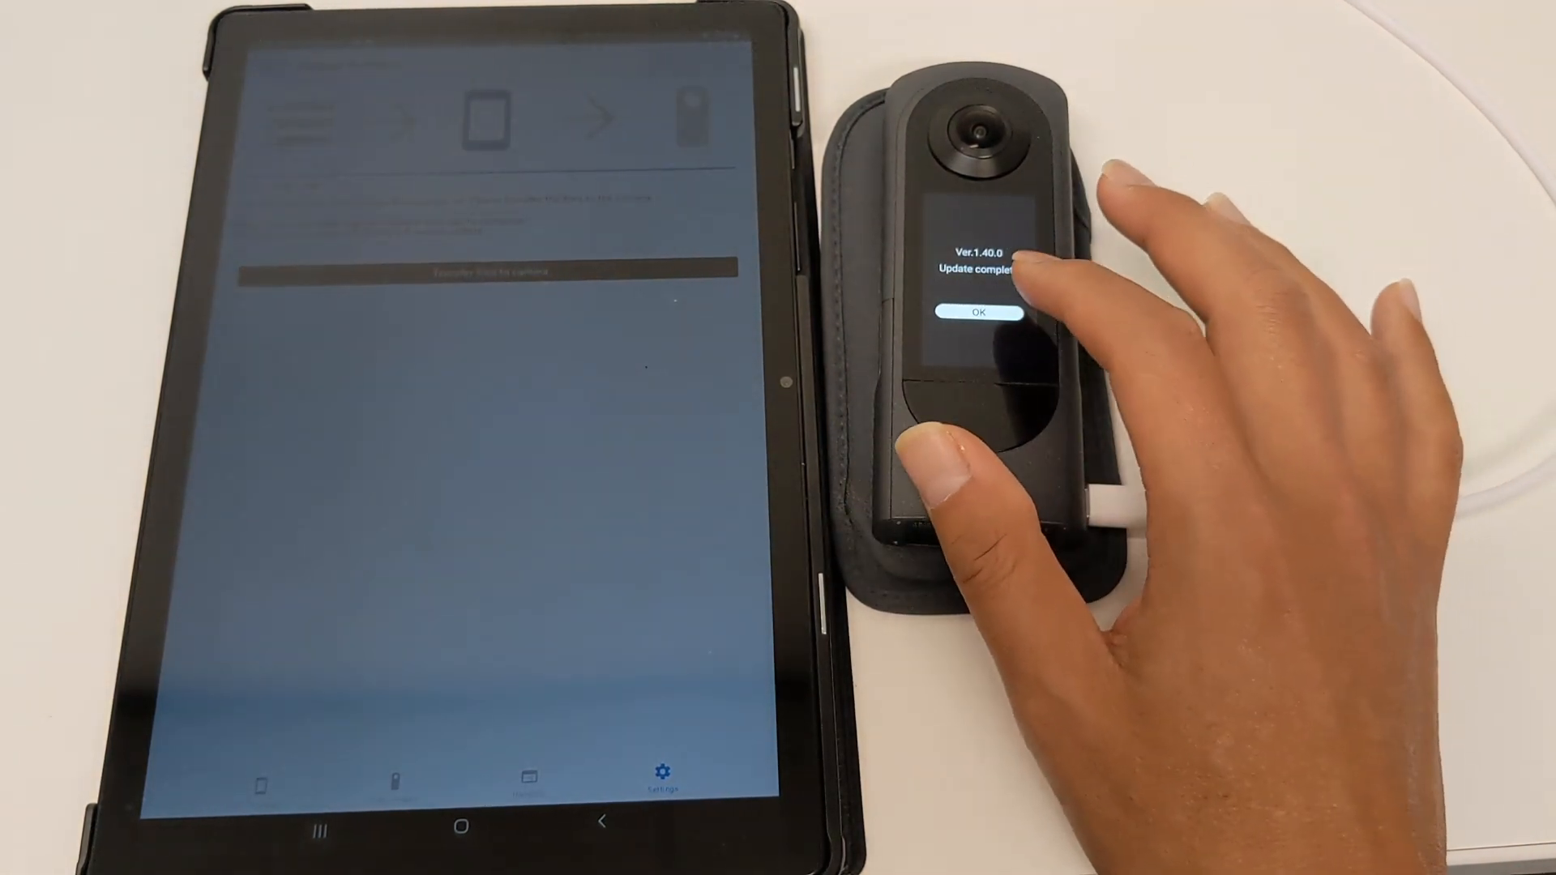
pyautogui.click(977, 313)
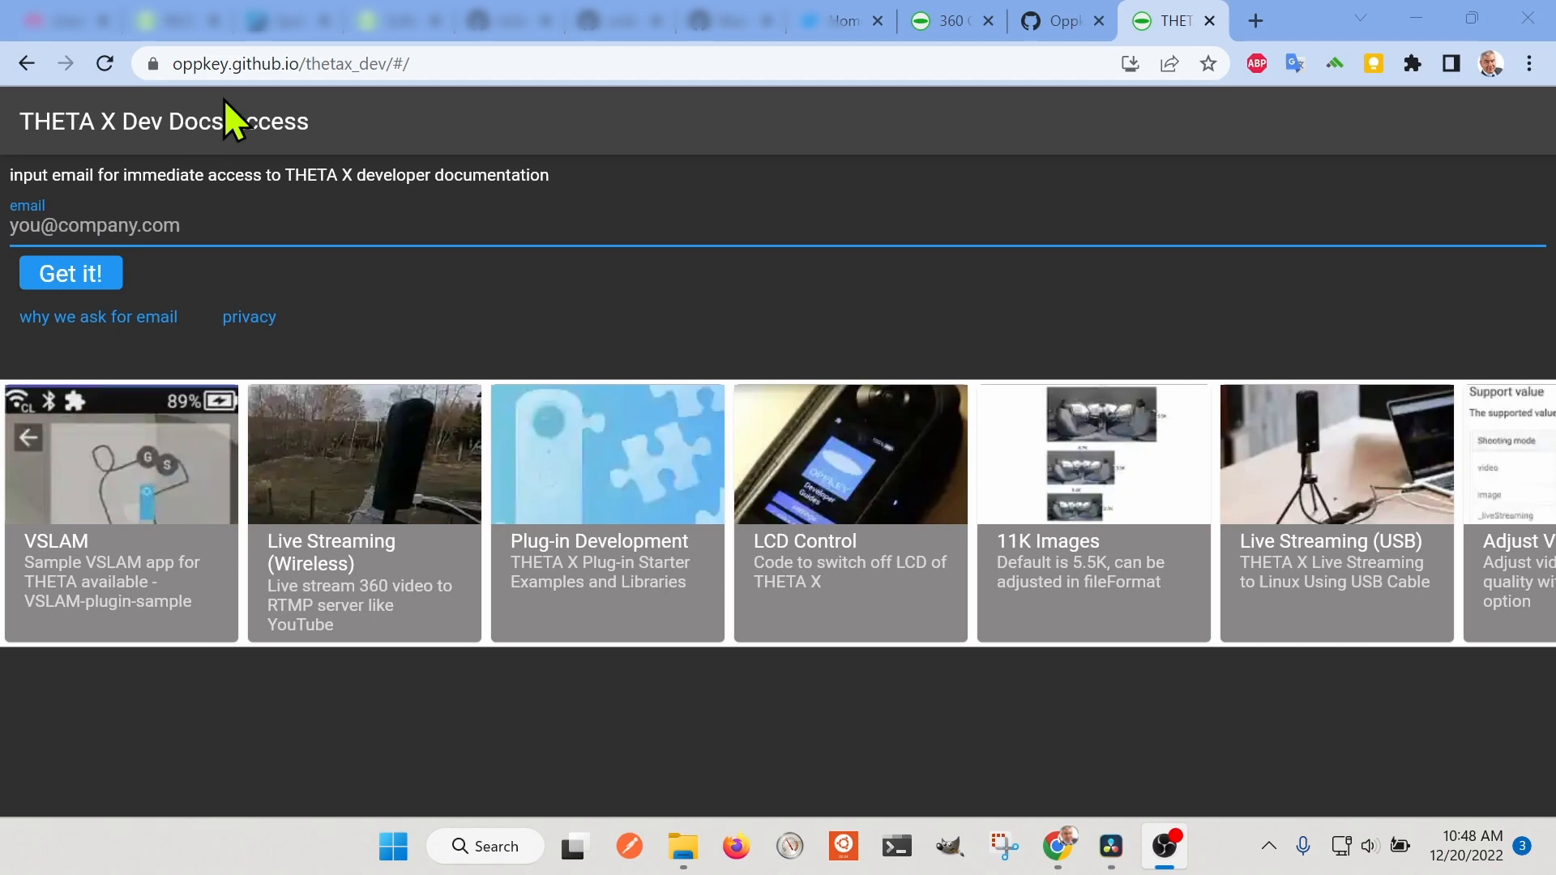
pyautogui.moveTo(286, 94)
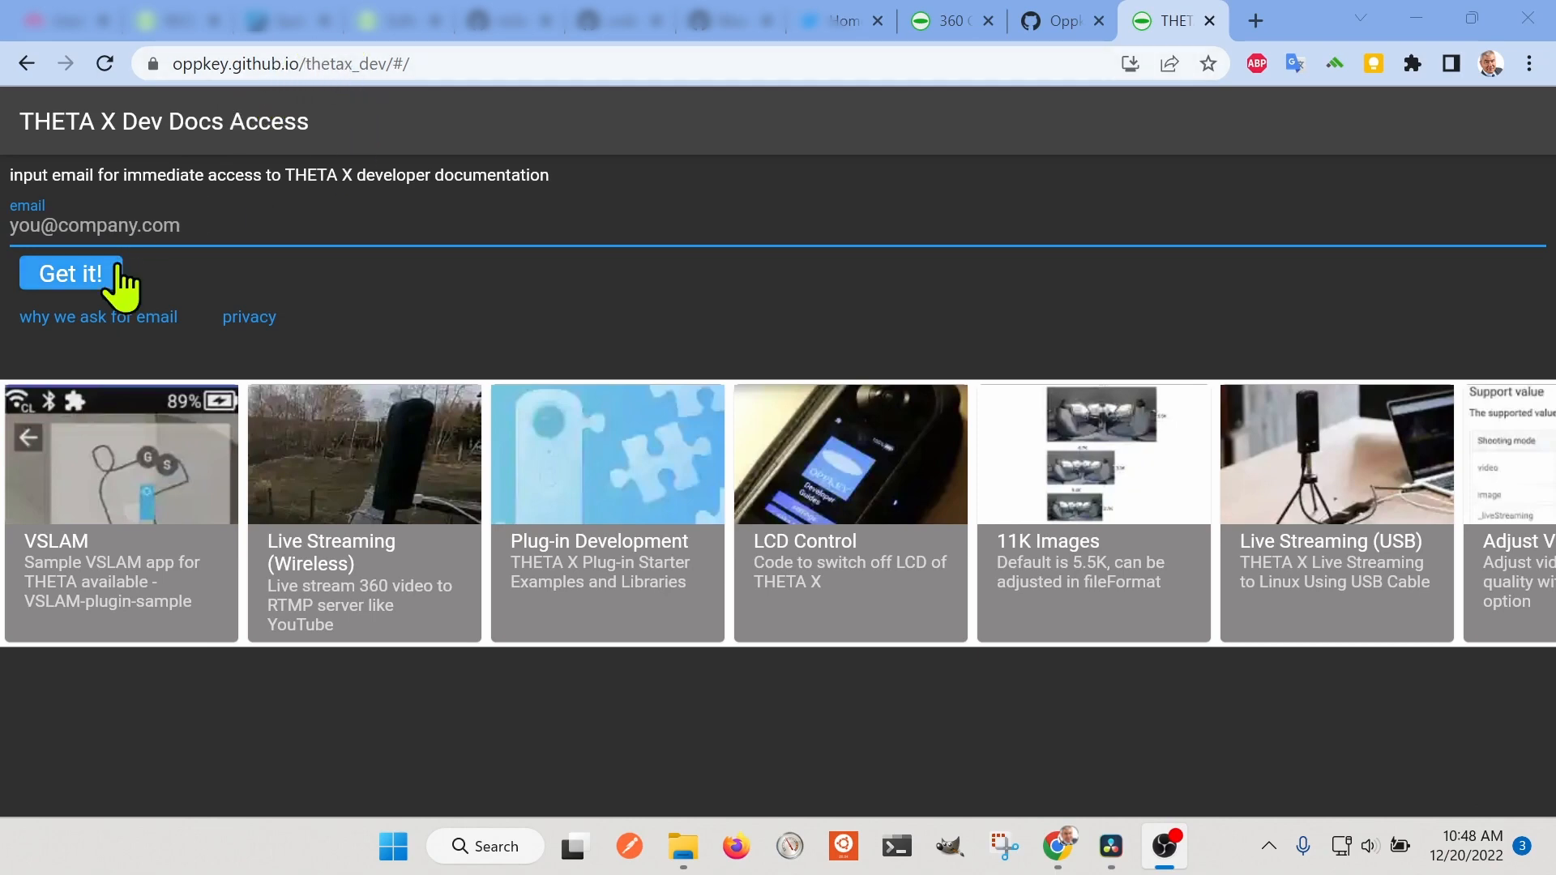
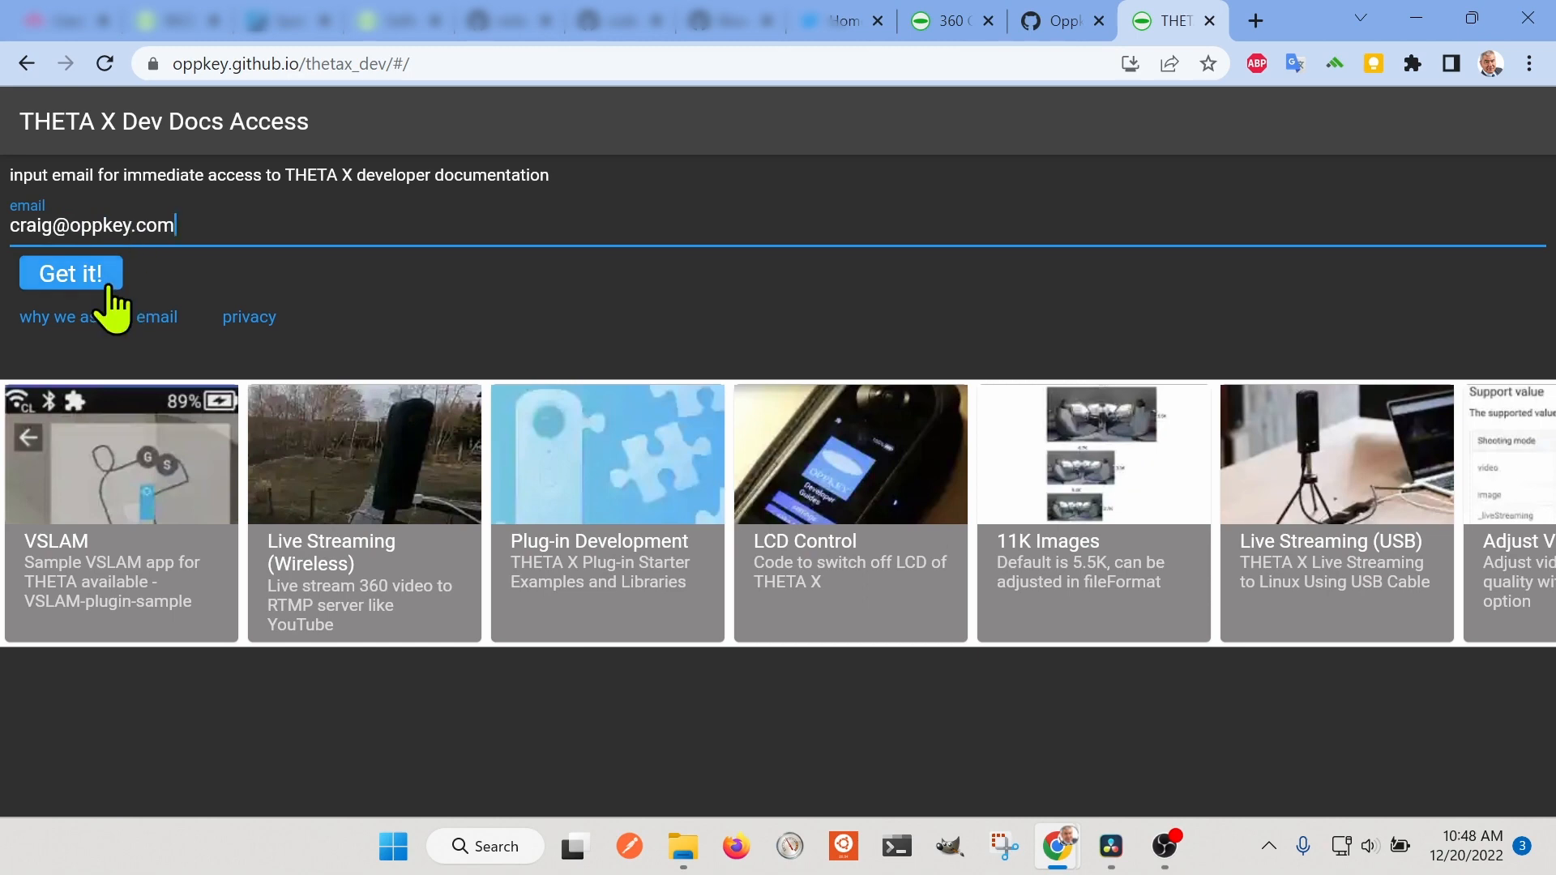
pyautogui.click(70, 272)
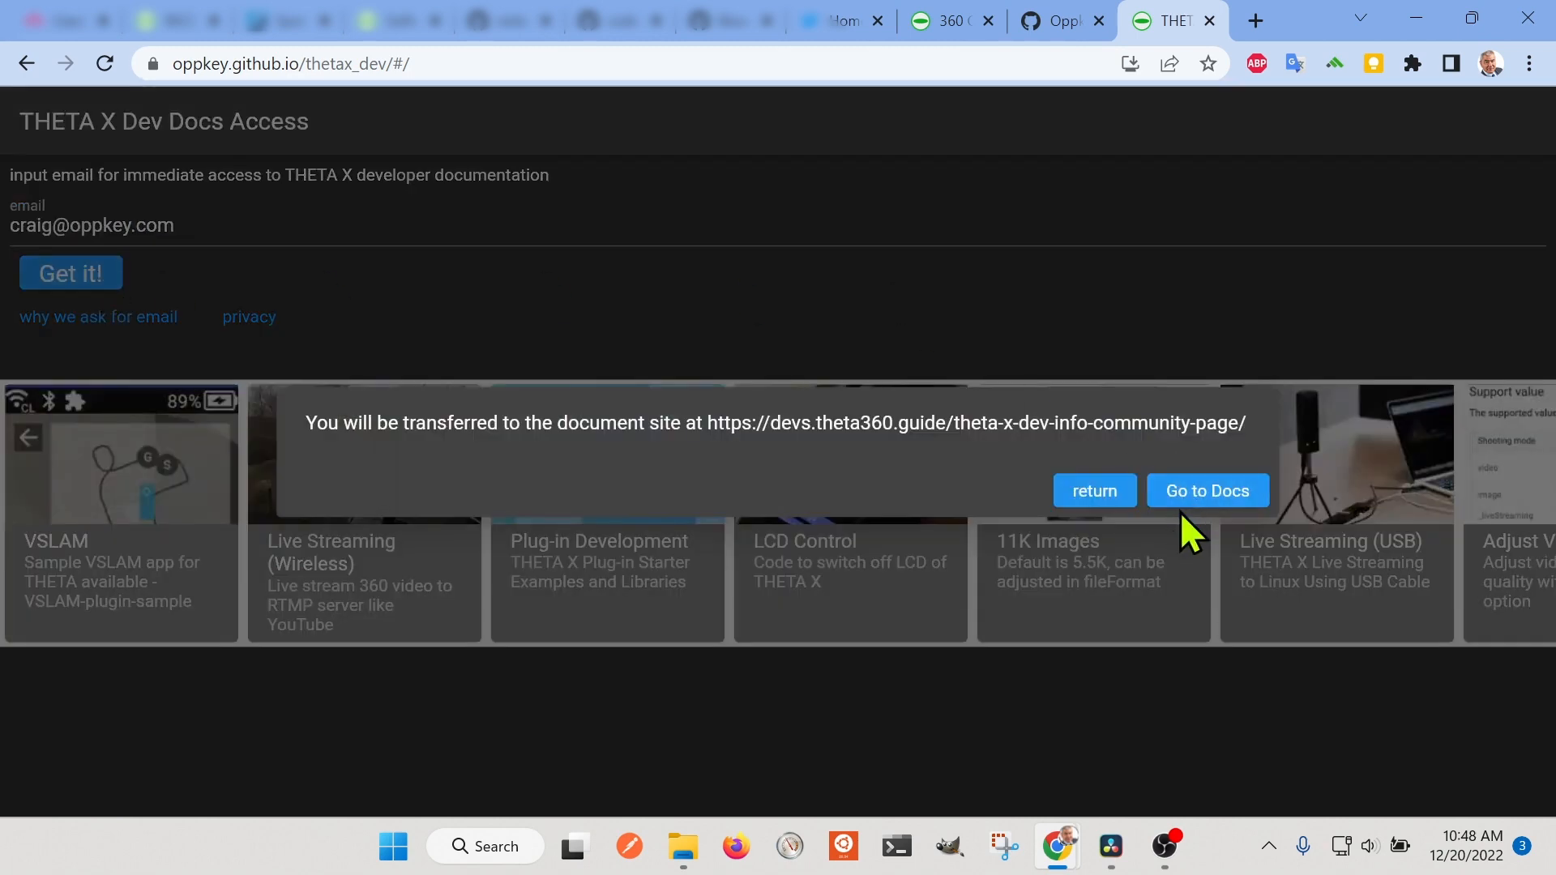
pyautogui.click(1206, 489)
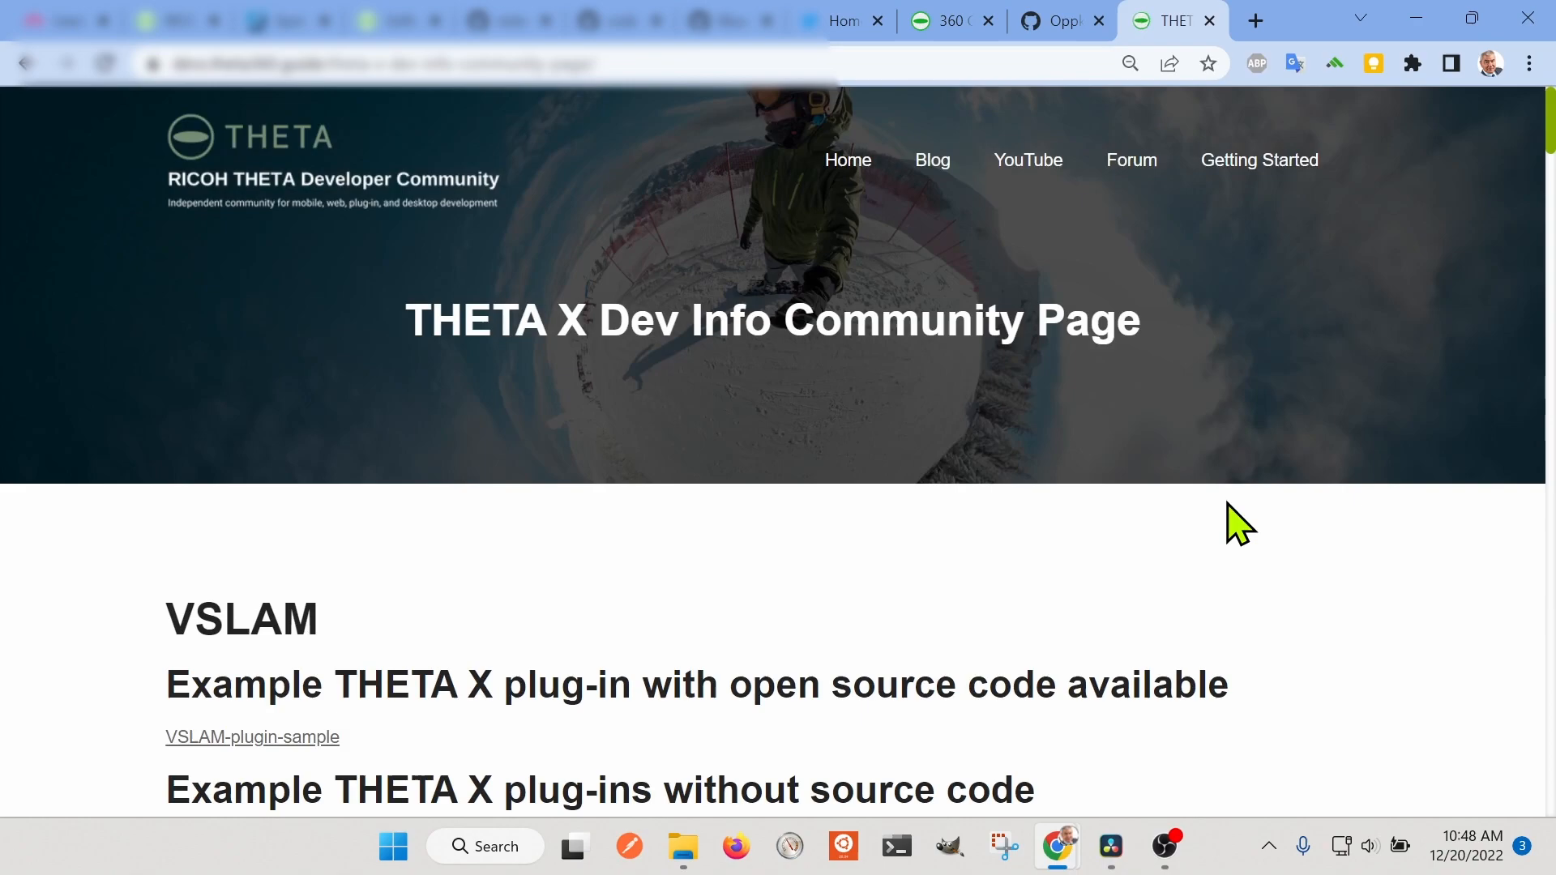
# Step: Scroll to the 'THETA X WebAPI Issues in Firmware 1.30.0' table and the camera.listFiles row
pyautogui.scroll(-3)
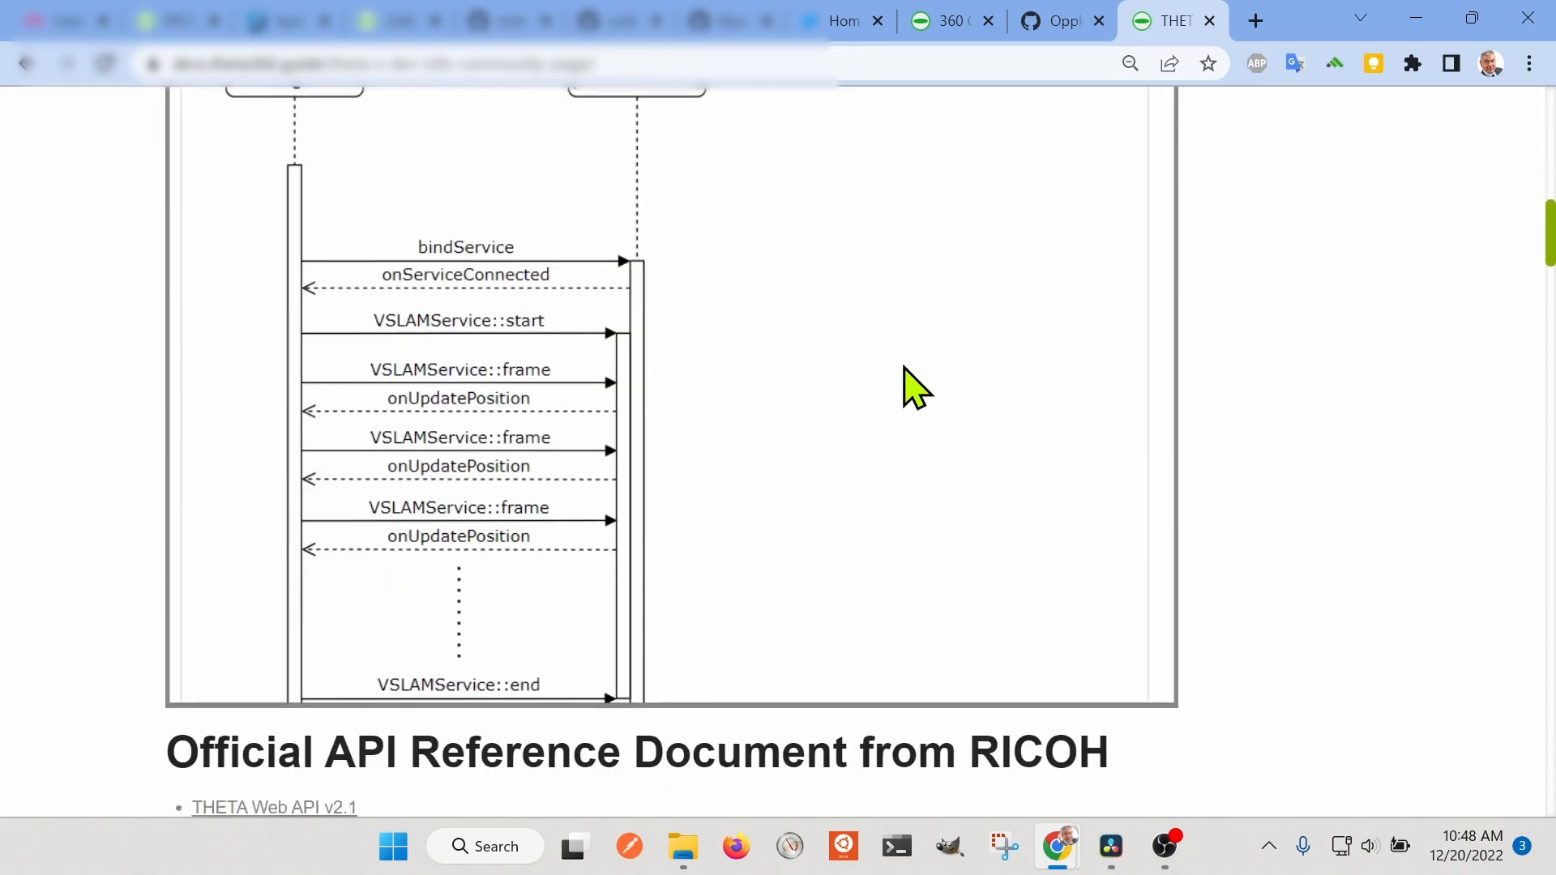
pyautogui.scroll(-3)
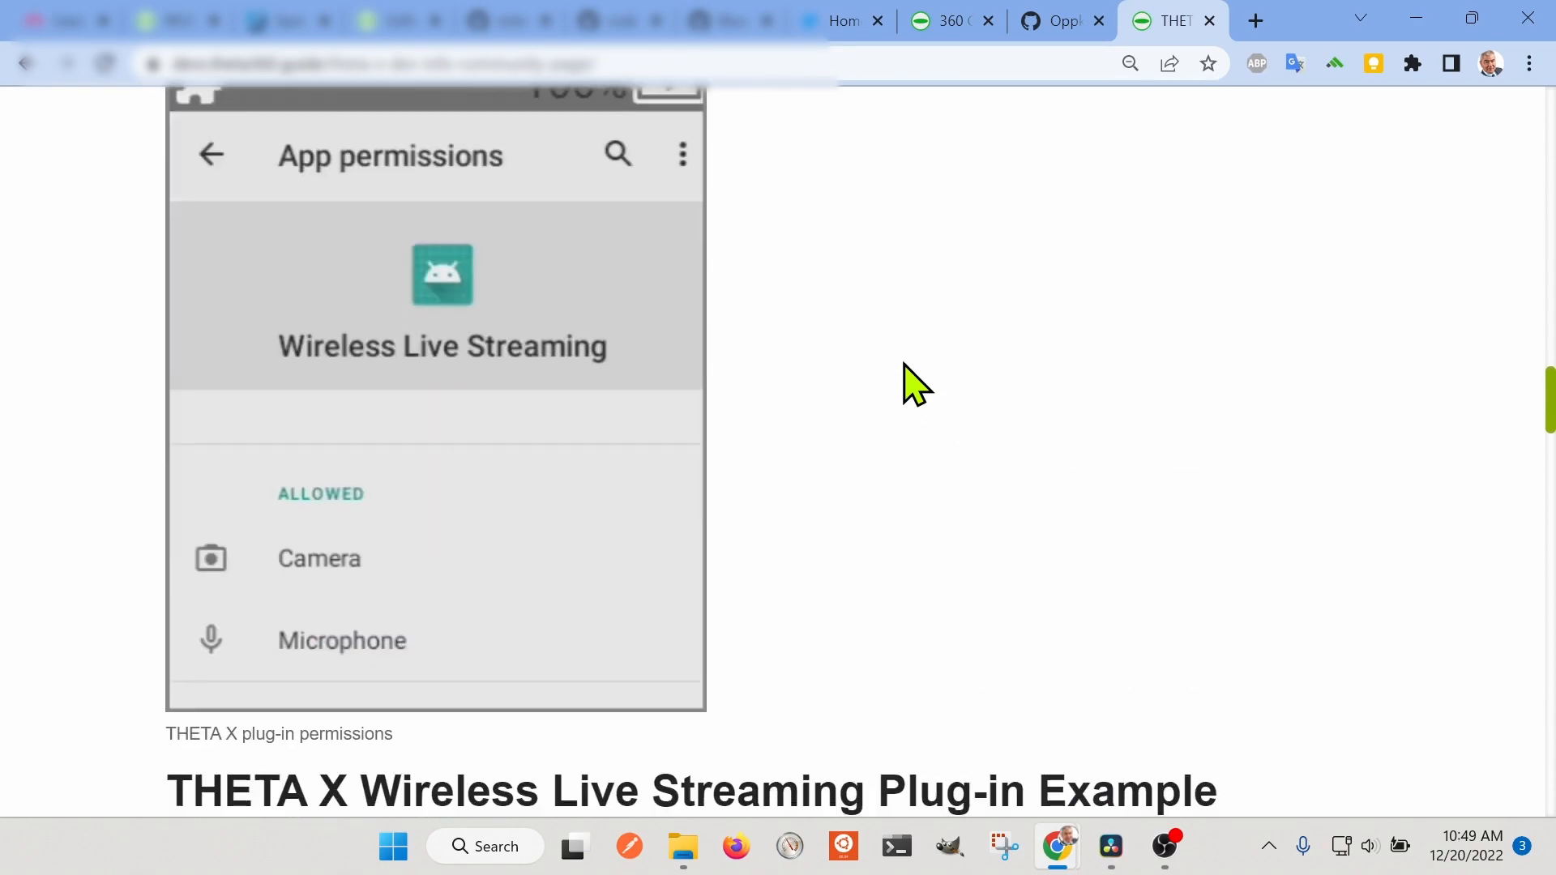
pyautogui.scroll(-3)
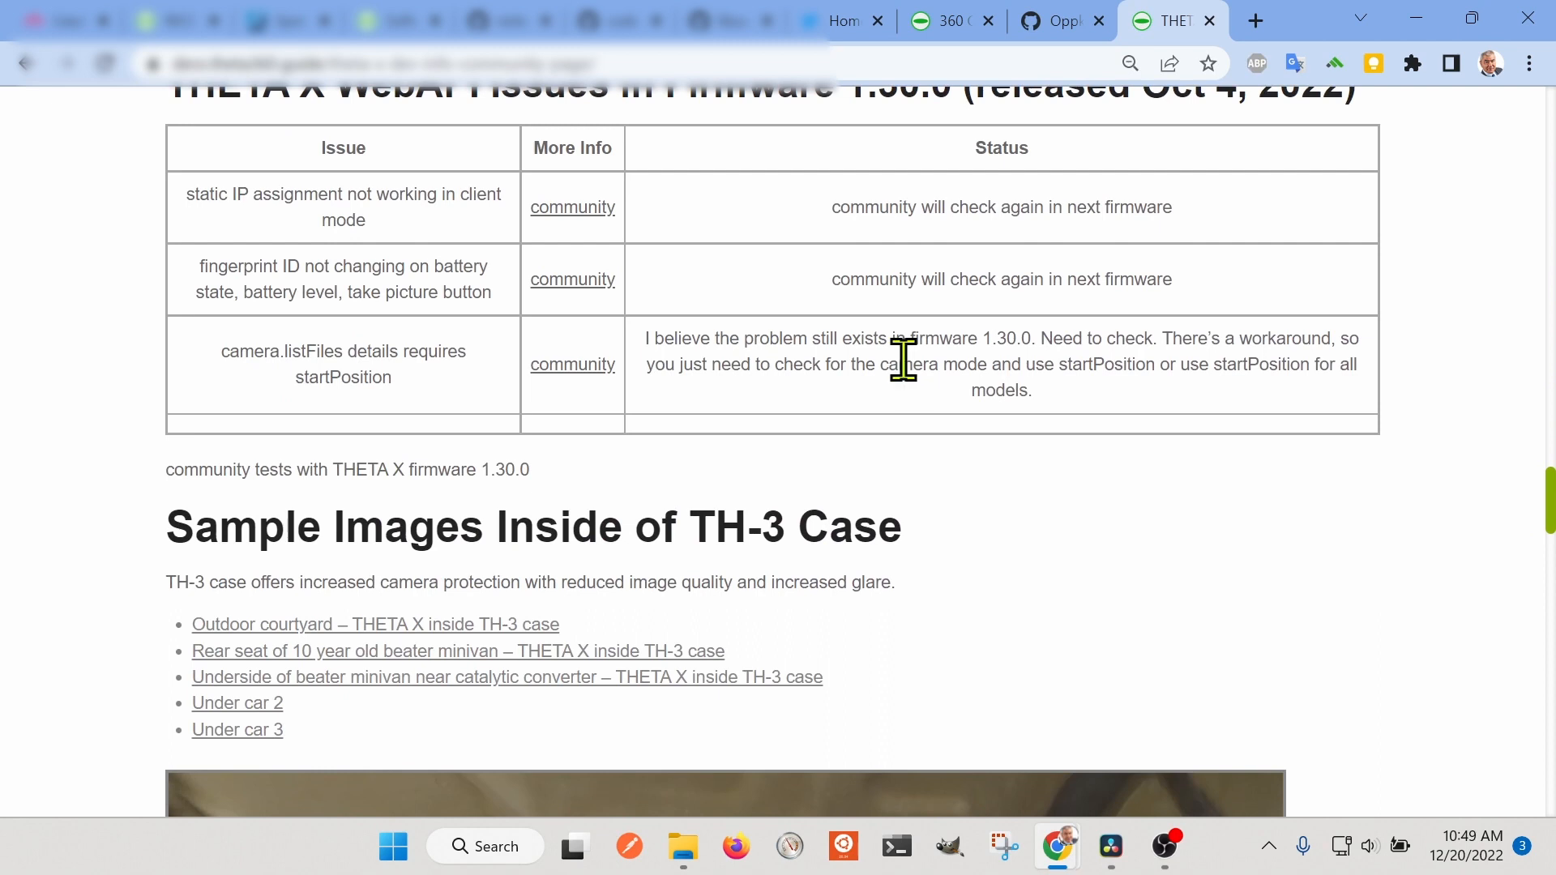
pyautogui.scroll(3)
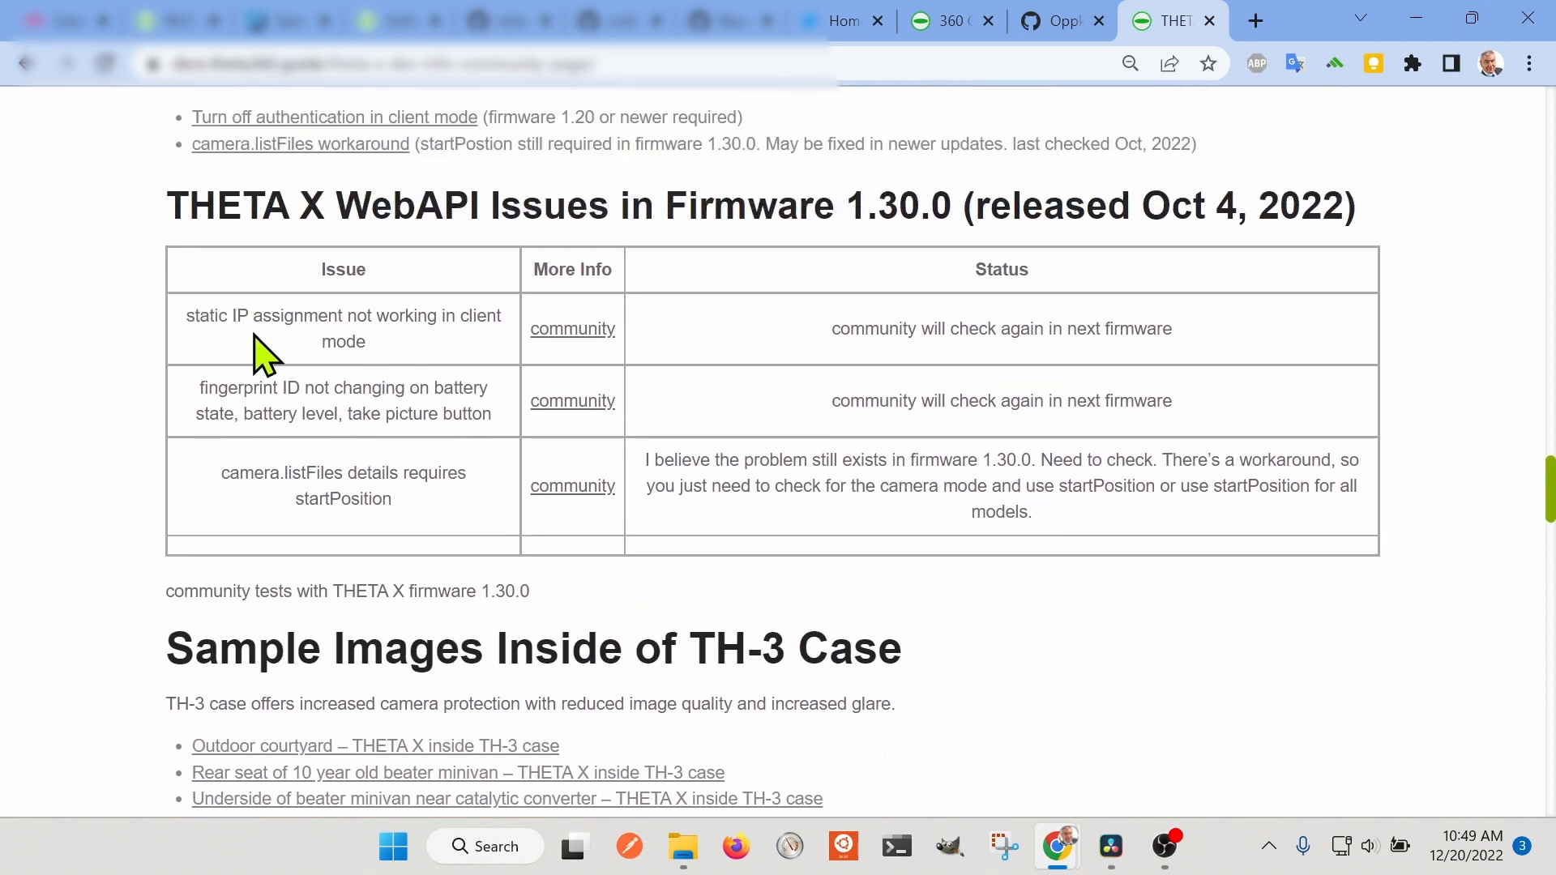
pyautogui.moveTo(436, 377)
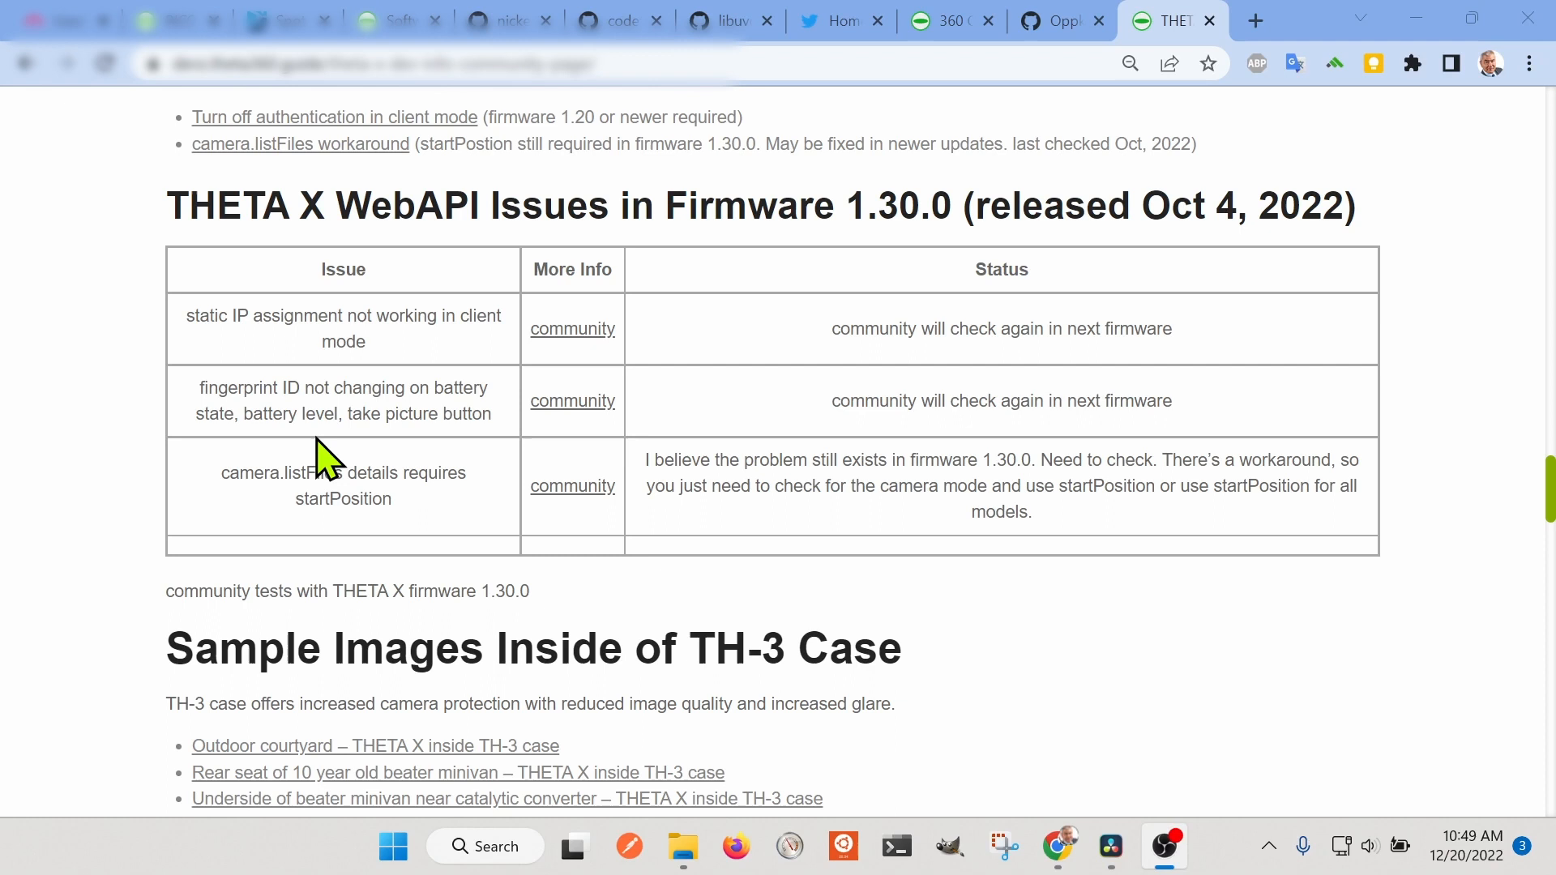
pyautogui.moveTo(285, 518)
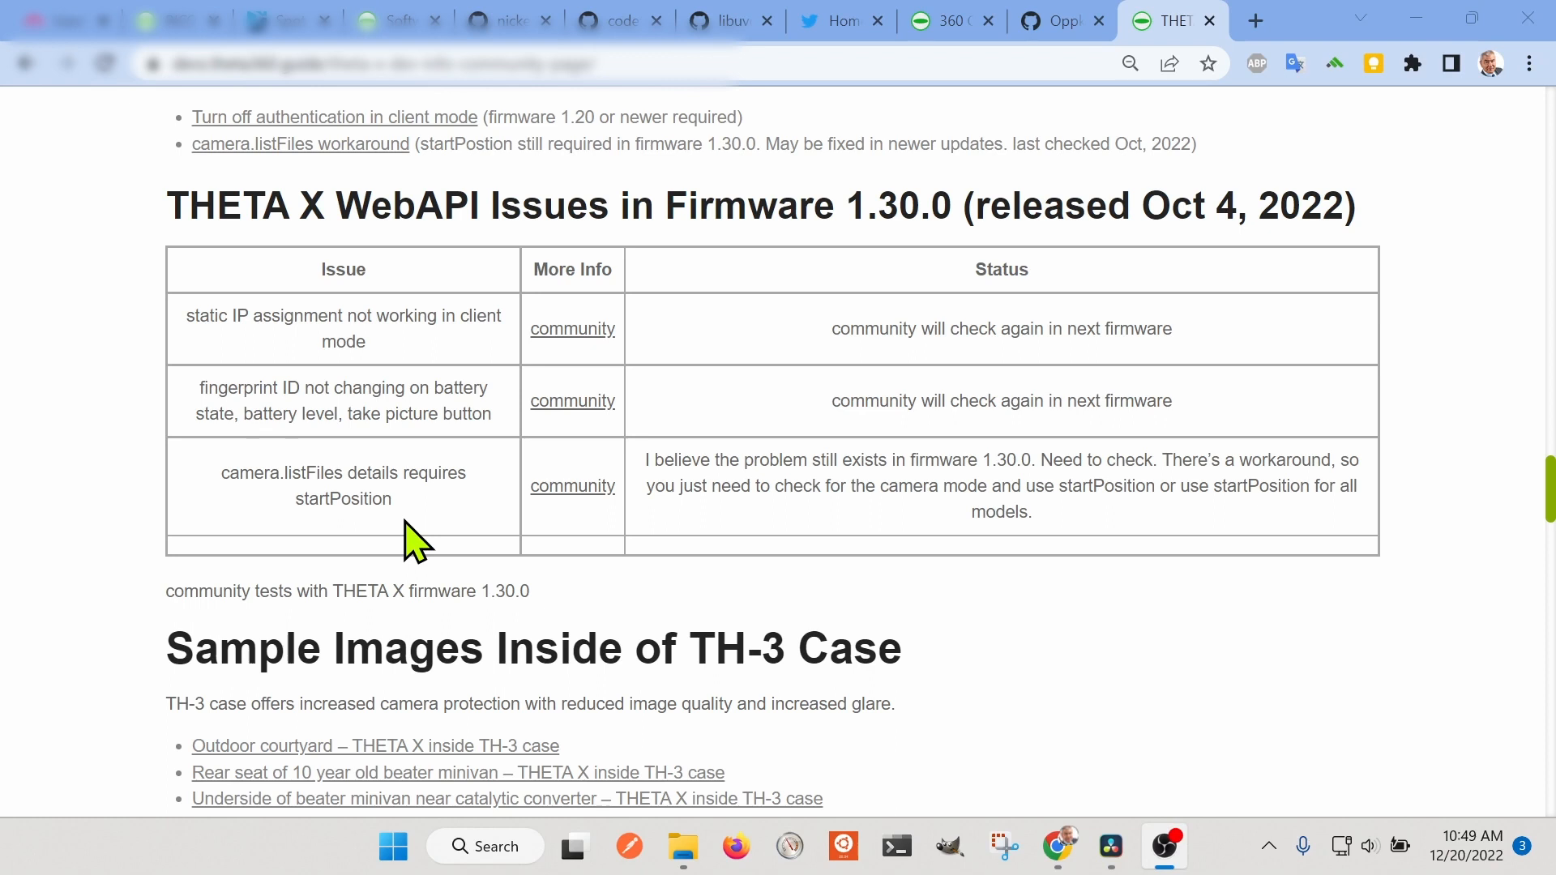
pyautogui.moveTo(383, 447)
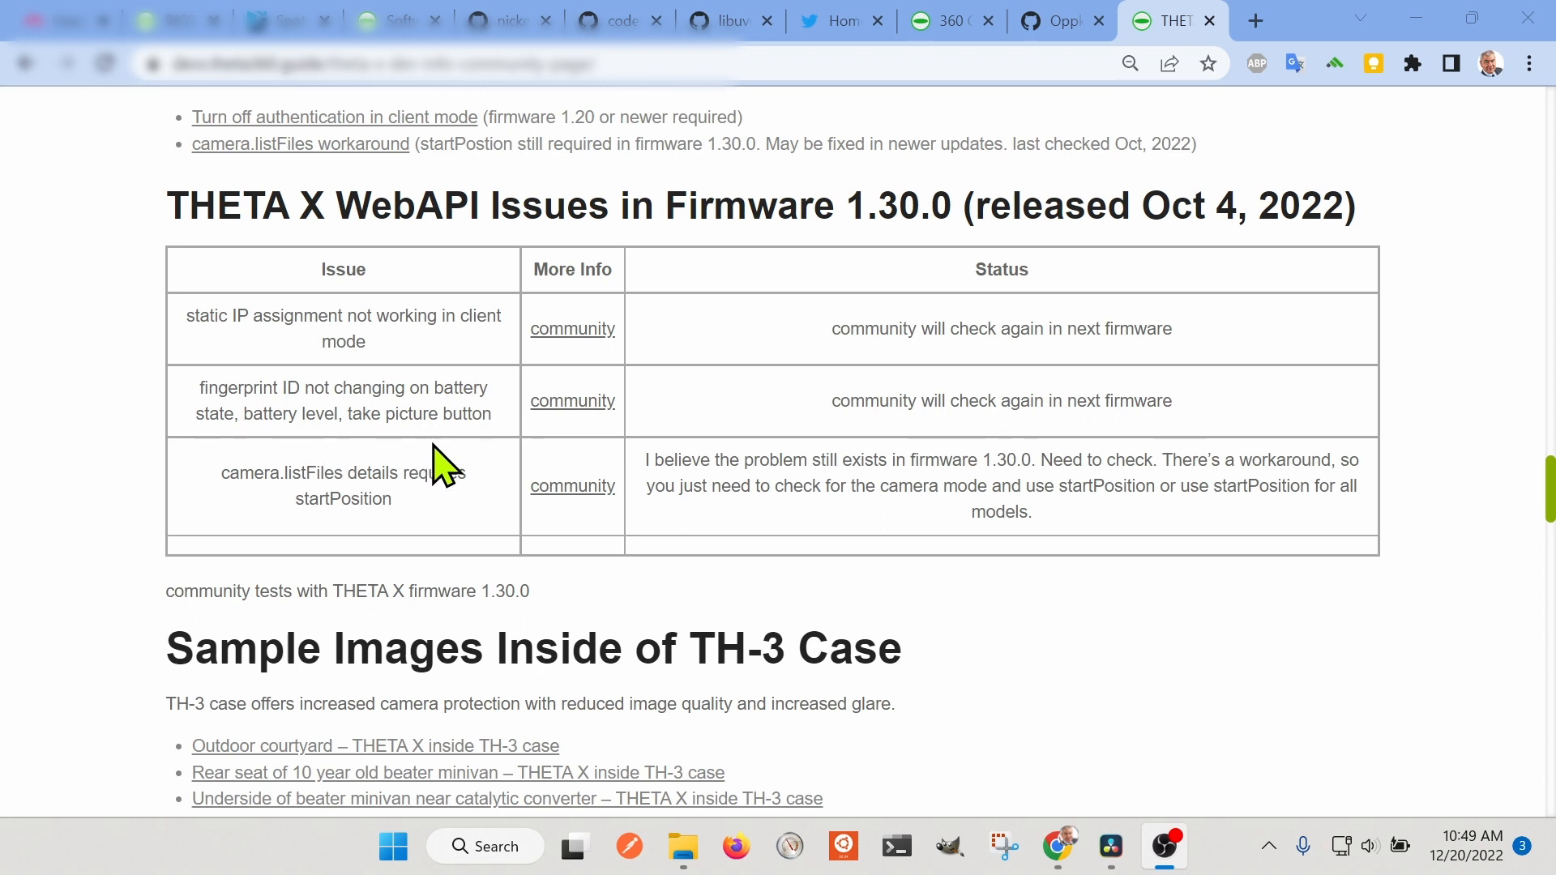
pyautogui.moveTo(506, 472)
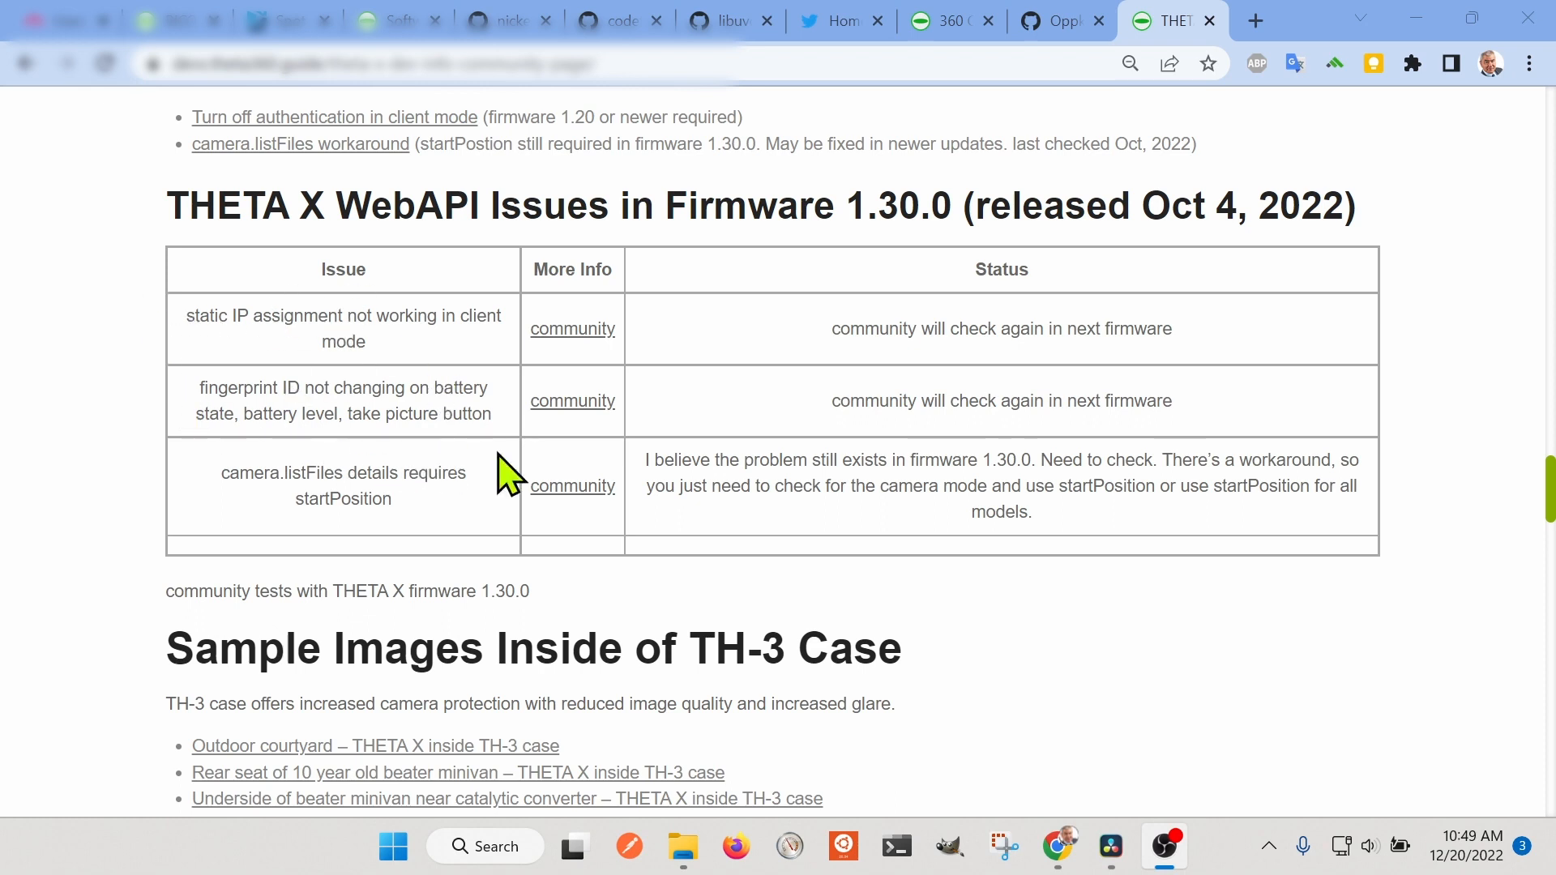
pyautogui.moveTo(467, 481)
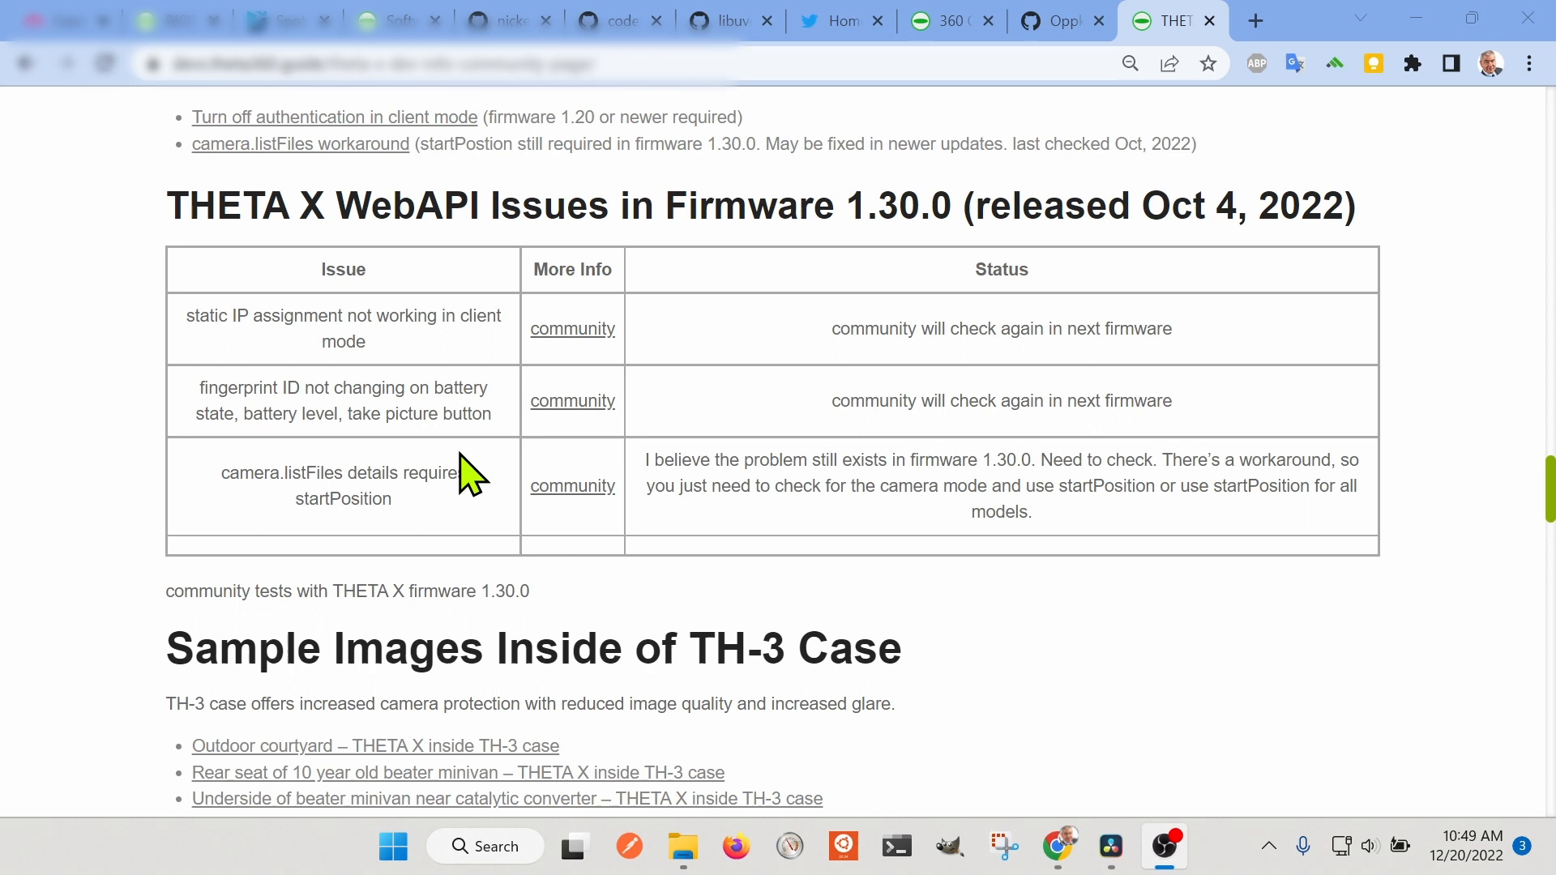
pyautogui.moveTo(373, 481)
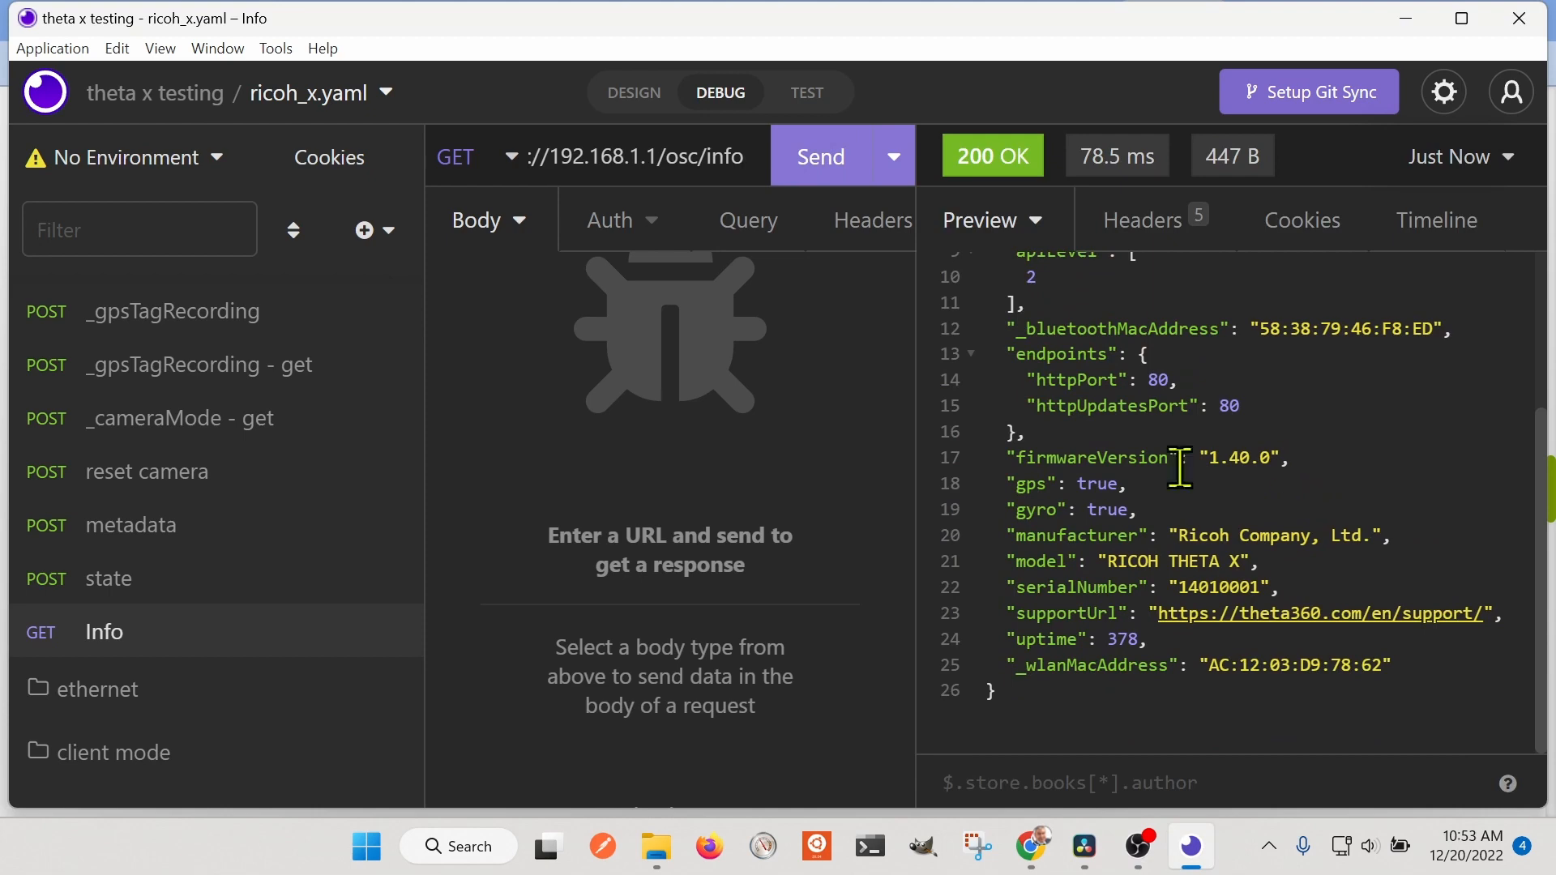
# Step: Send the saved POST state request and review the 200 OK camera state response
pyautogui.click(109, 578)
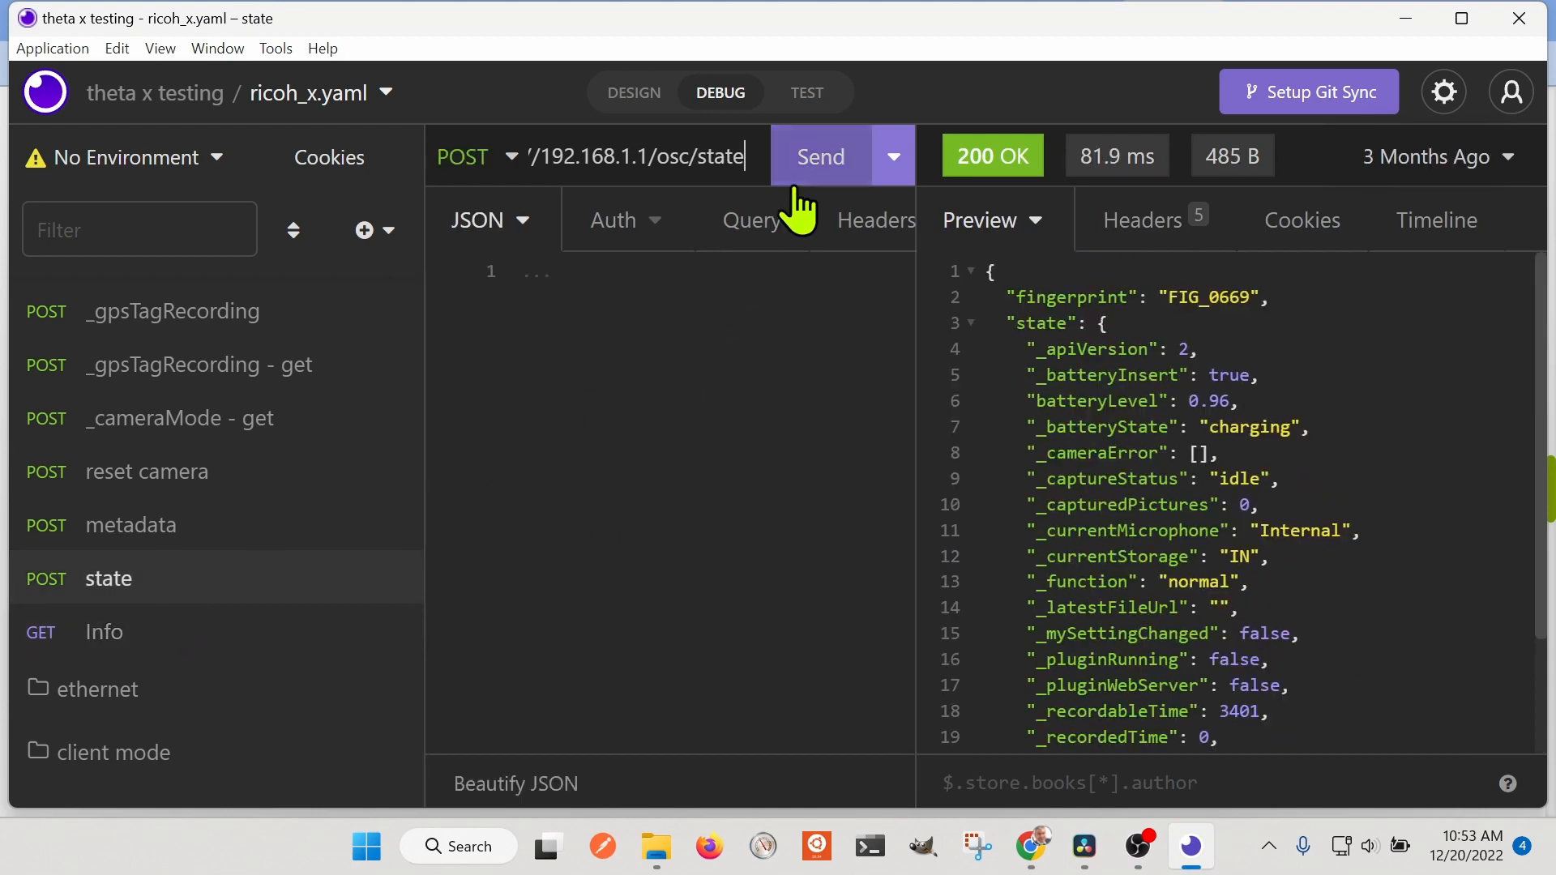
pyautogui.click(821, 155)
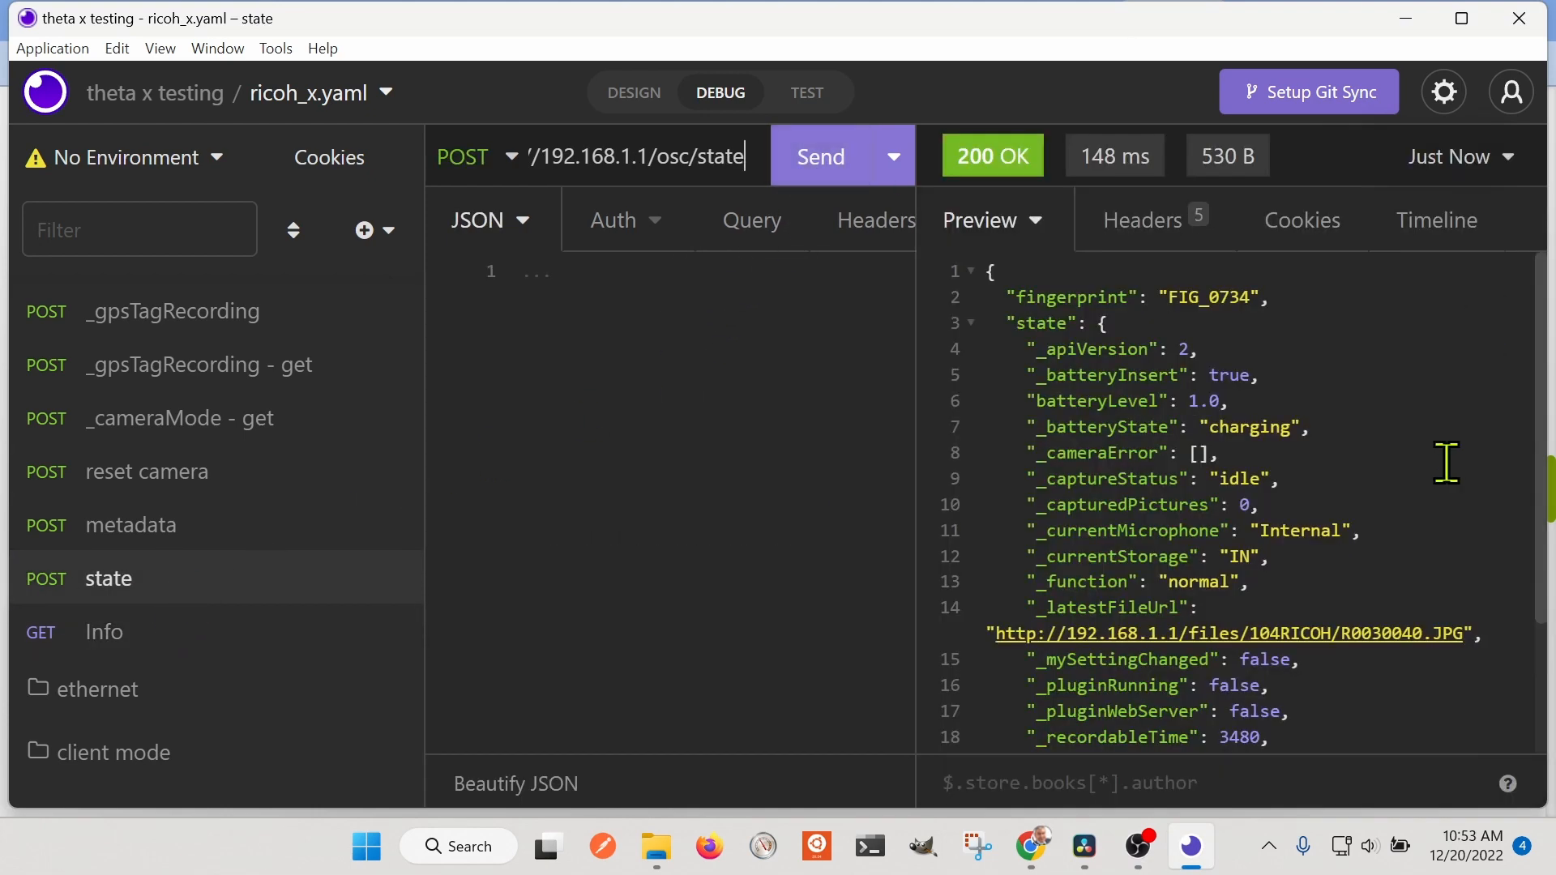
pyautogui.scroll(-3)
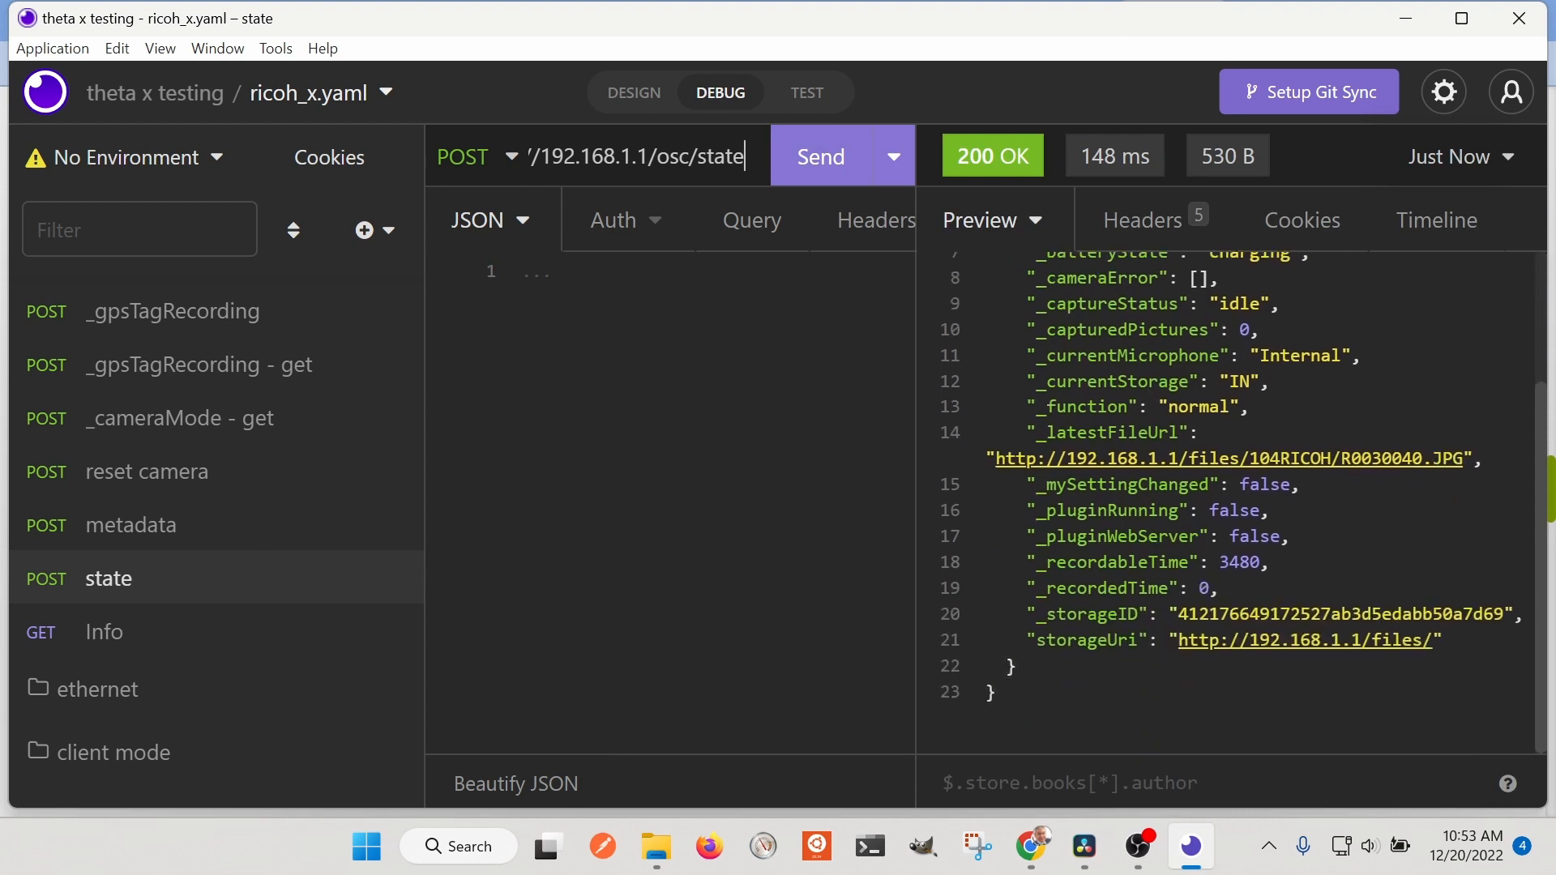
# Step: Run 'listFiles 1 - with thumb', then resend camera.listFiles with startPosition removed
pyautogui.click(219, 554)
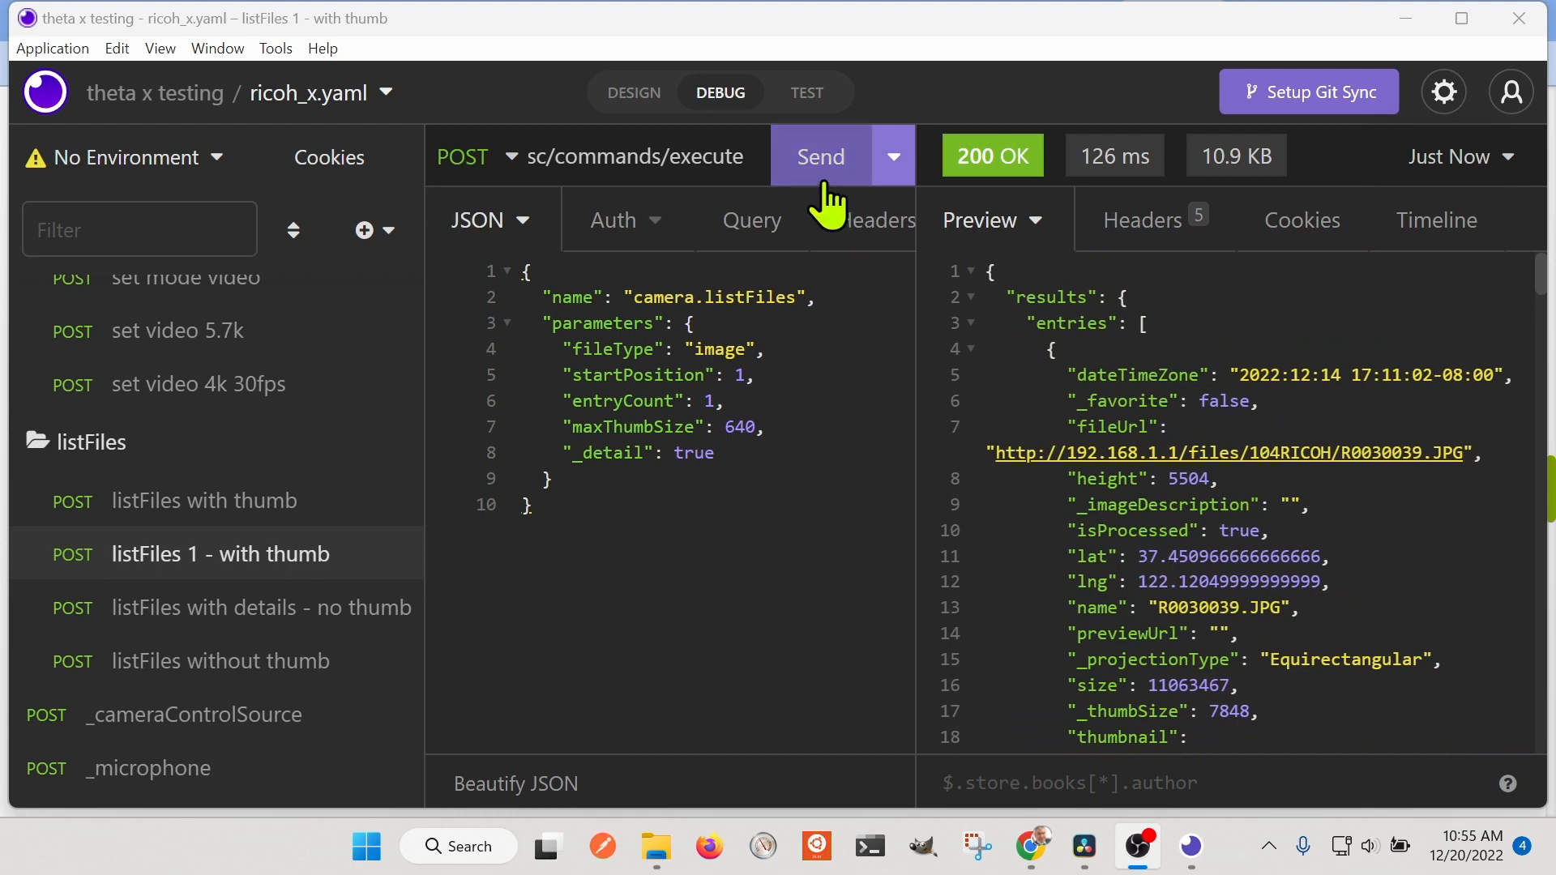
pyautogui.click(820, 156)
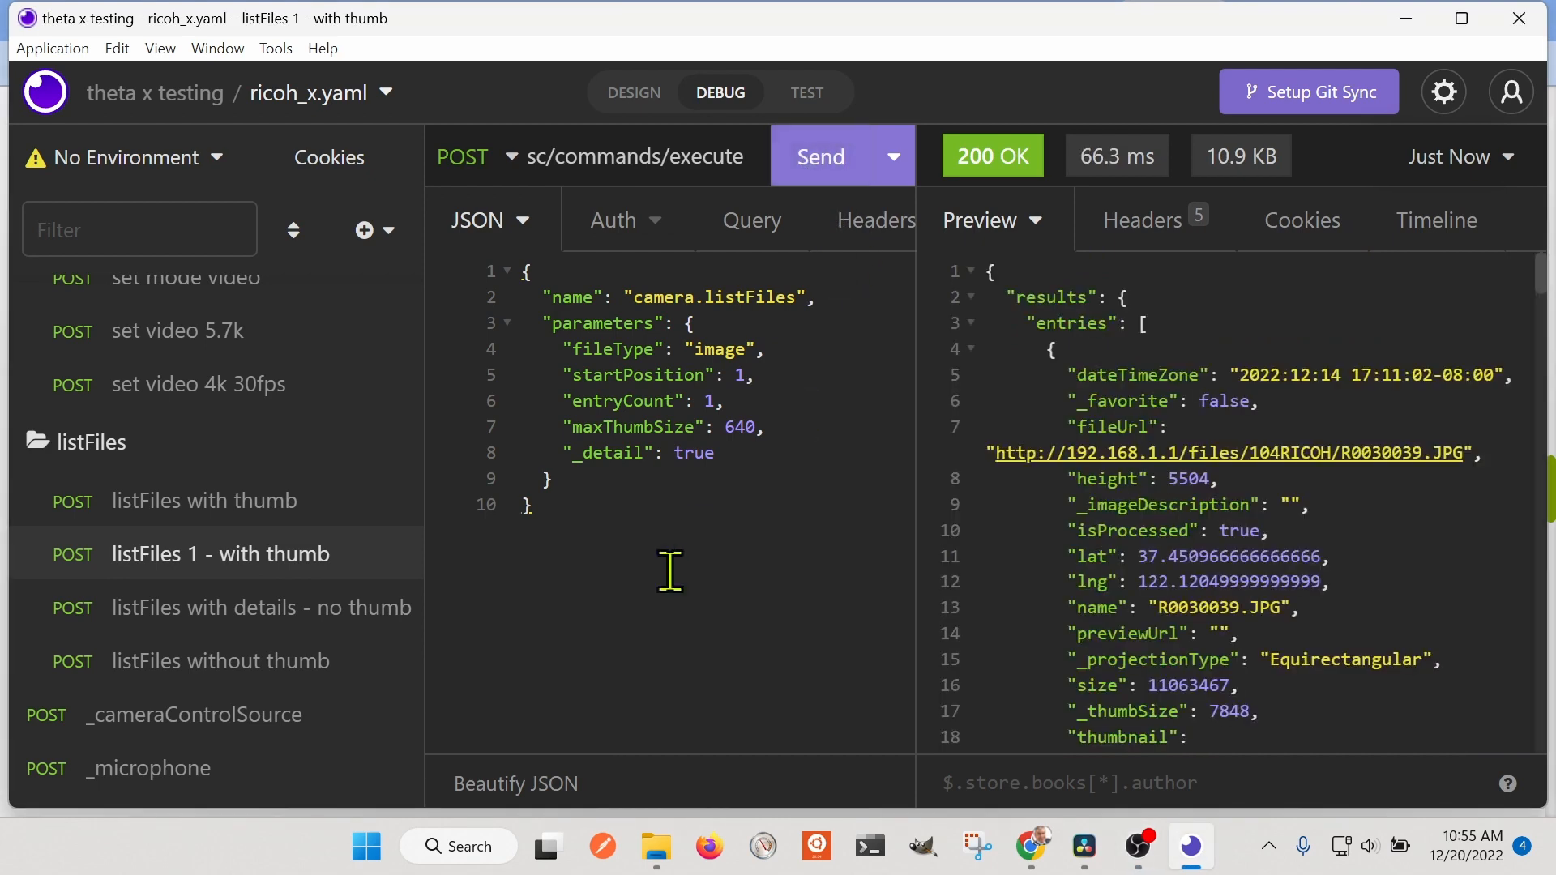
pyautogui.scroll(-3)
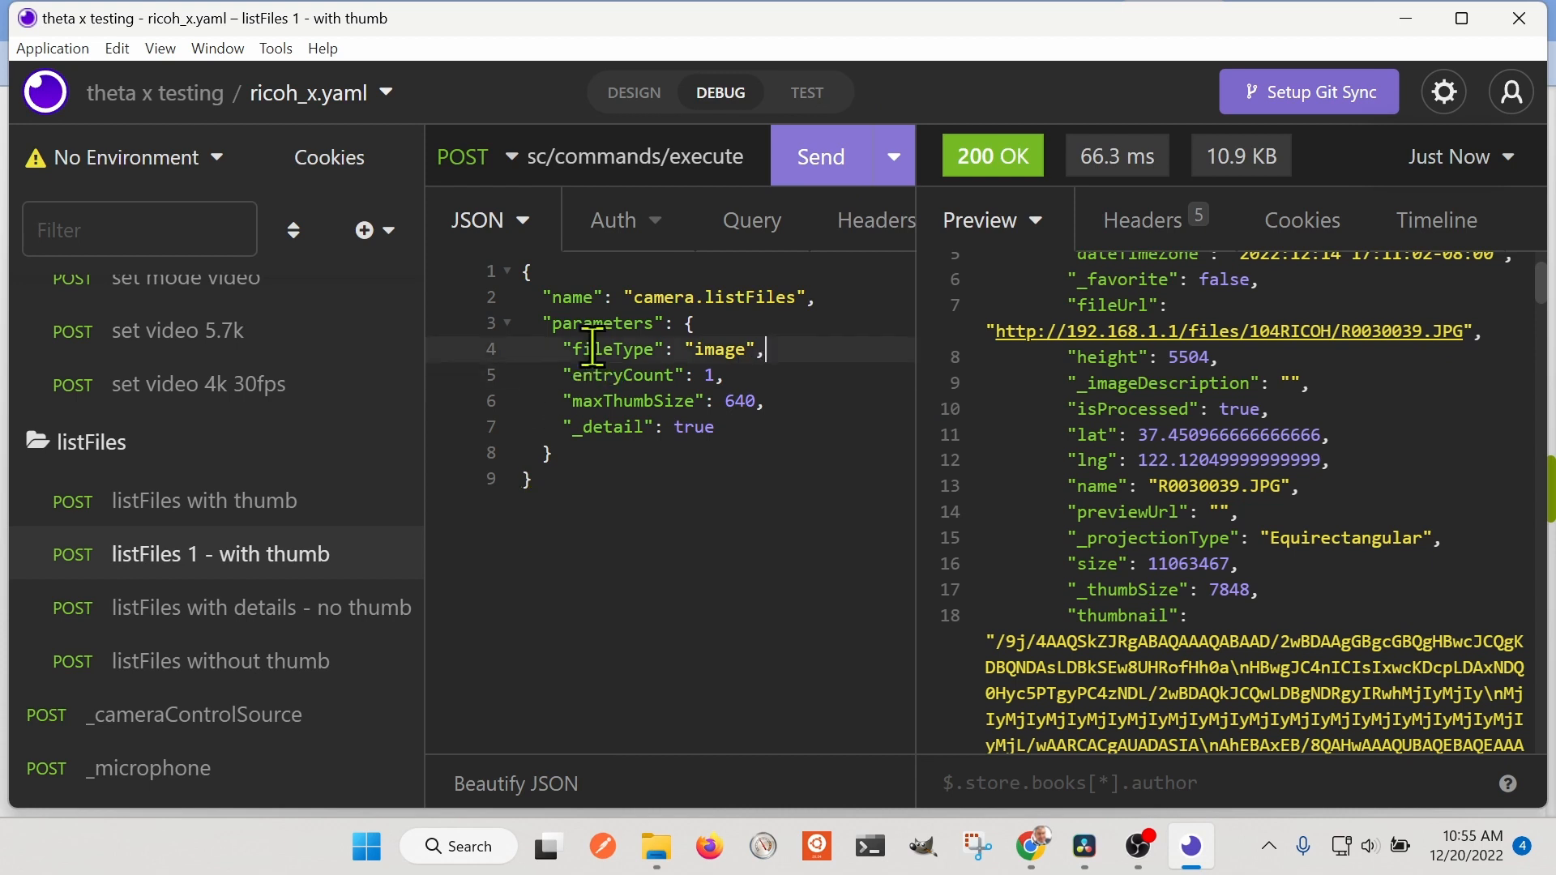
pyautogui.moveTo(821, 157)
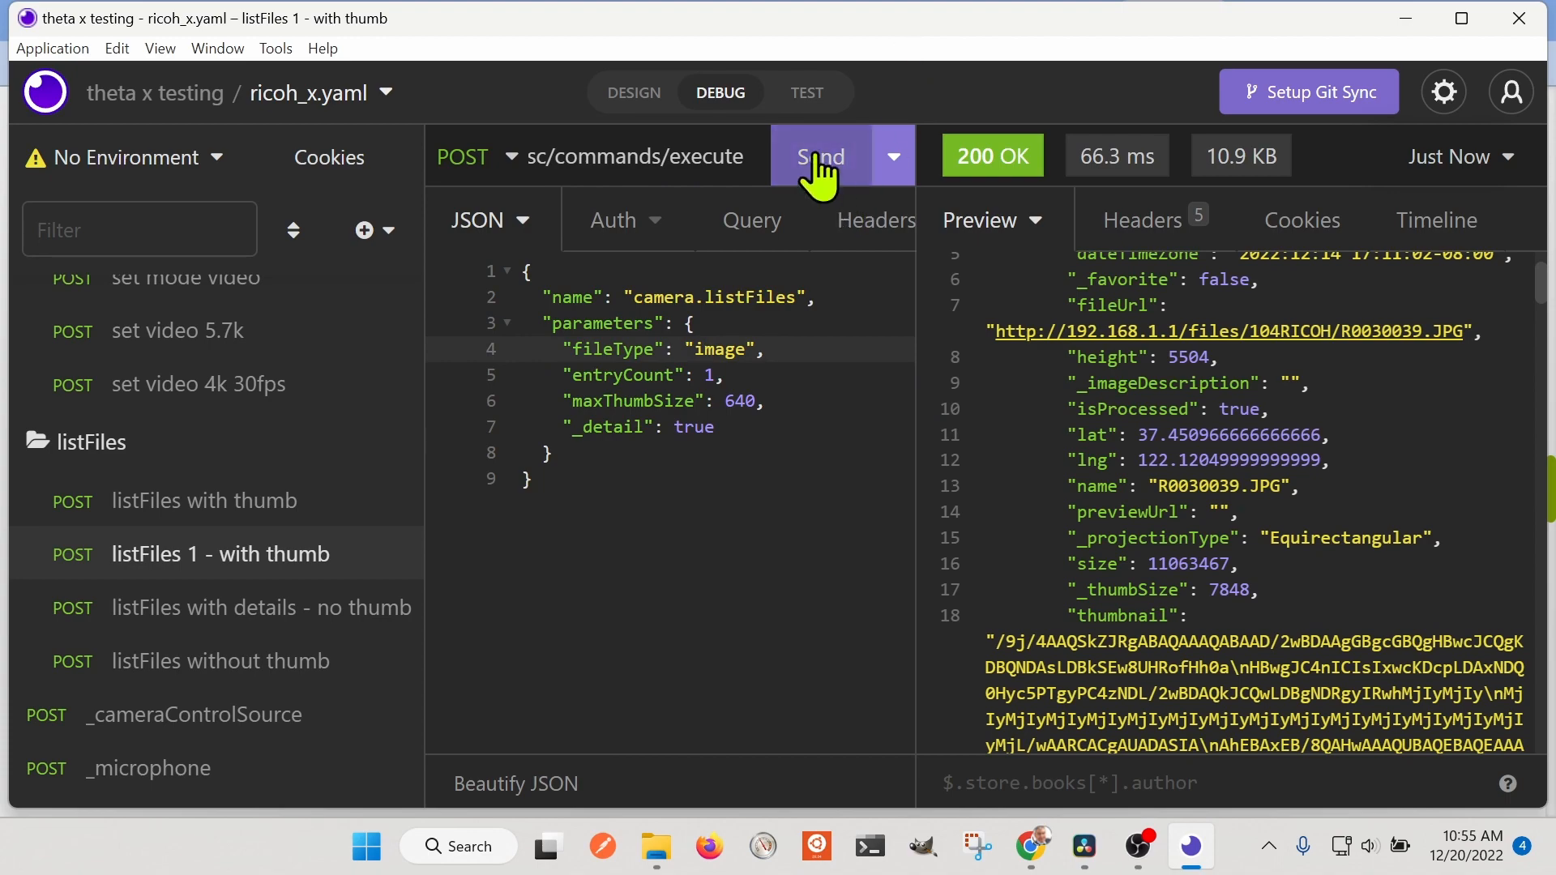
pyautogui.click(820, 156)
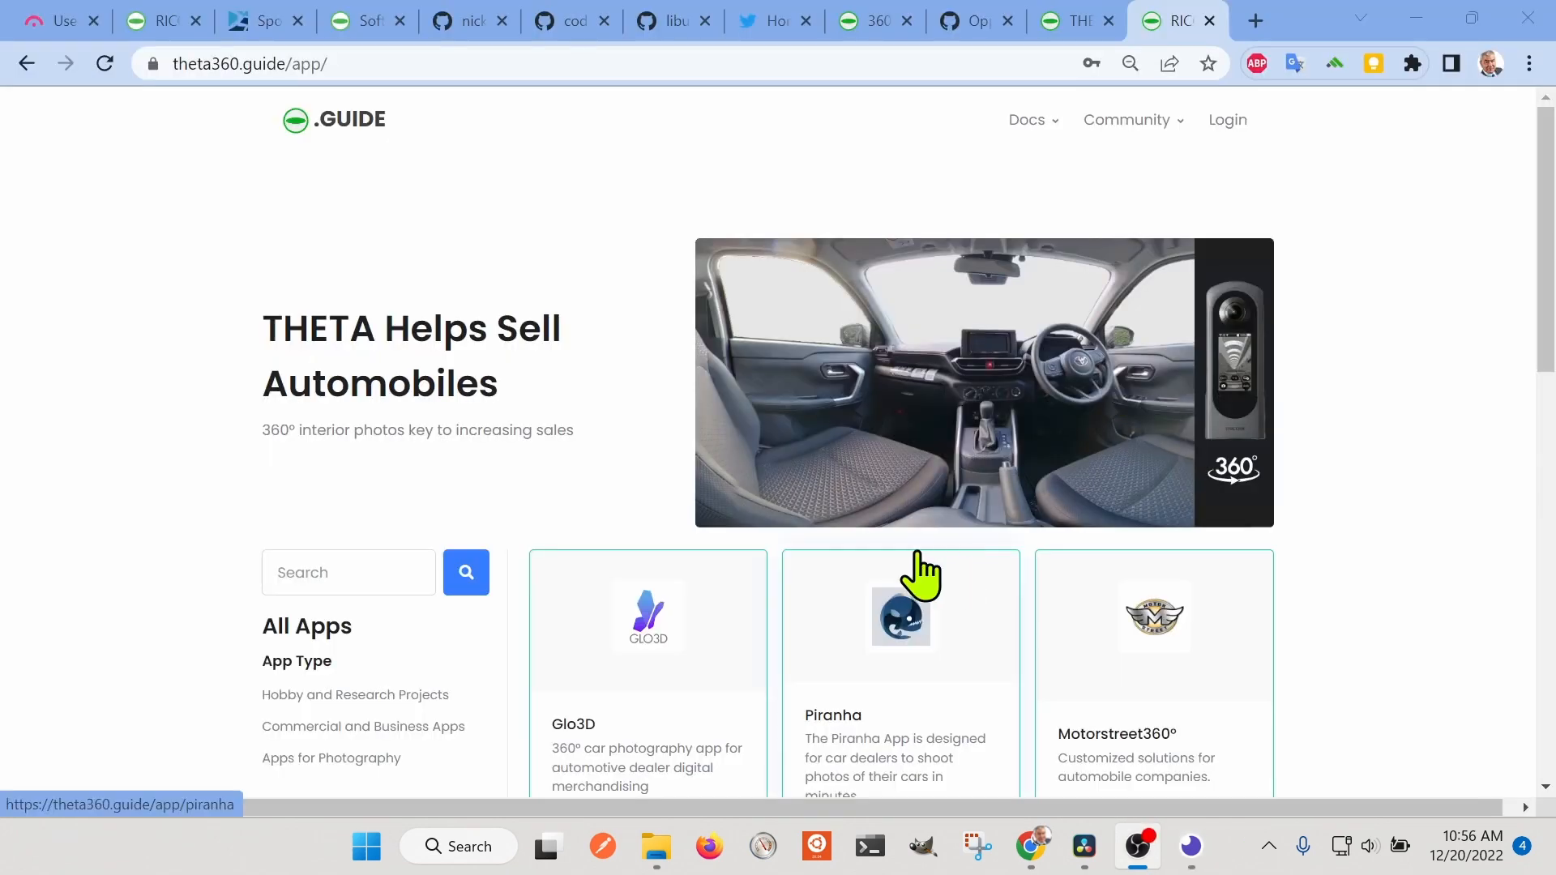
pyautogui.moveTo(869, 188)
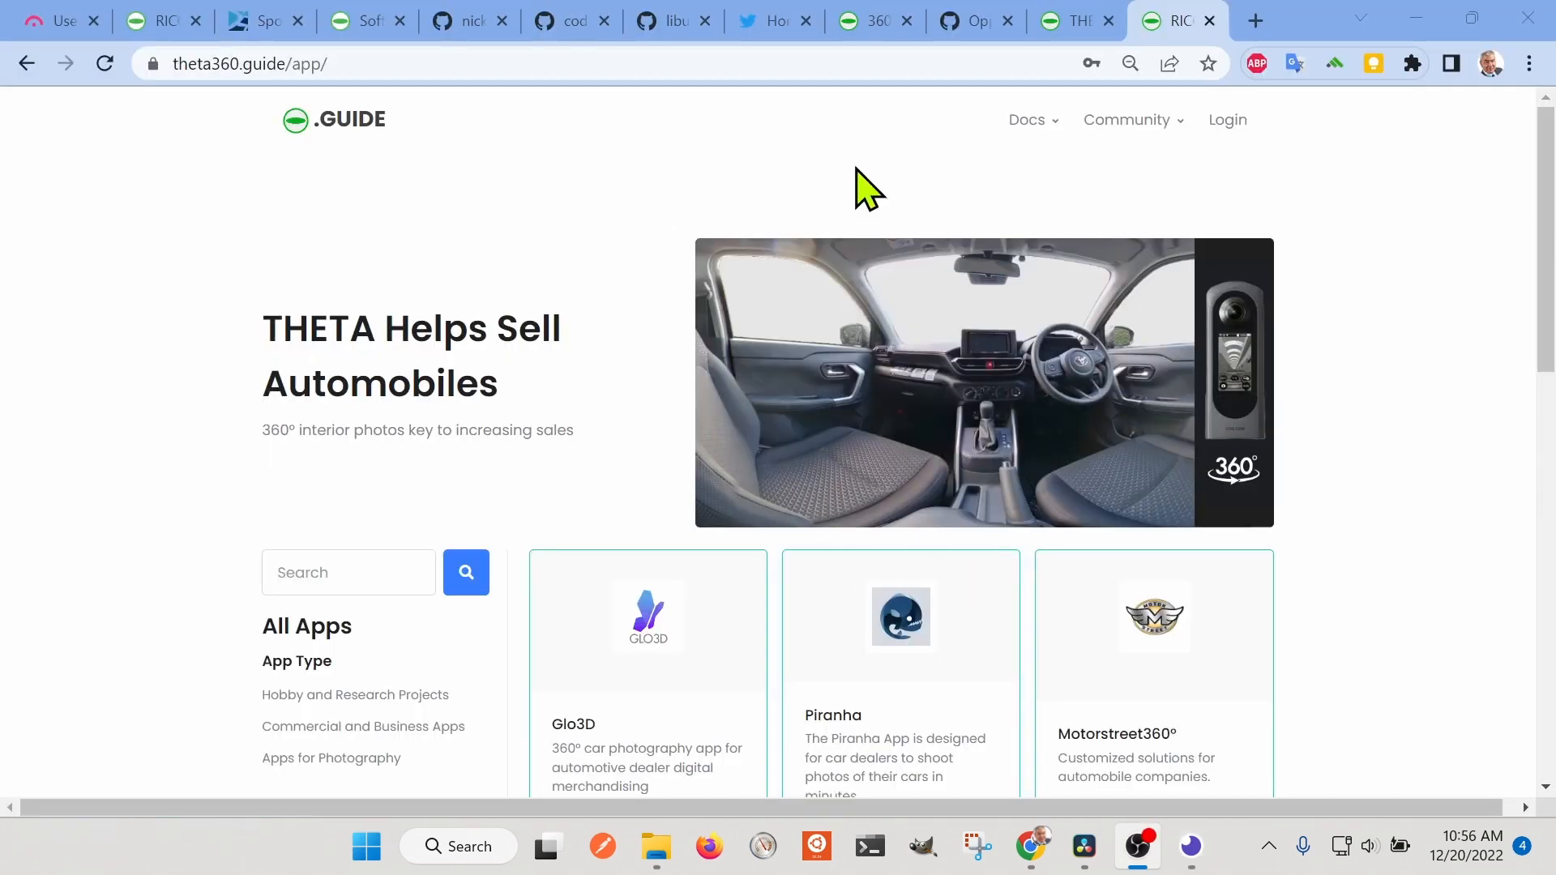
pyautogui.moveTo(912, 253)
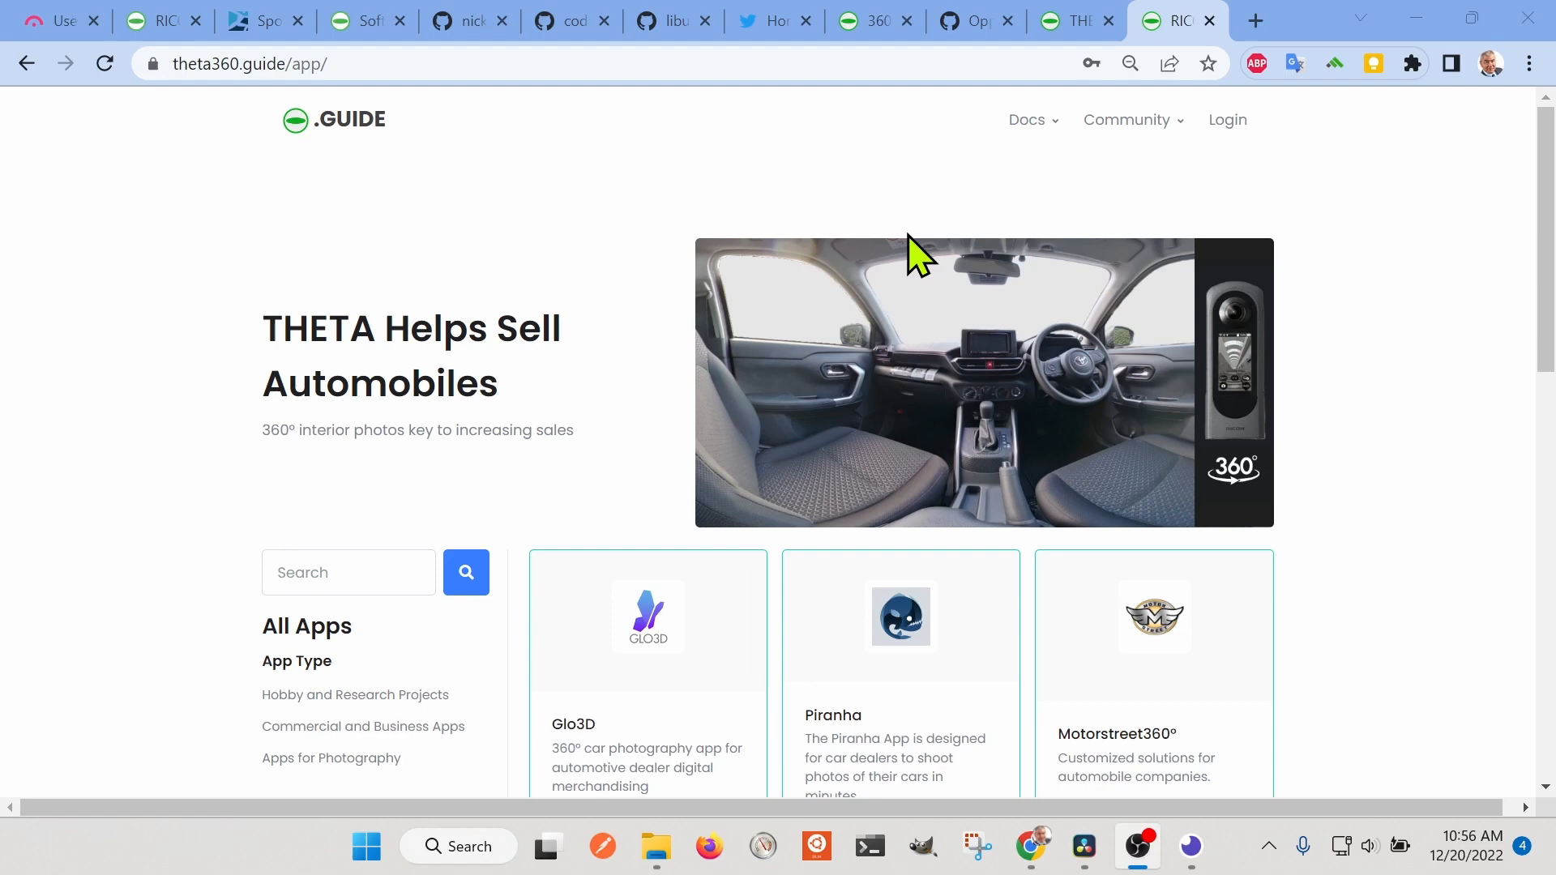
pyautogui.moveTo(308, 118)
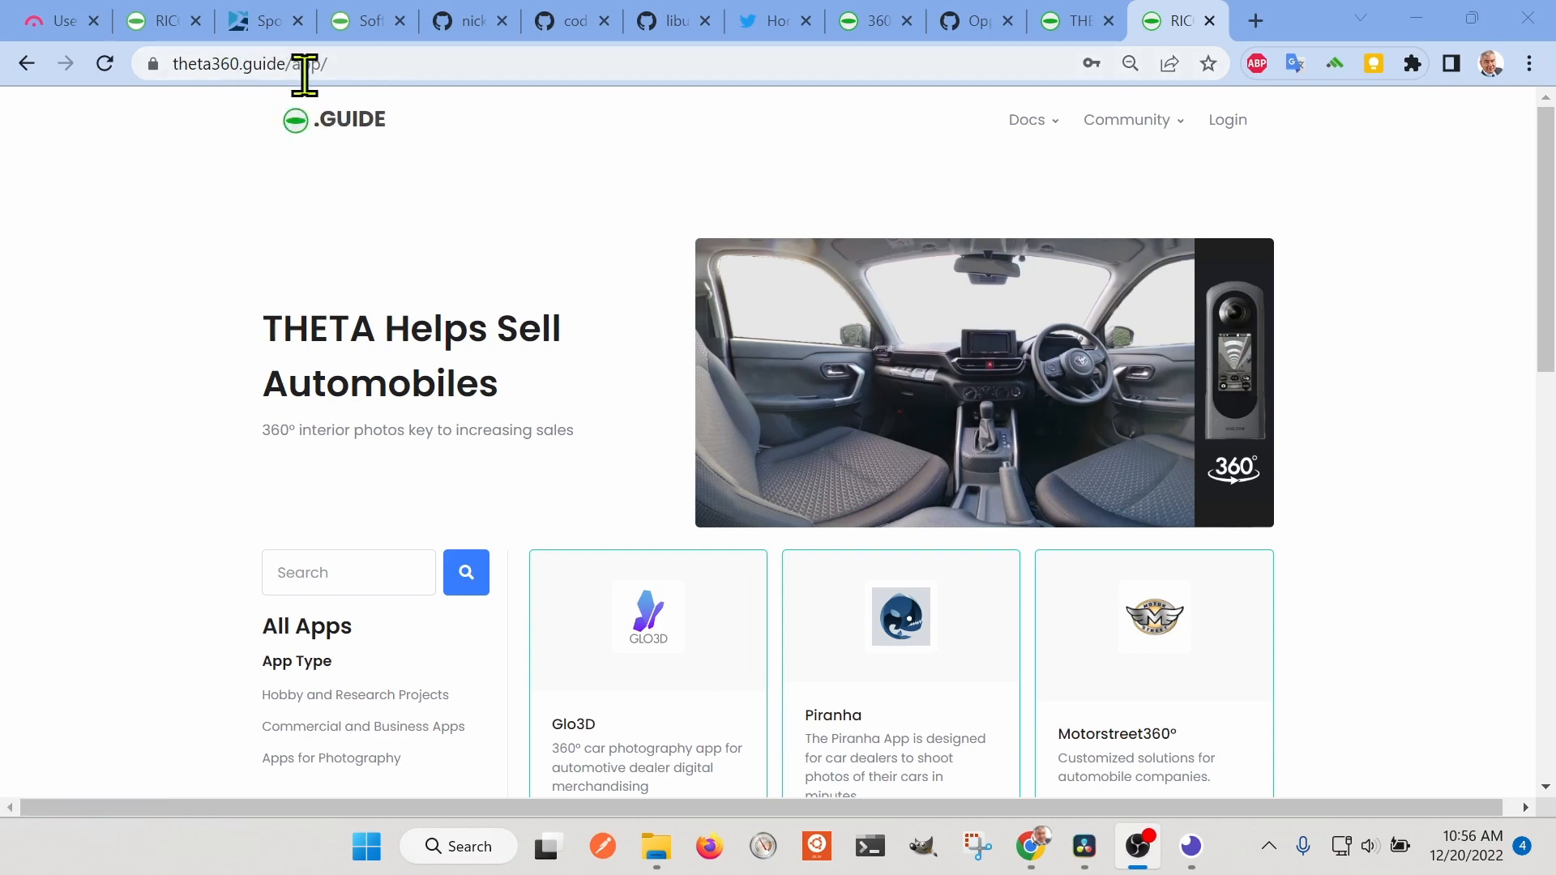
# Step: Choose 'API v2.1 (Wi-Fi)' under the Docs menu's THETA APIs
pyautogui.click(1026, 119)
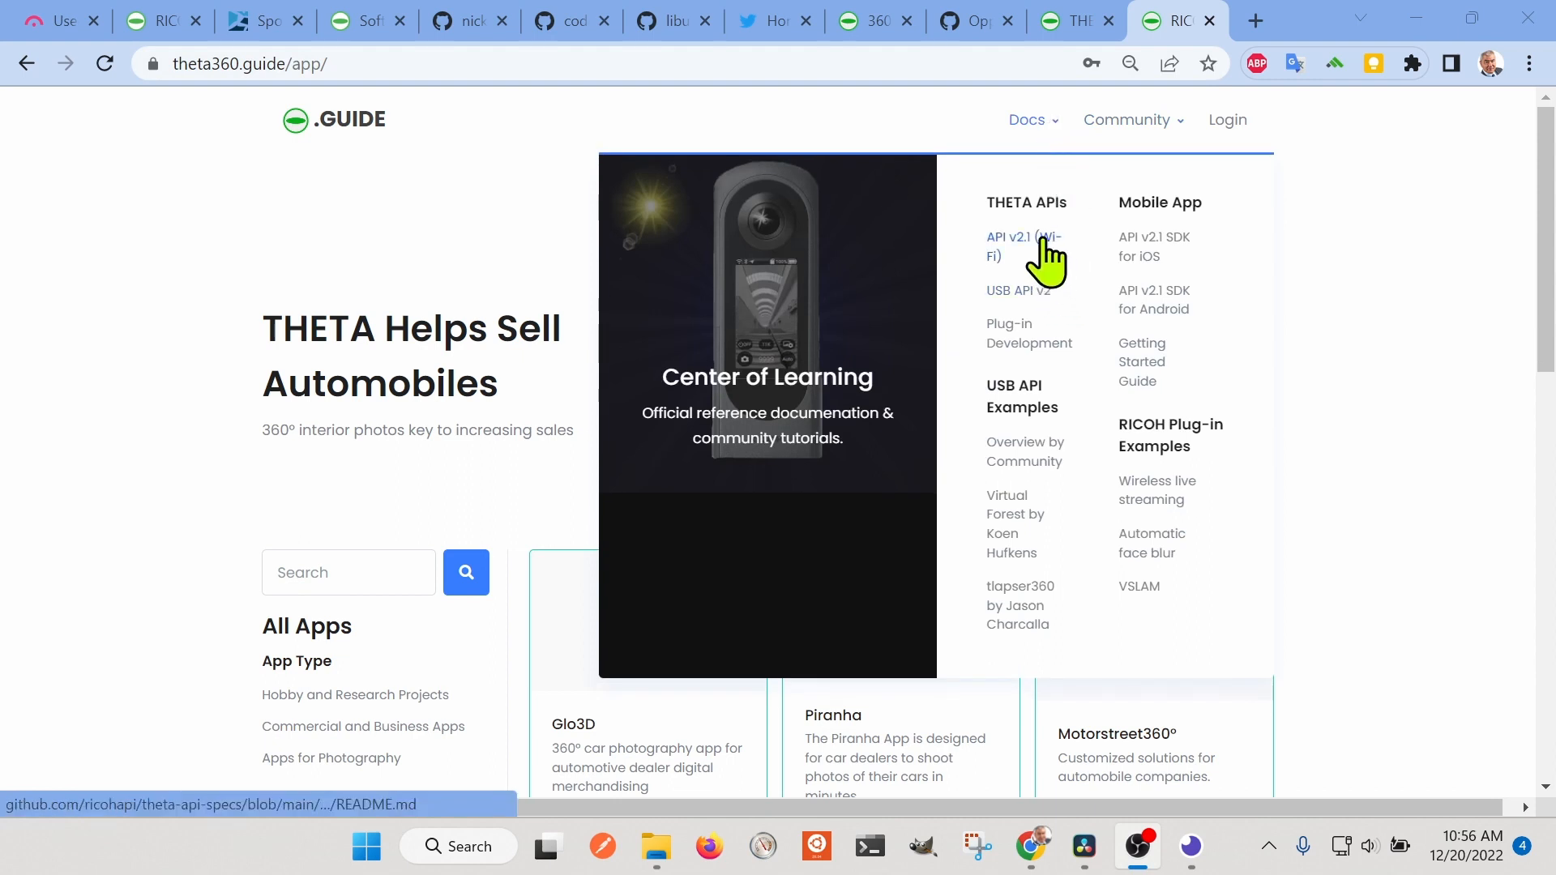
pyautogui.moveTo(1010, 273)
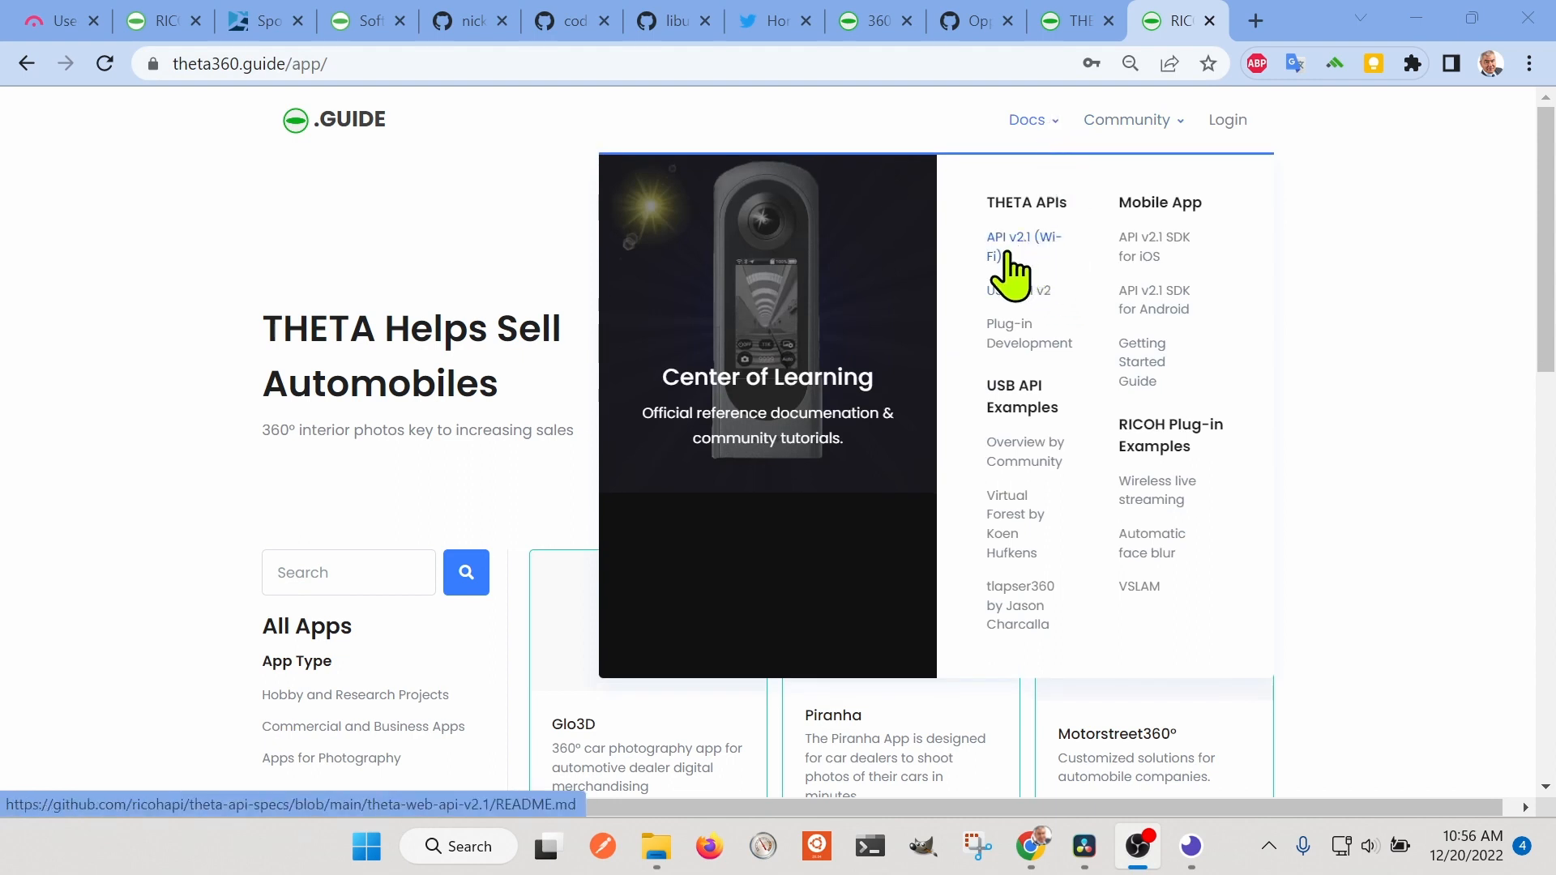
pyautogui.click(1010, 247)
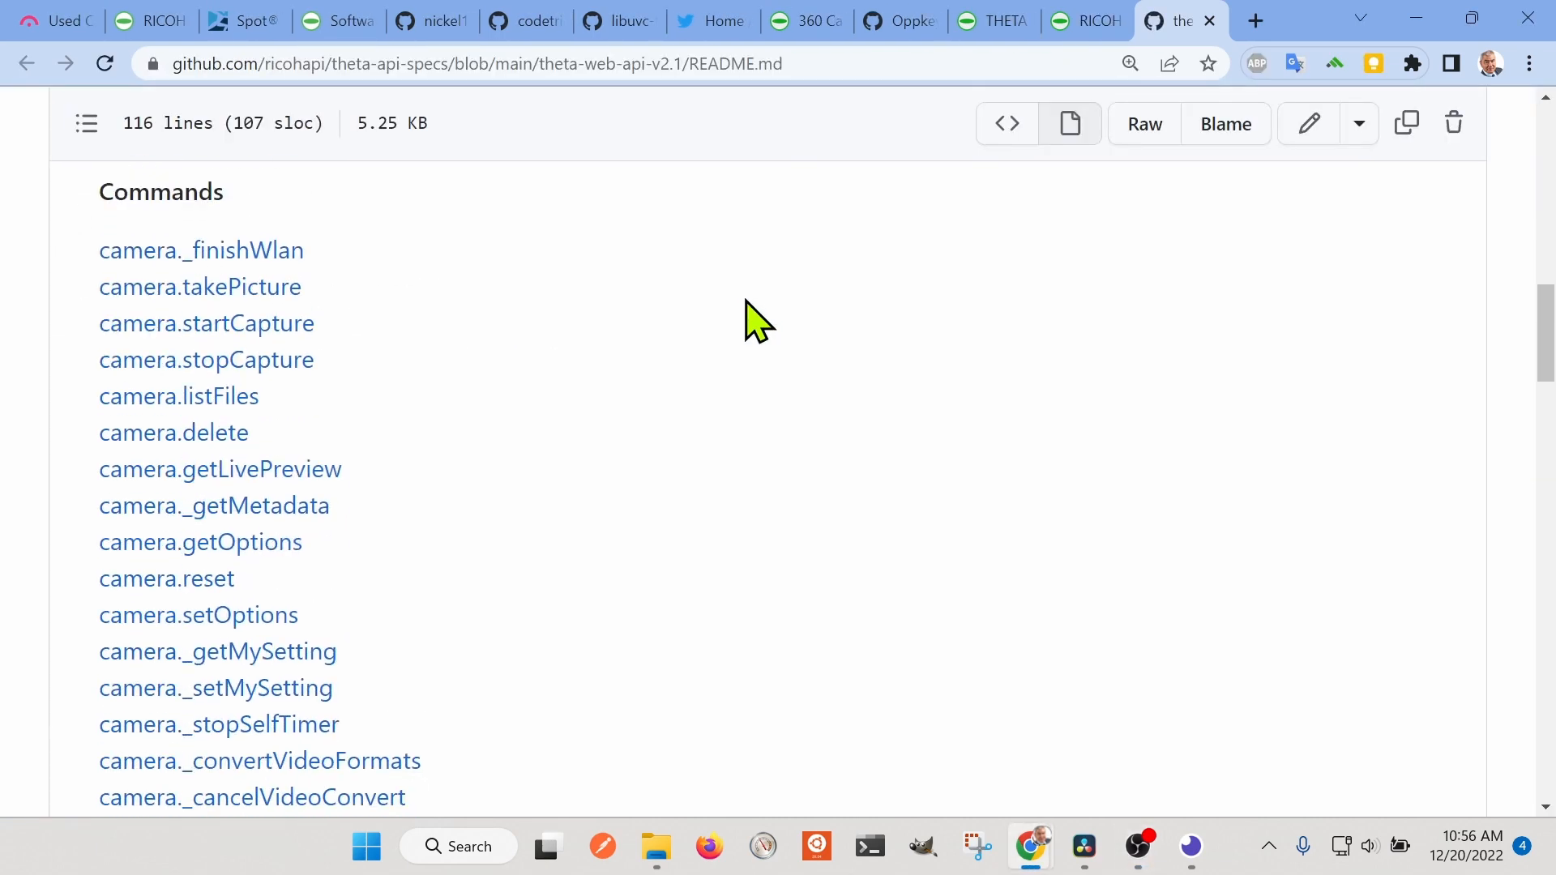
# Step: Scroll camera.list_files.md down to its Parameters table with startPosition and _startFileUrl
pyautogui.scroll(-3)
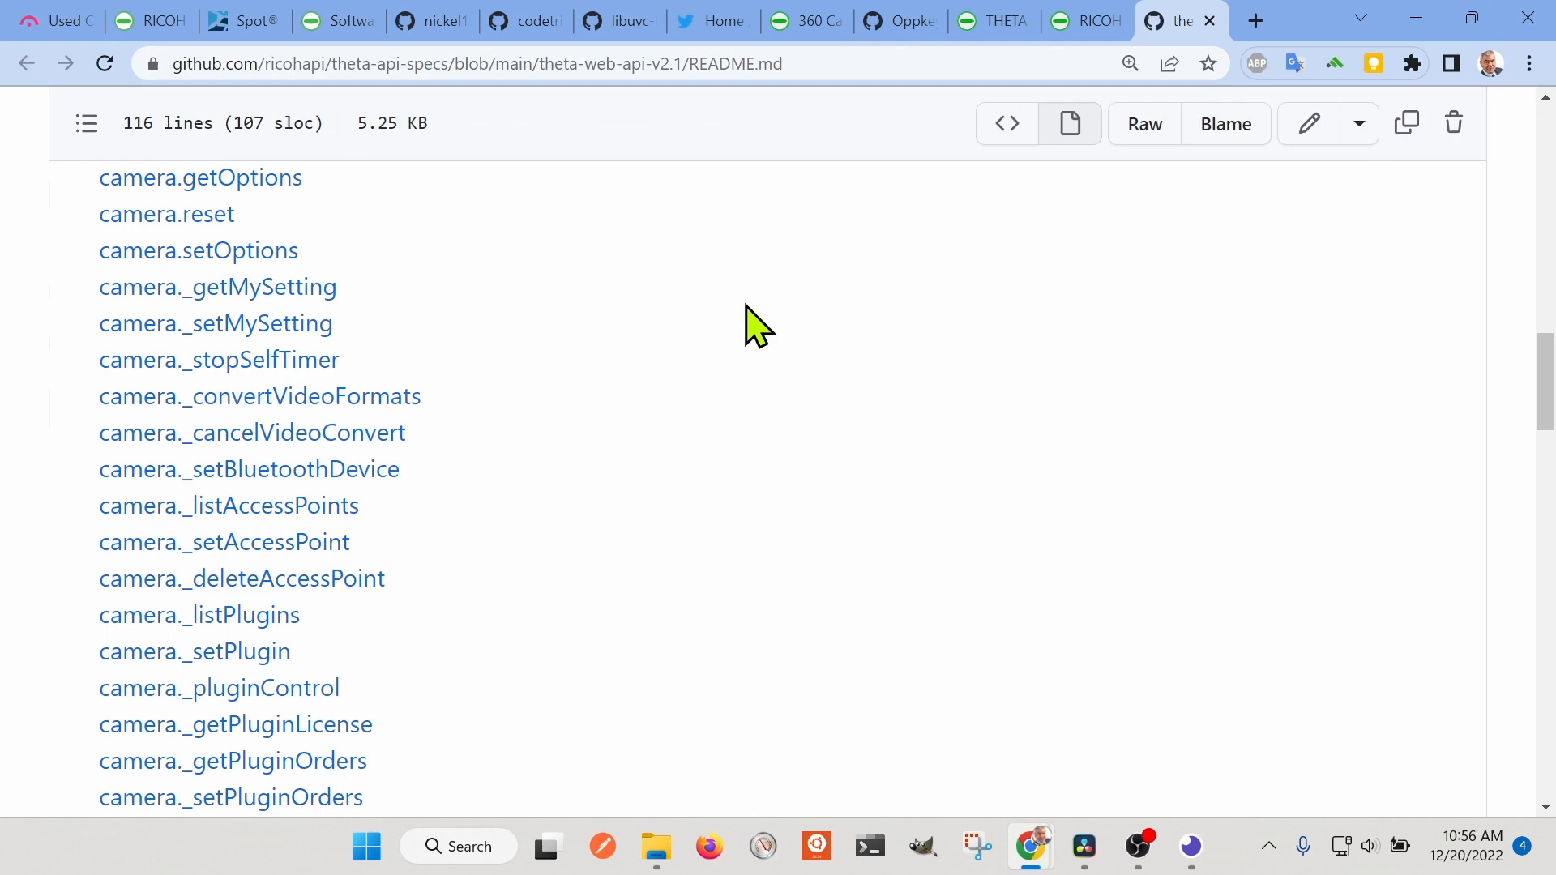
pyautogui.moveTo(447, 379)
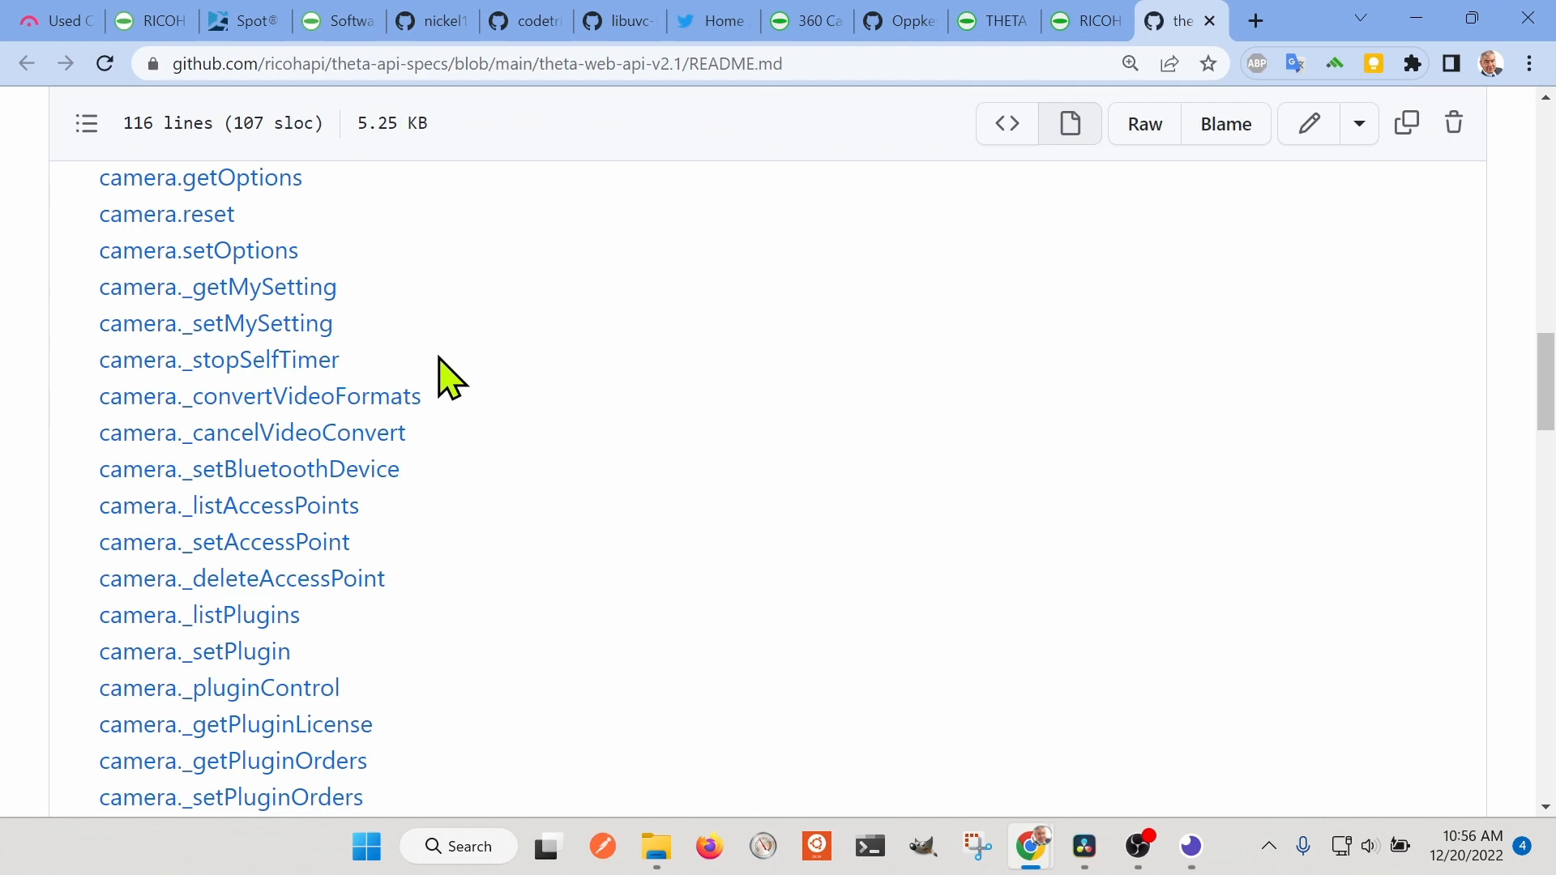
pyautogui.scroll(-3)
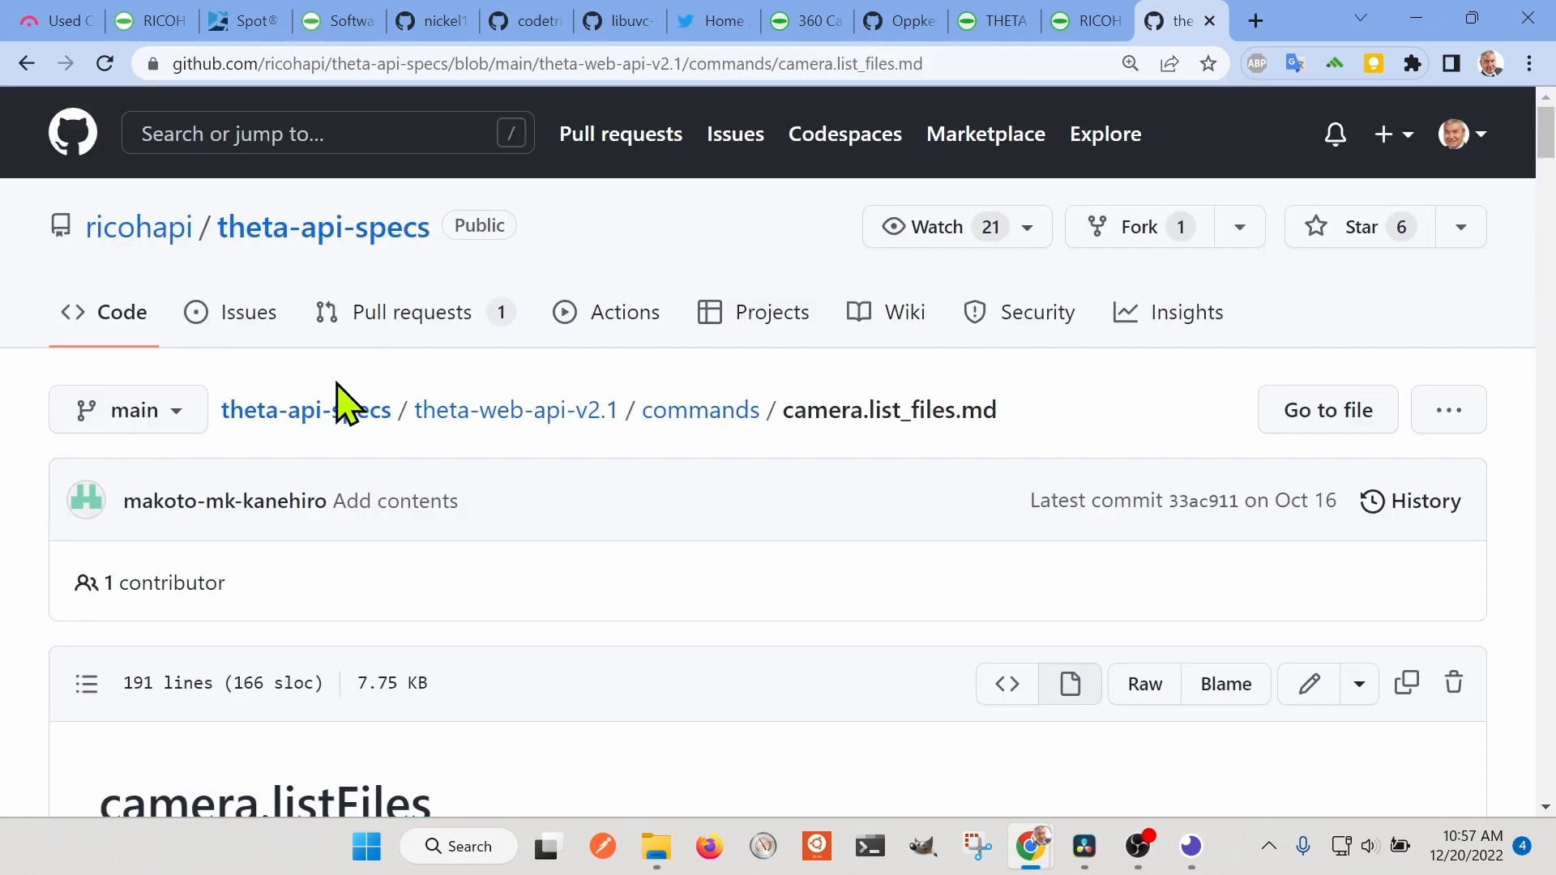
pyautogui.scroll(-3)
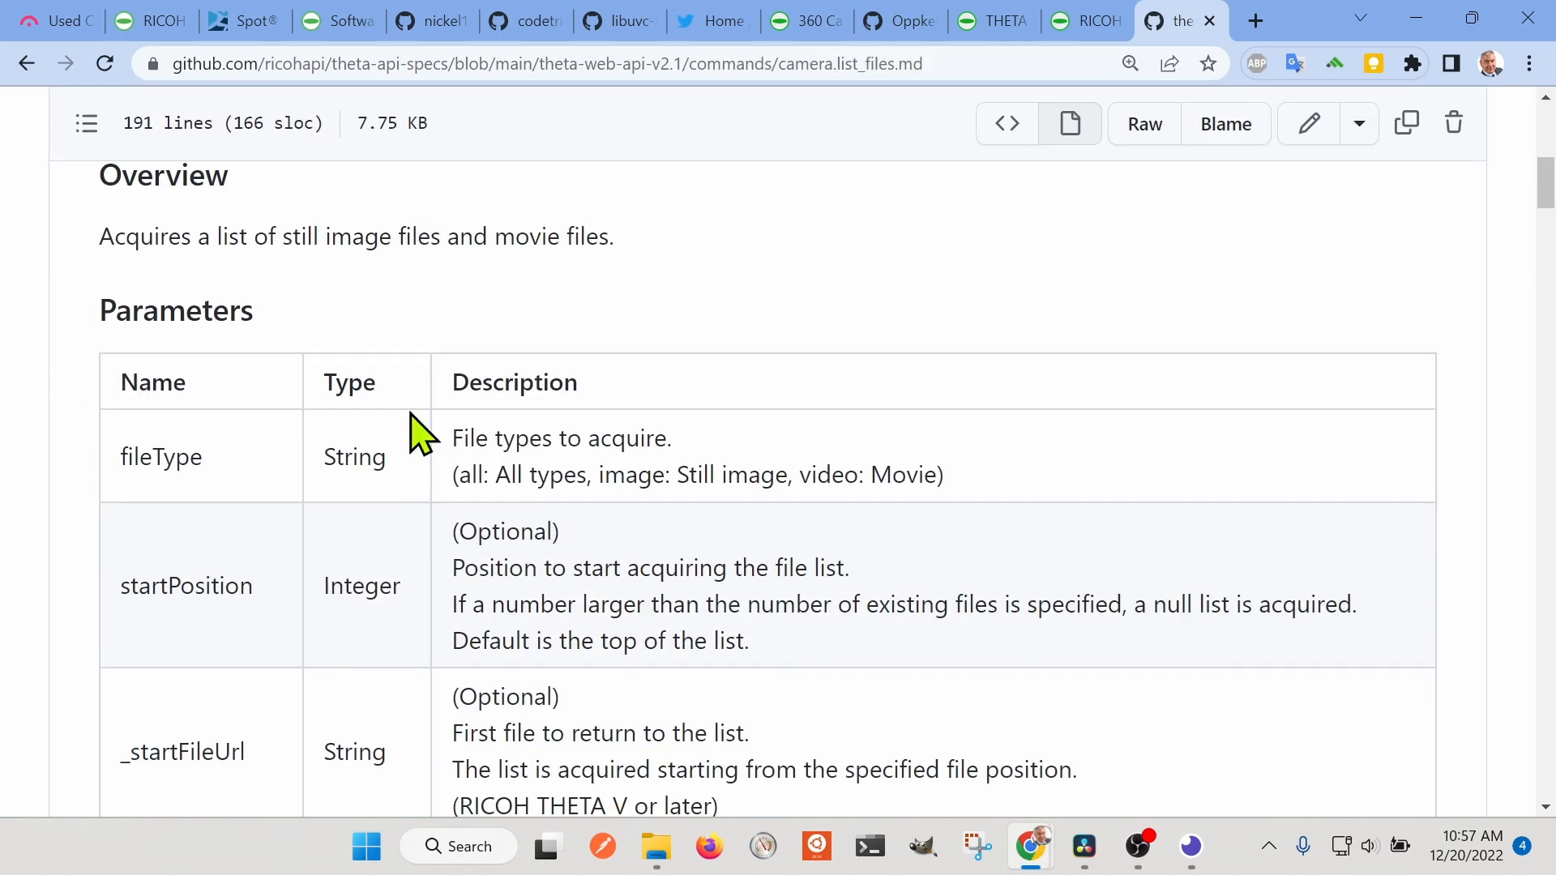
pyautogui.scroll(-3)
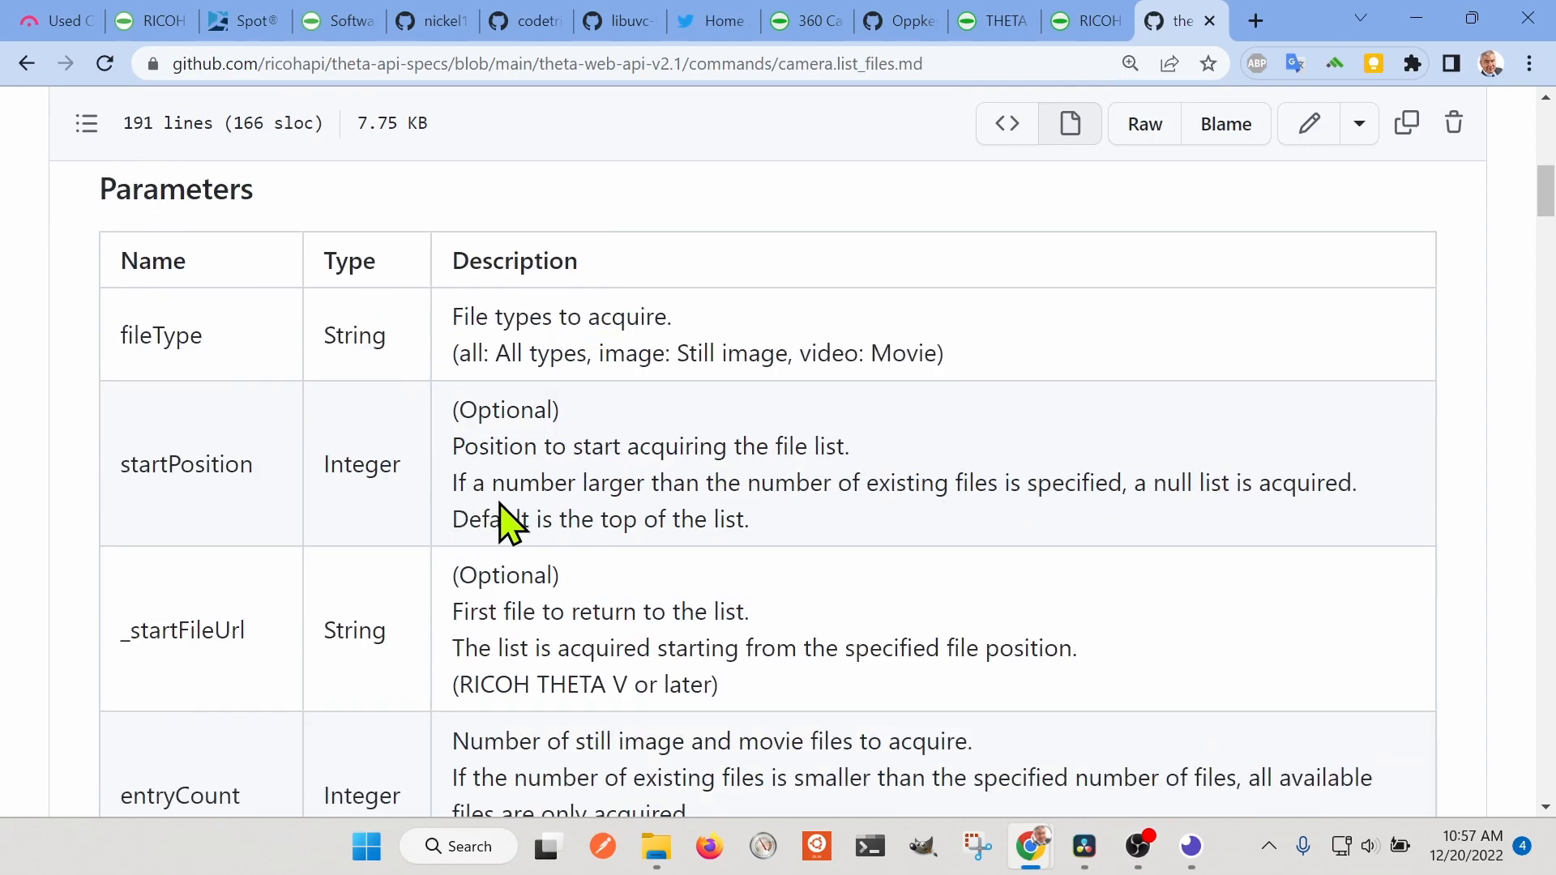
pyautogui.scroll(-3)
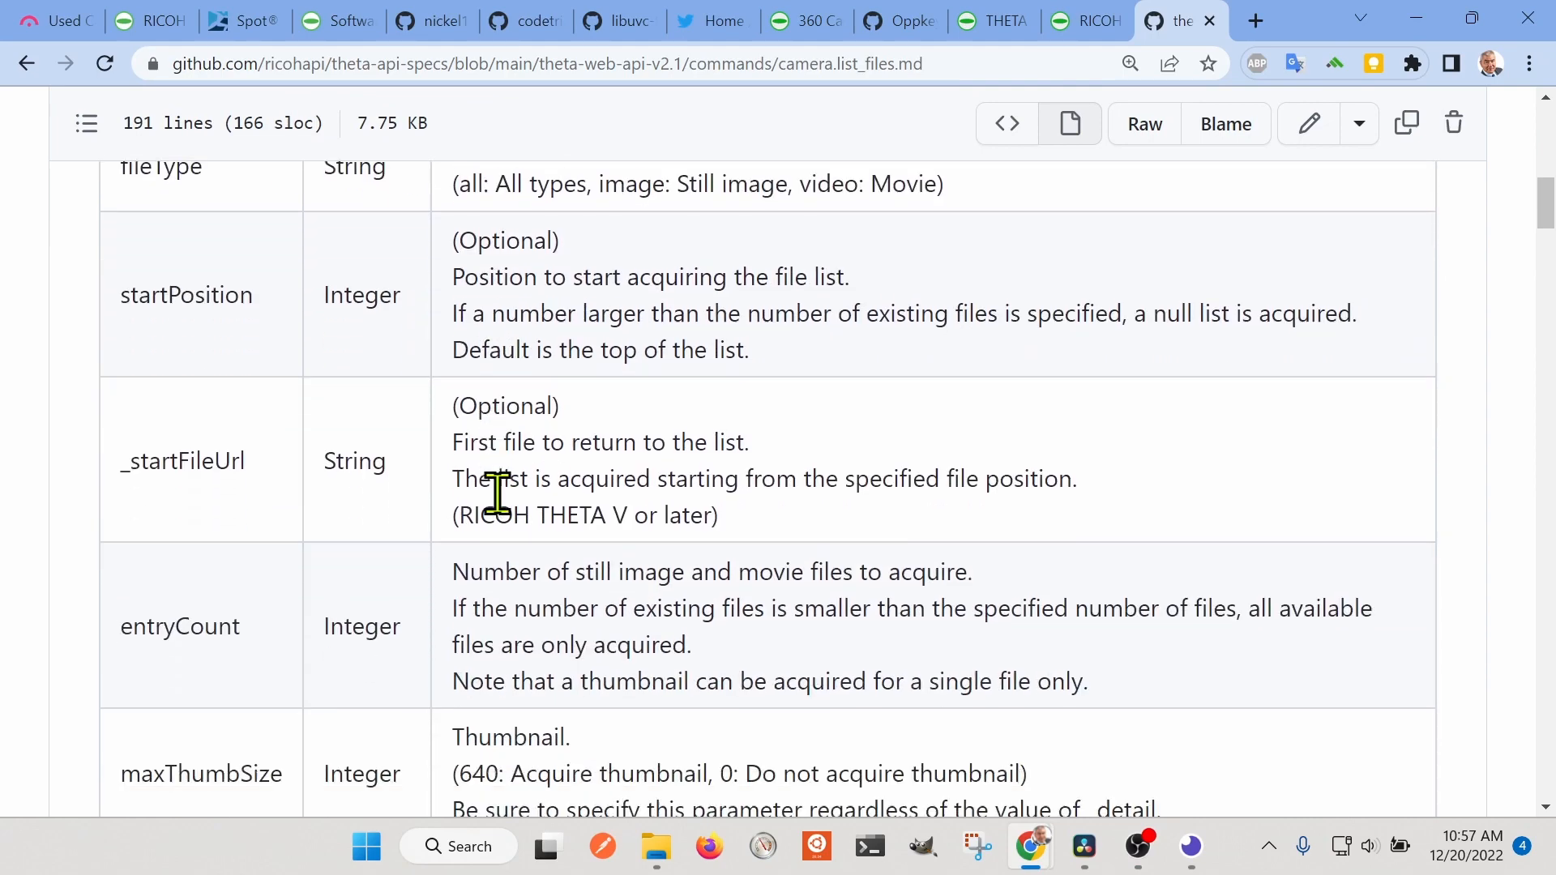
pyautogui.scroll(-3)
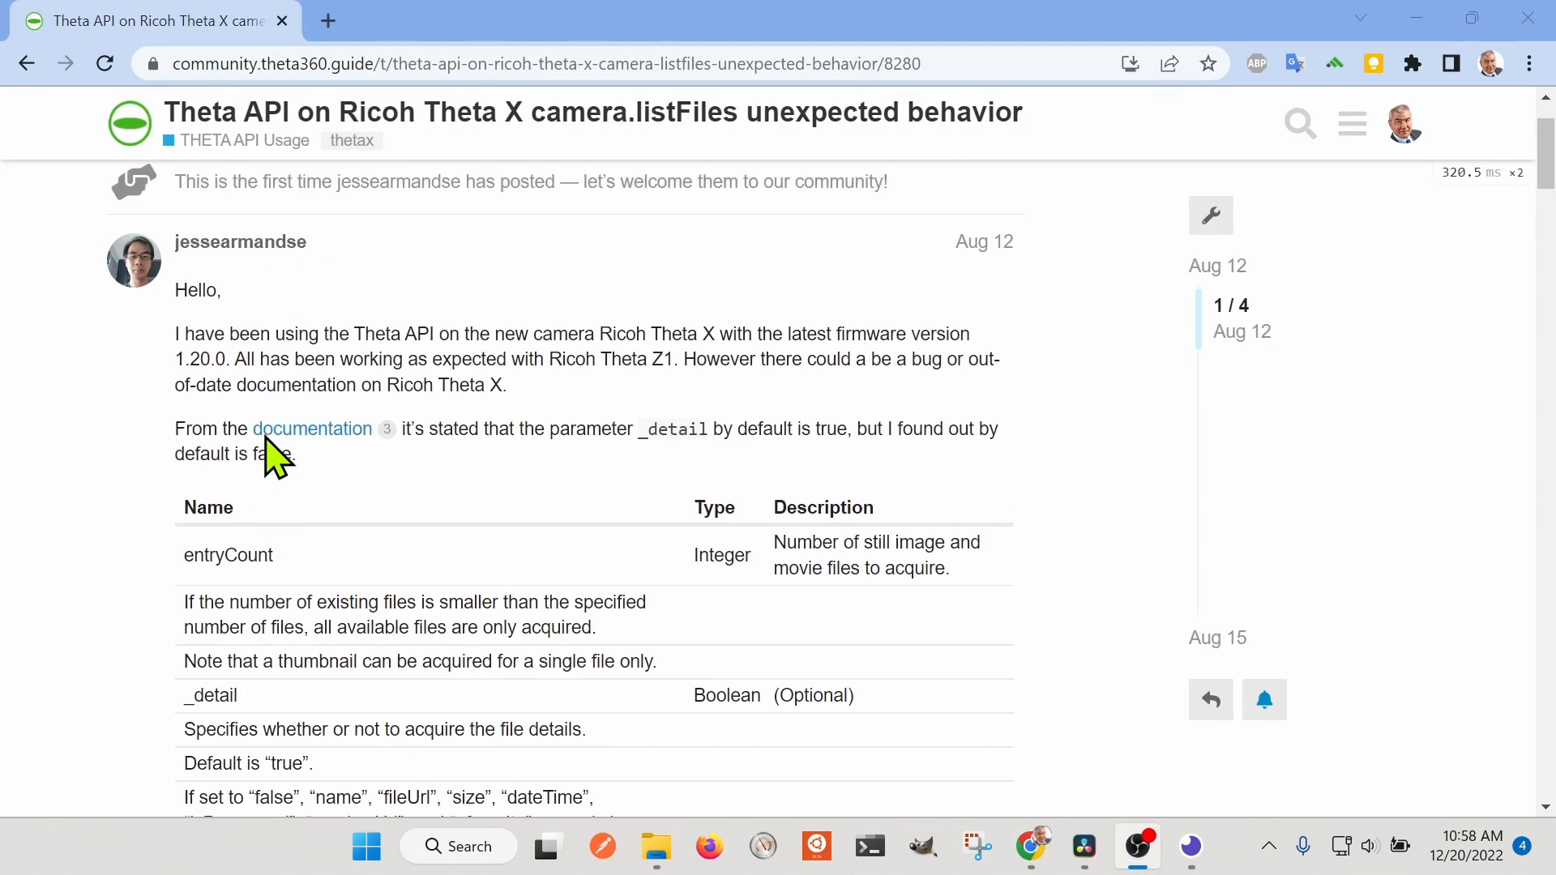
pyautogui.moveTo(125, 347)
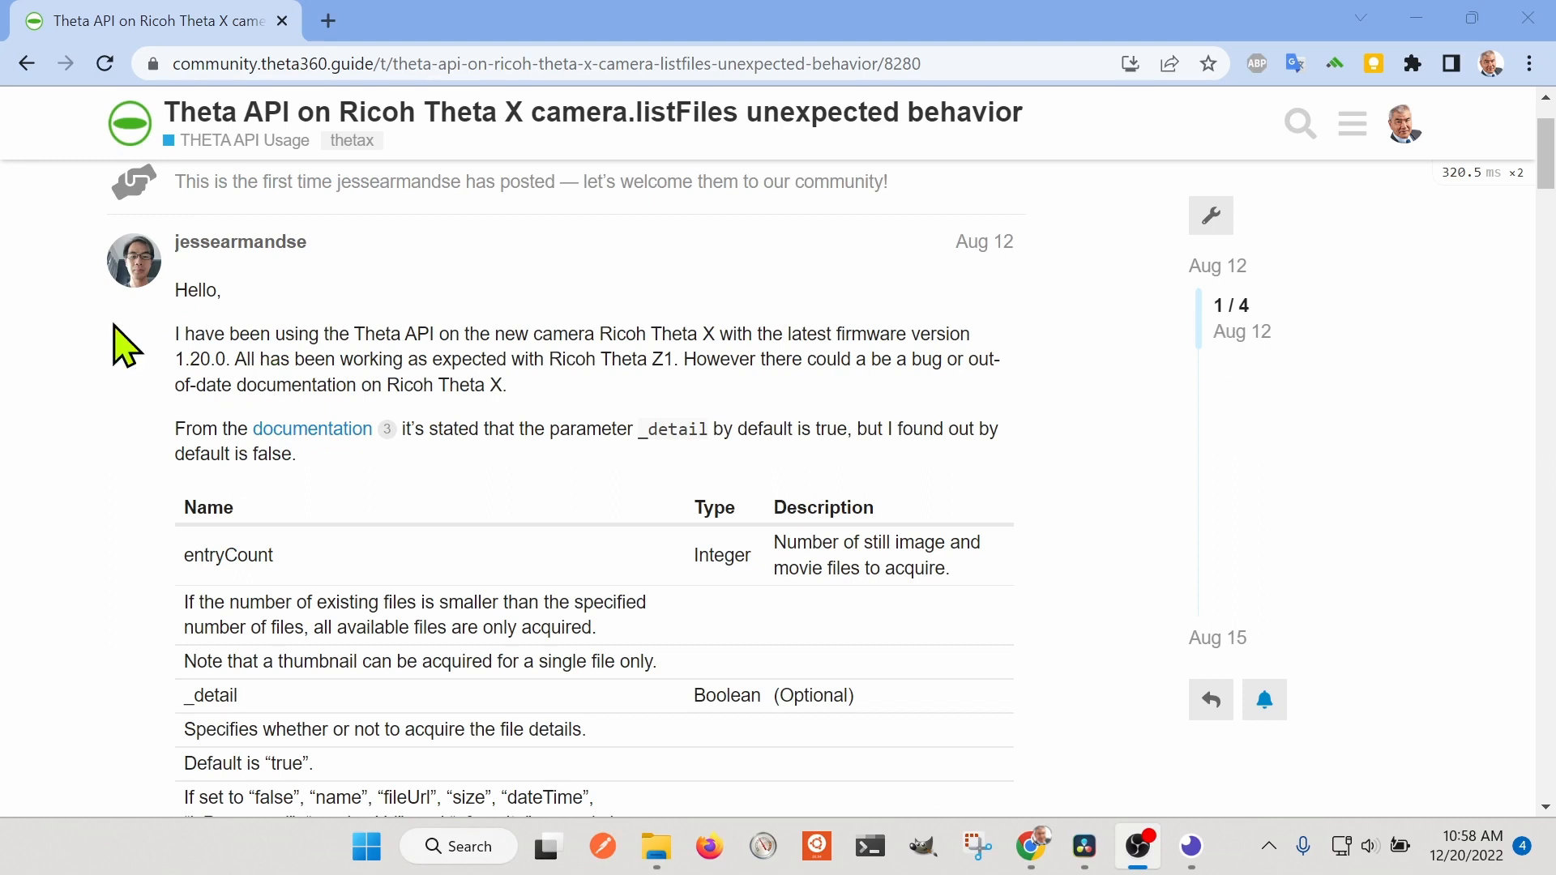
pyautogui.moveTo(240, 241)
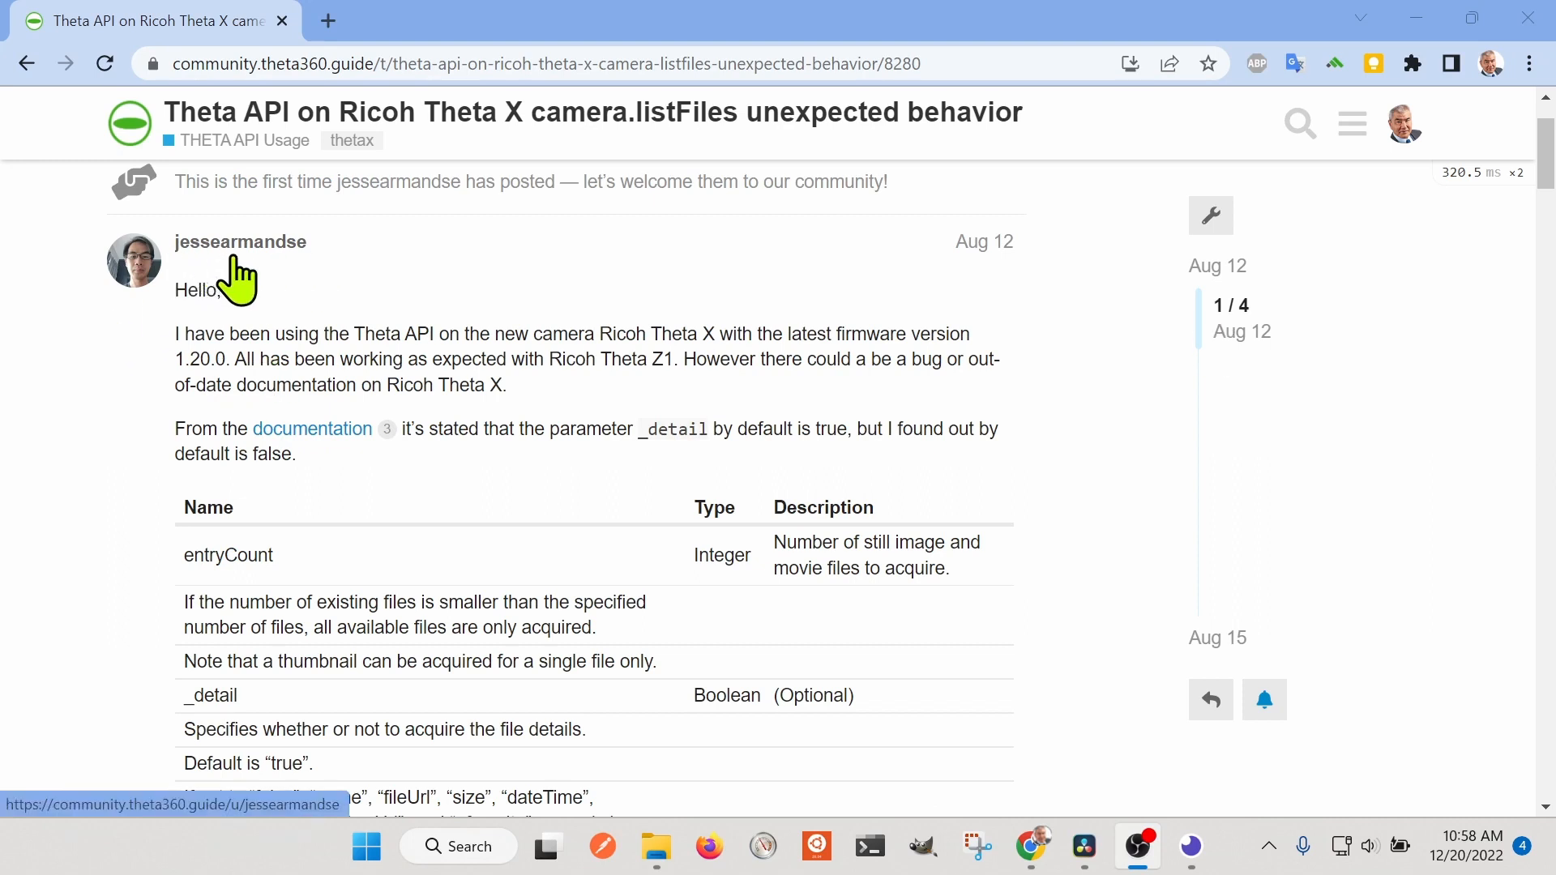
# Step: Scroll the camera.listFiles thread from the first post down through post 4's startPosition 0 result
pyautogui.scroll(-3)
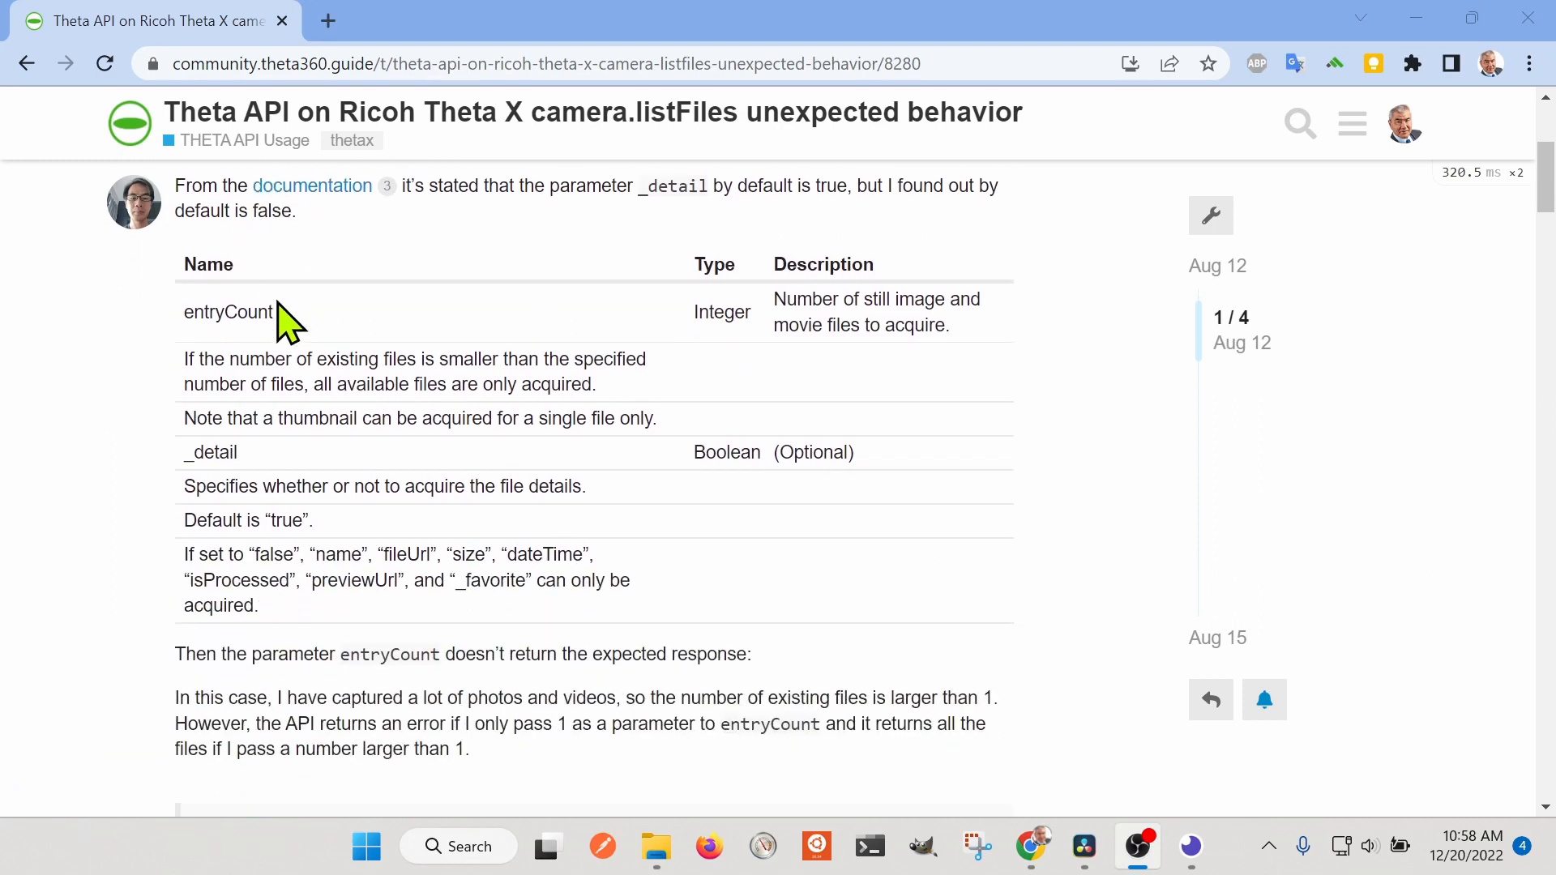
pyautogui.scroll(-3)
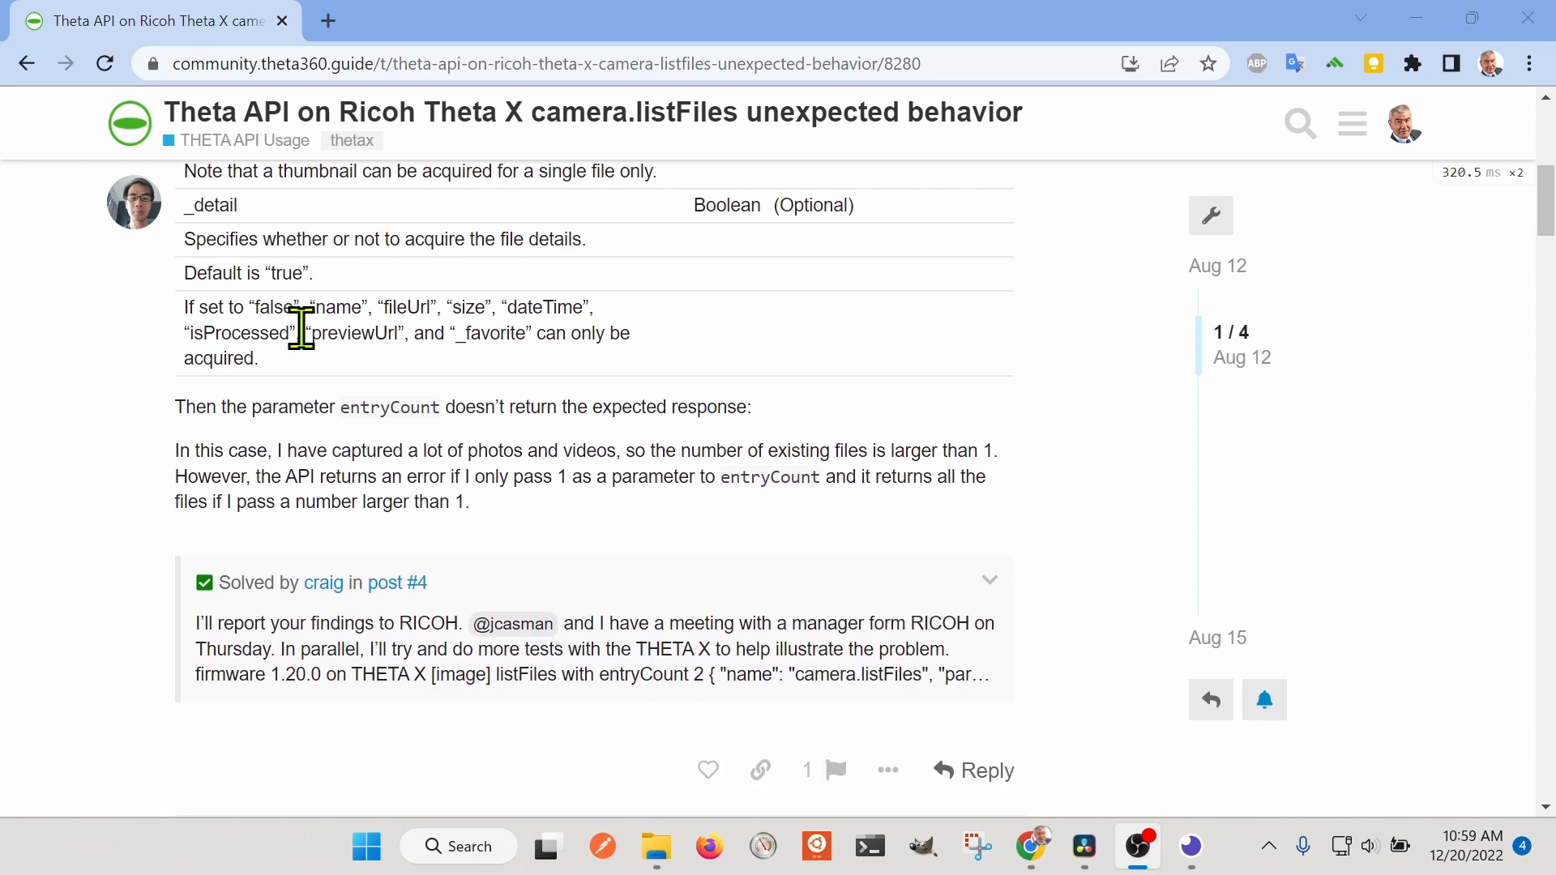
pyautogui.scroll(-3)
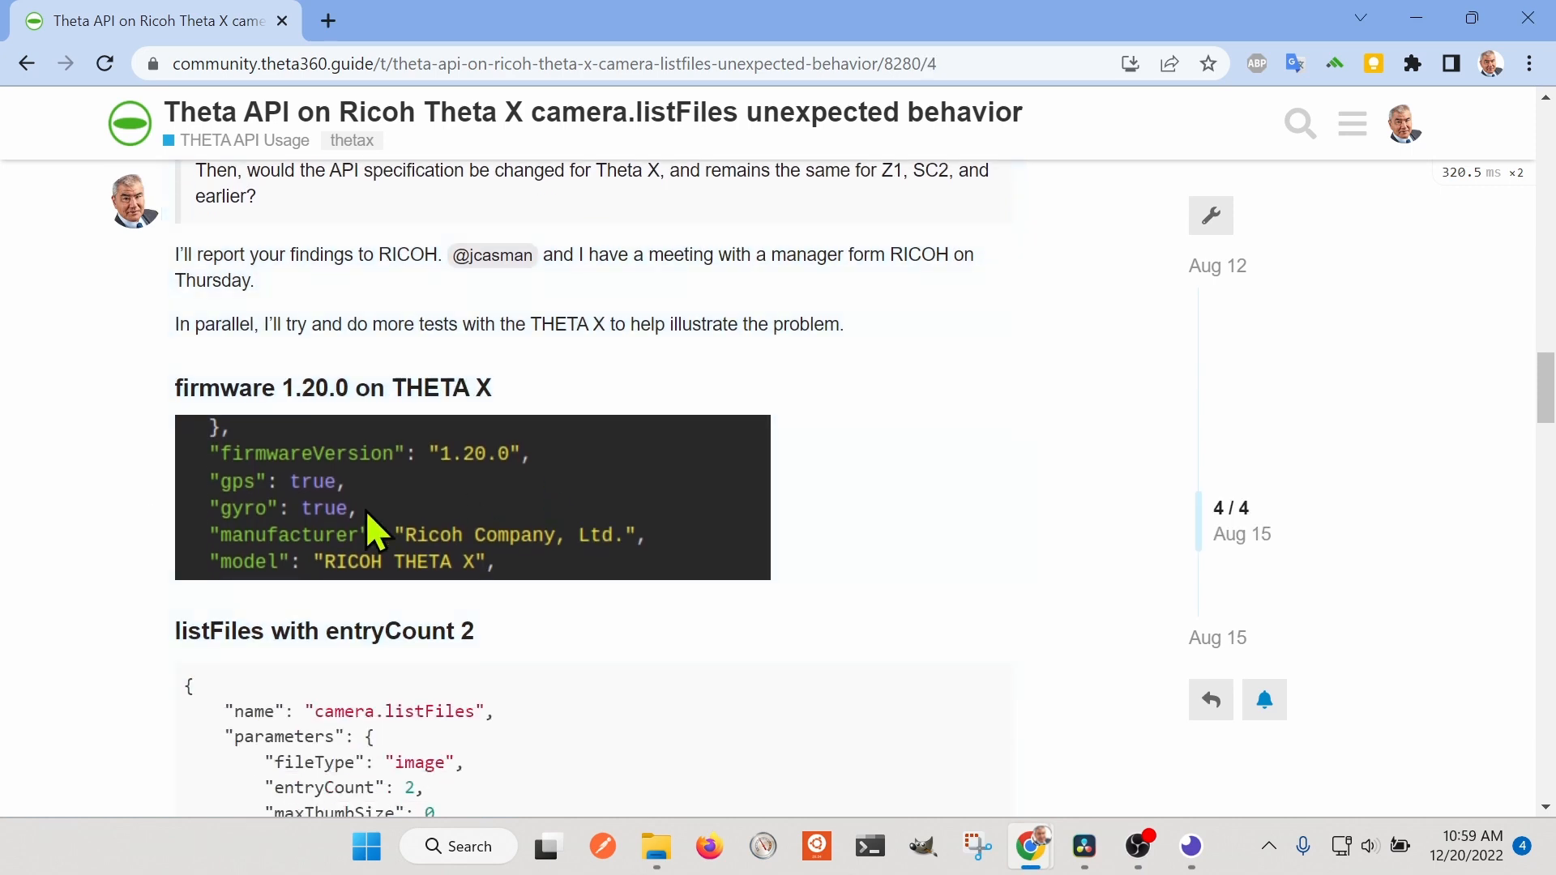
pyautogui.scroll(-3)
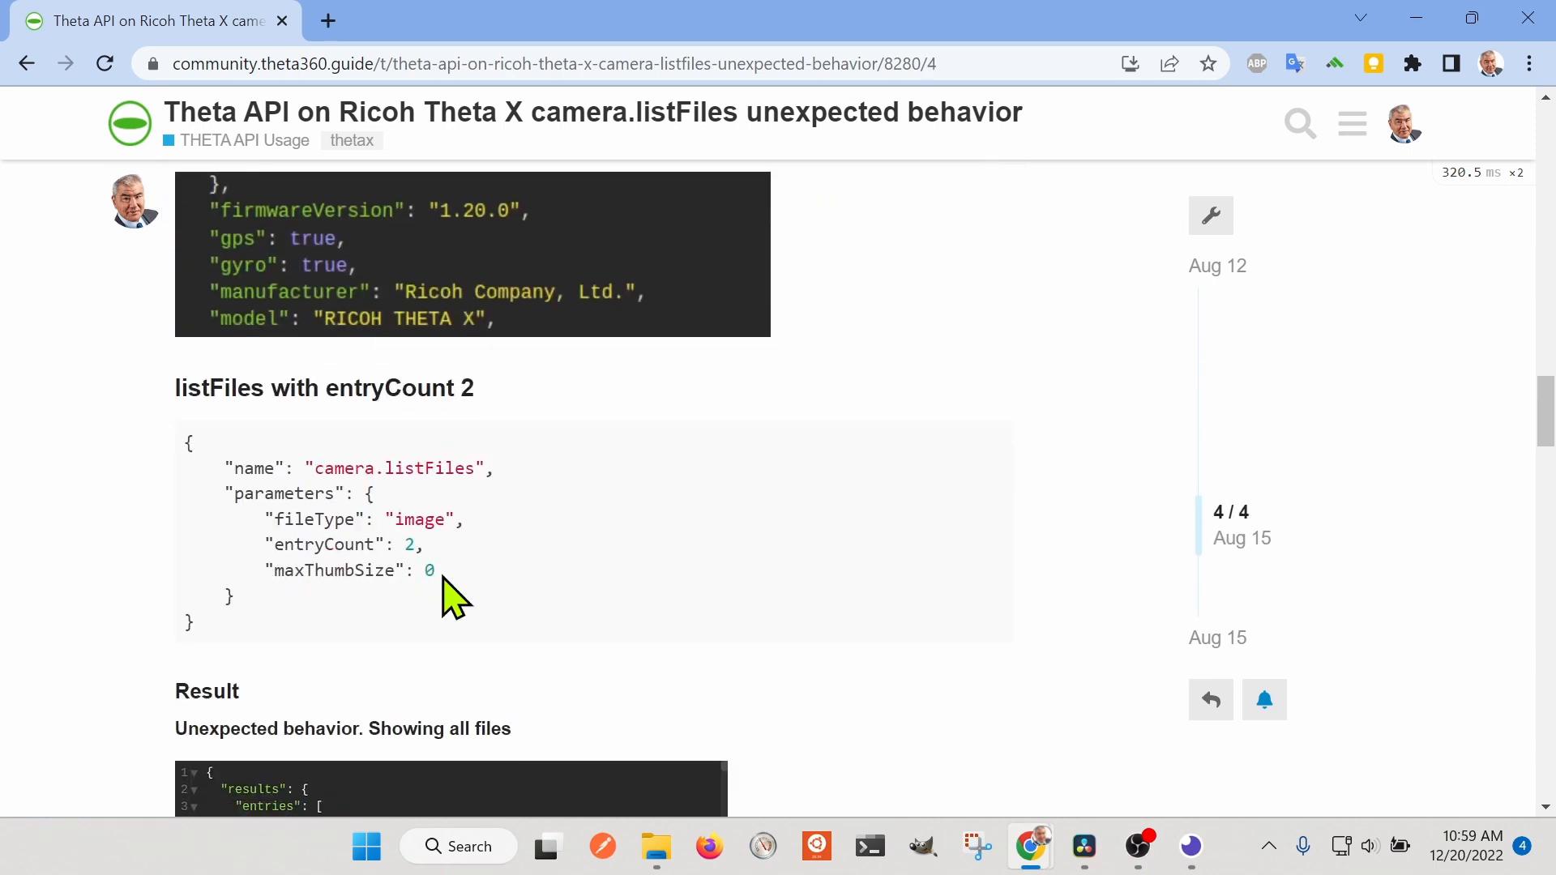
pyautogui.scroll(-3)
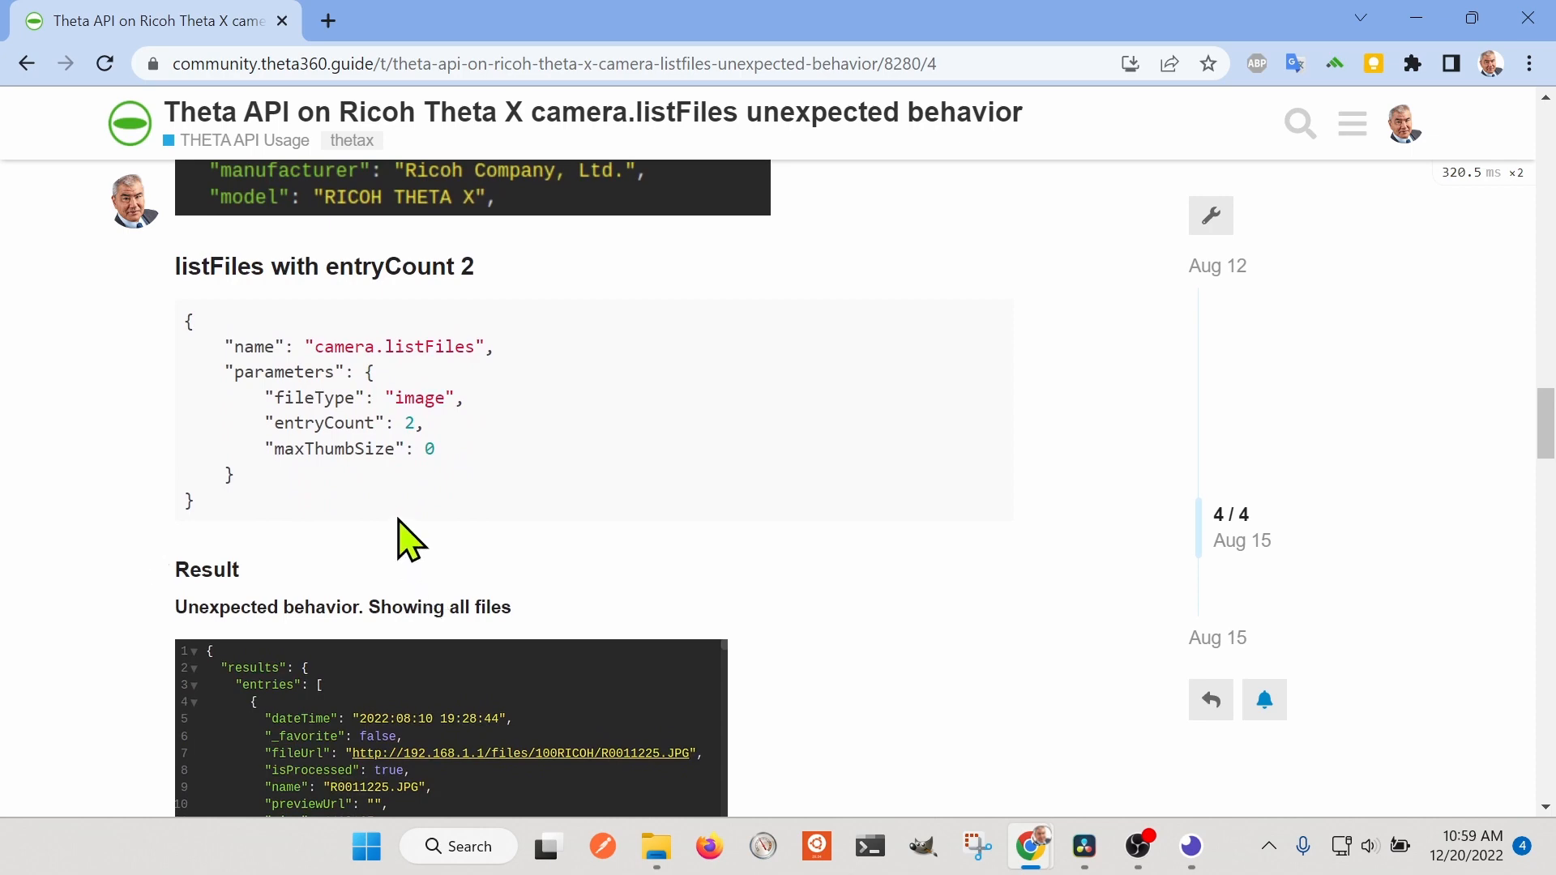
pyautogui.scroll(-3)
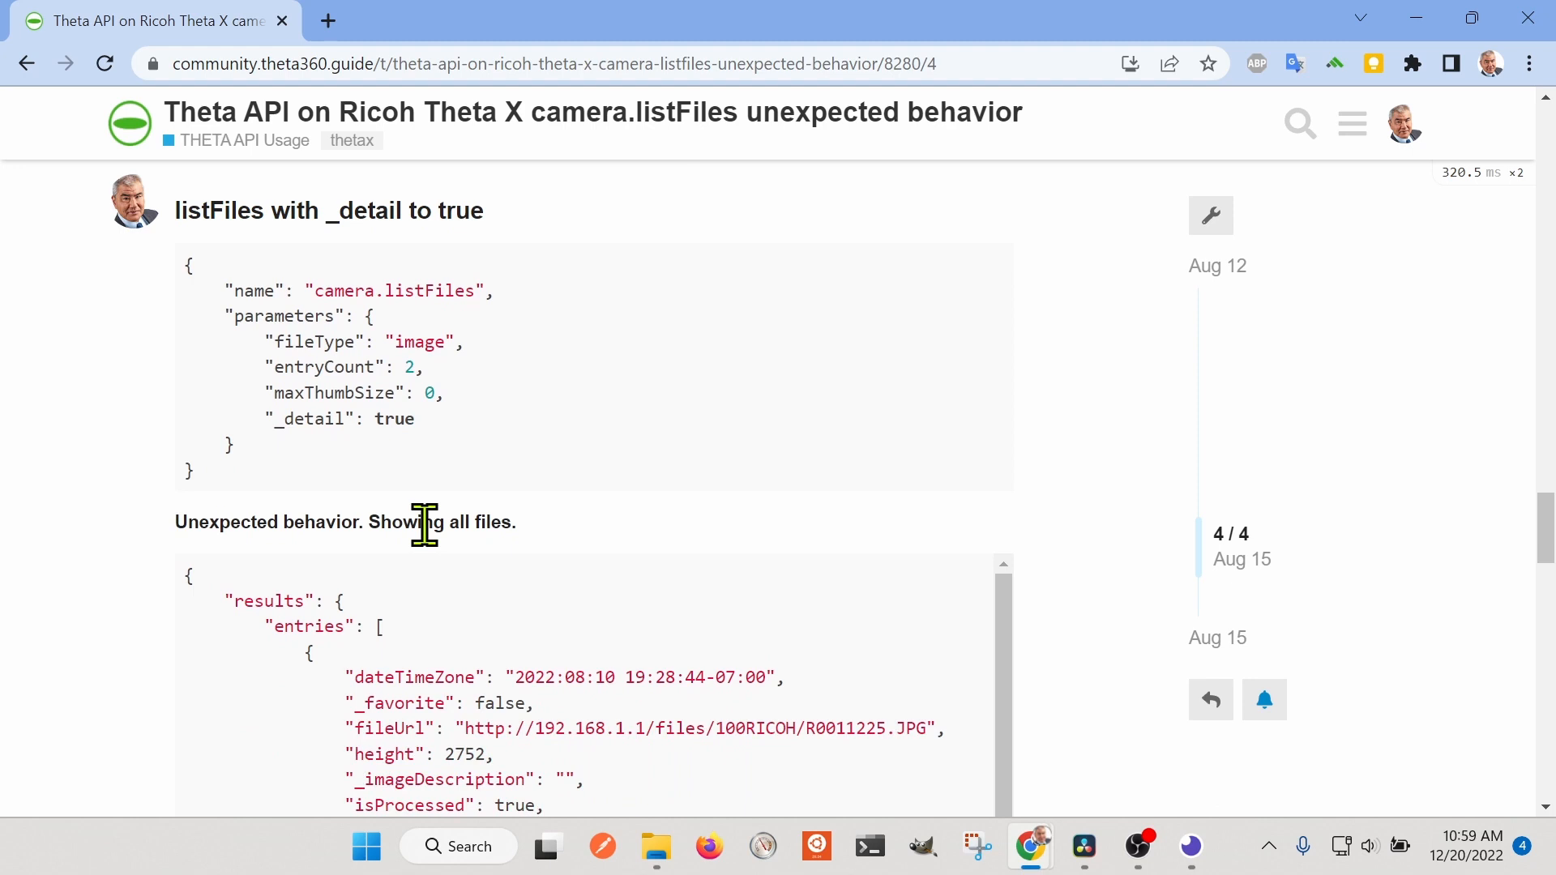
pyautogui.scroll(-3)
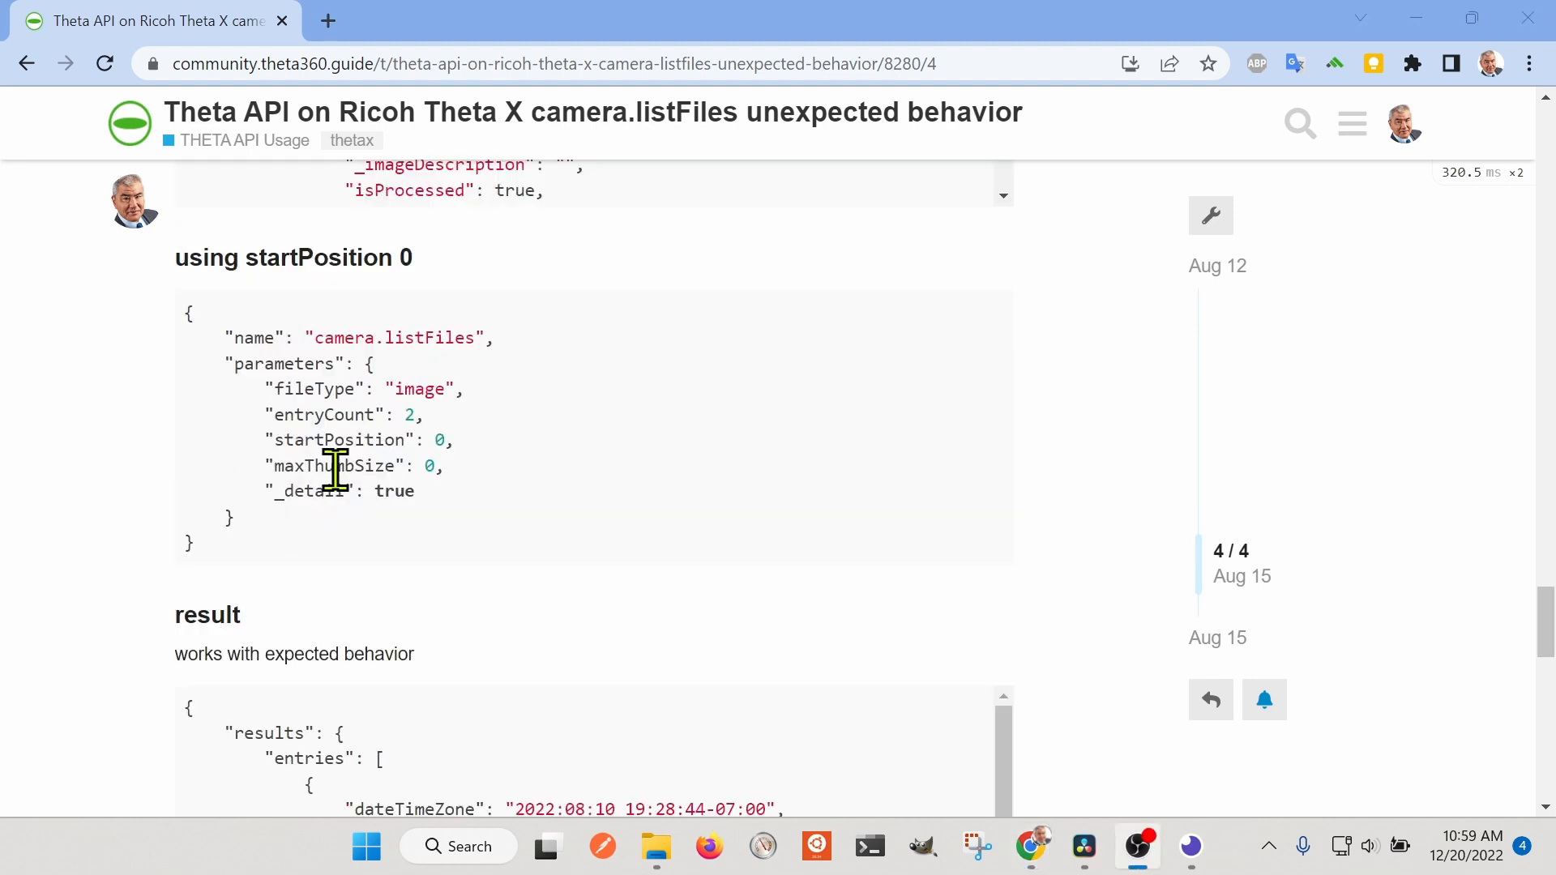
pyautogui.scroll(-3)
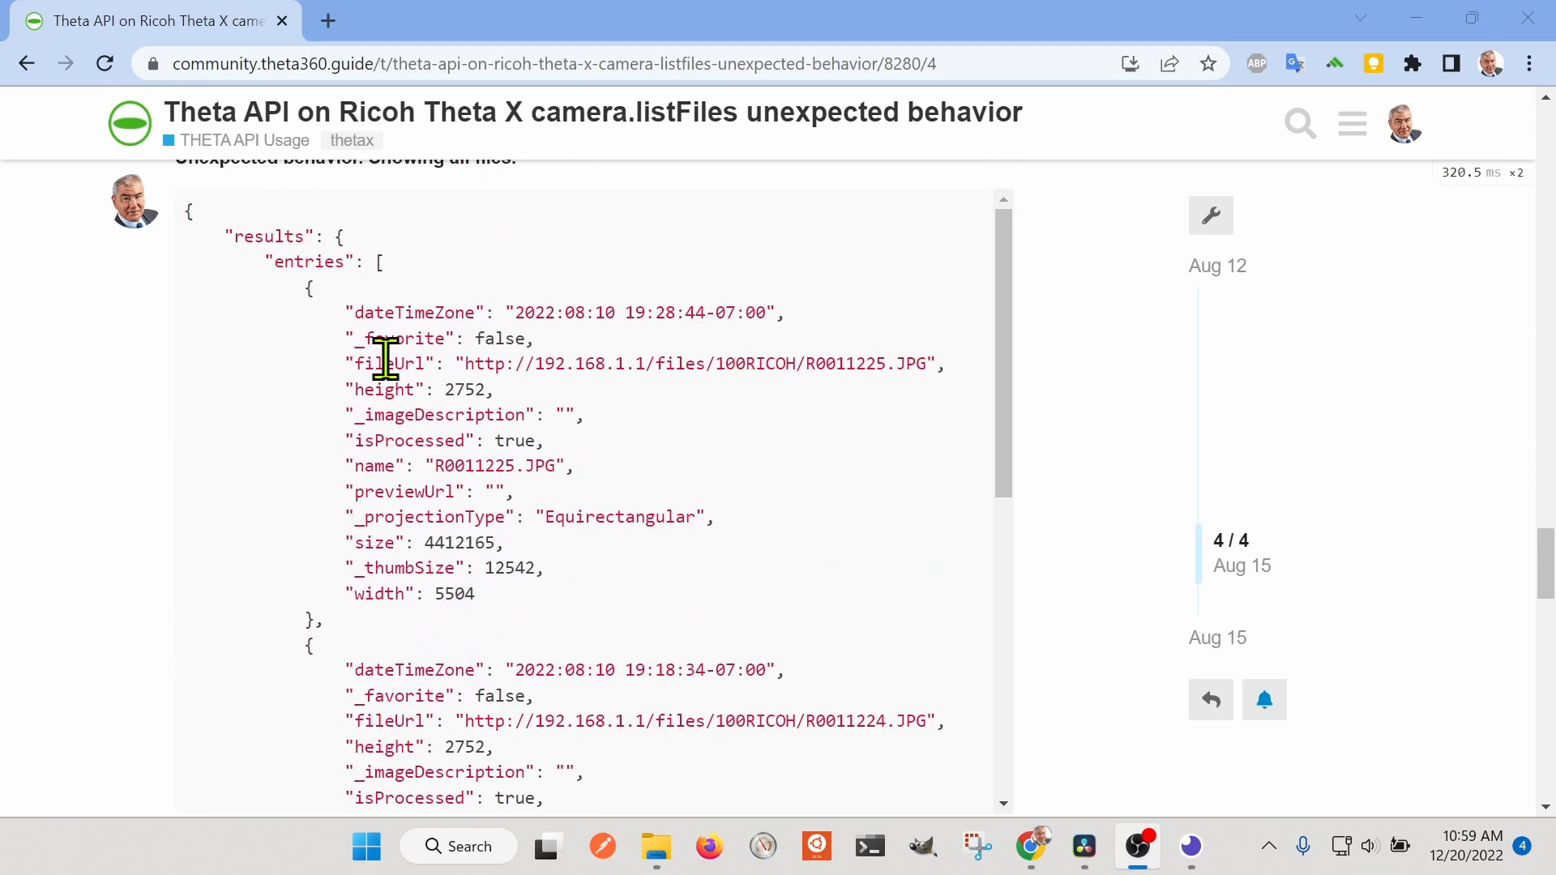
pyautogui.scroll(-3)
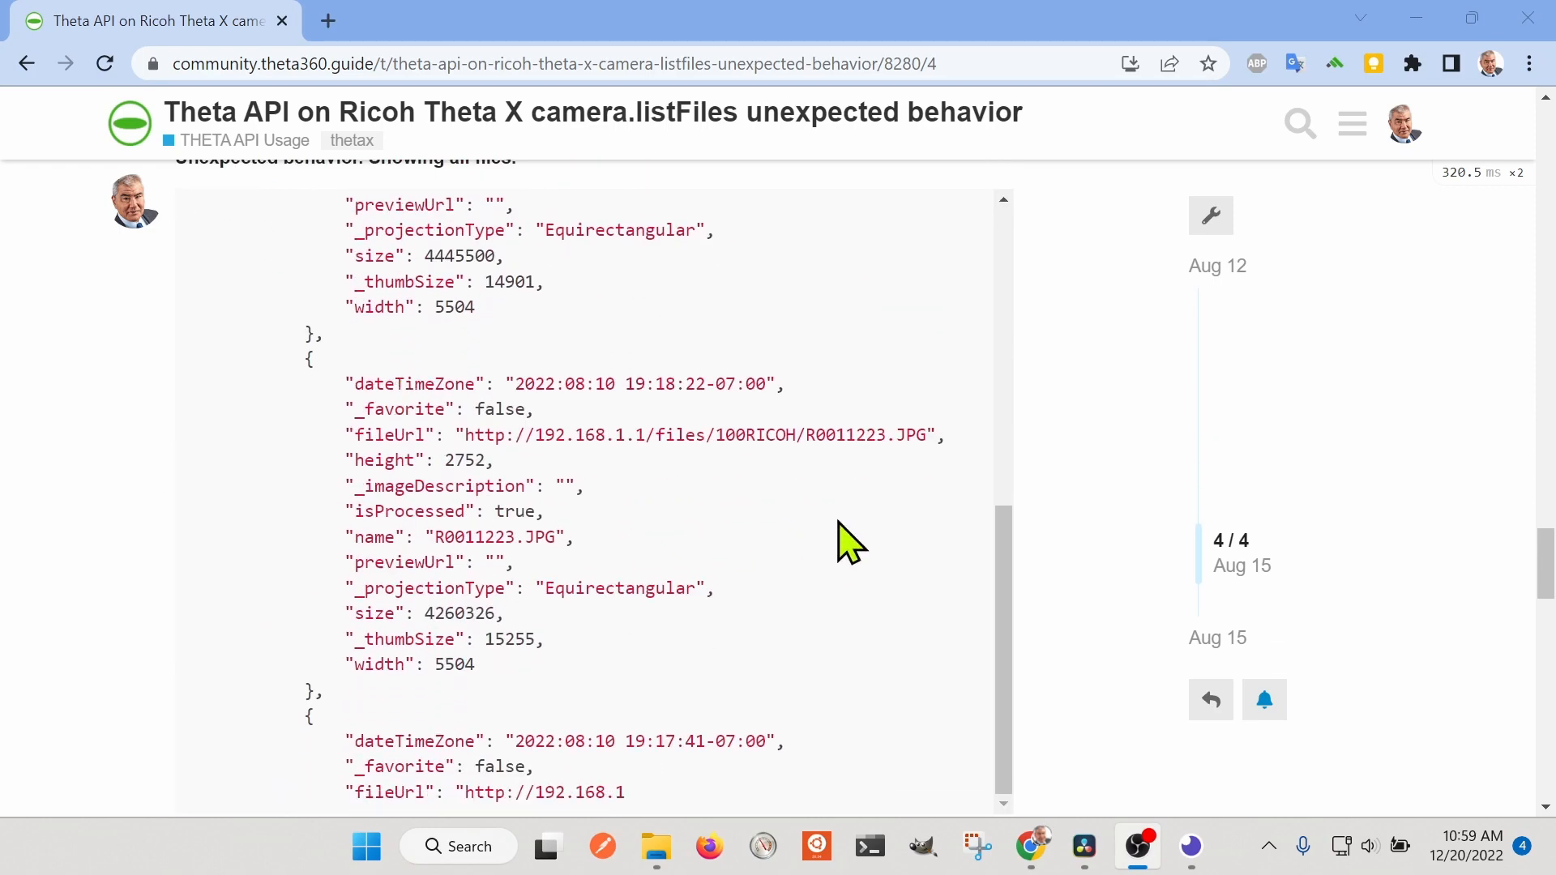
pyautogui.scroll(-3)
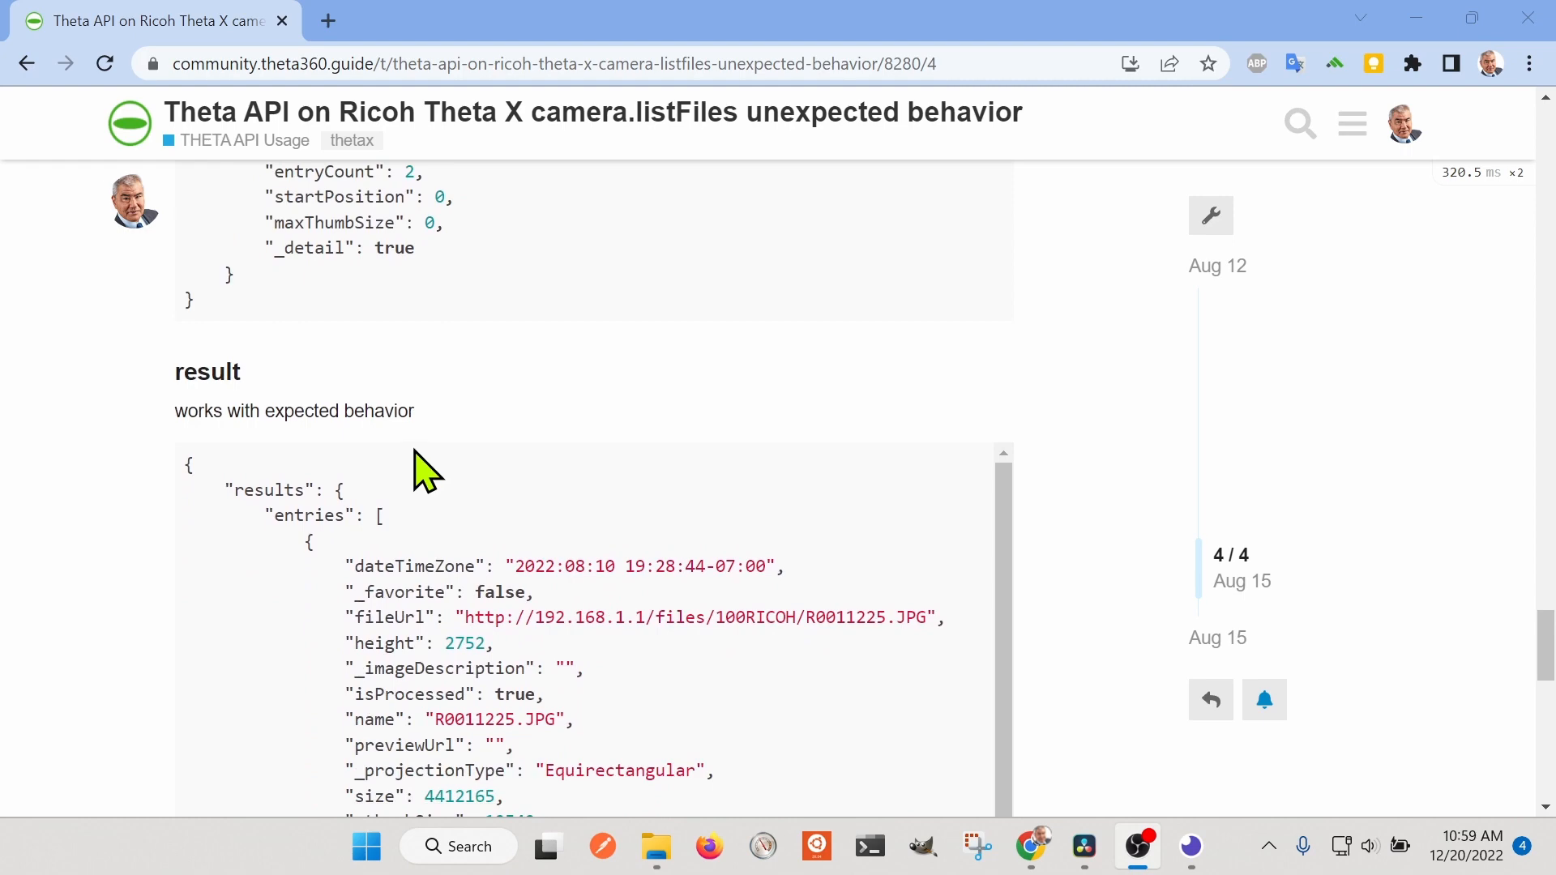
pyautogui.scroll(-3)
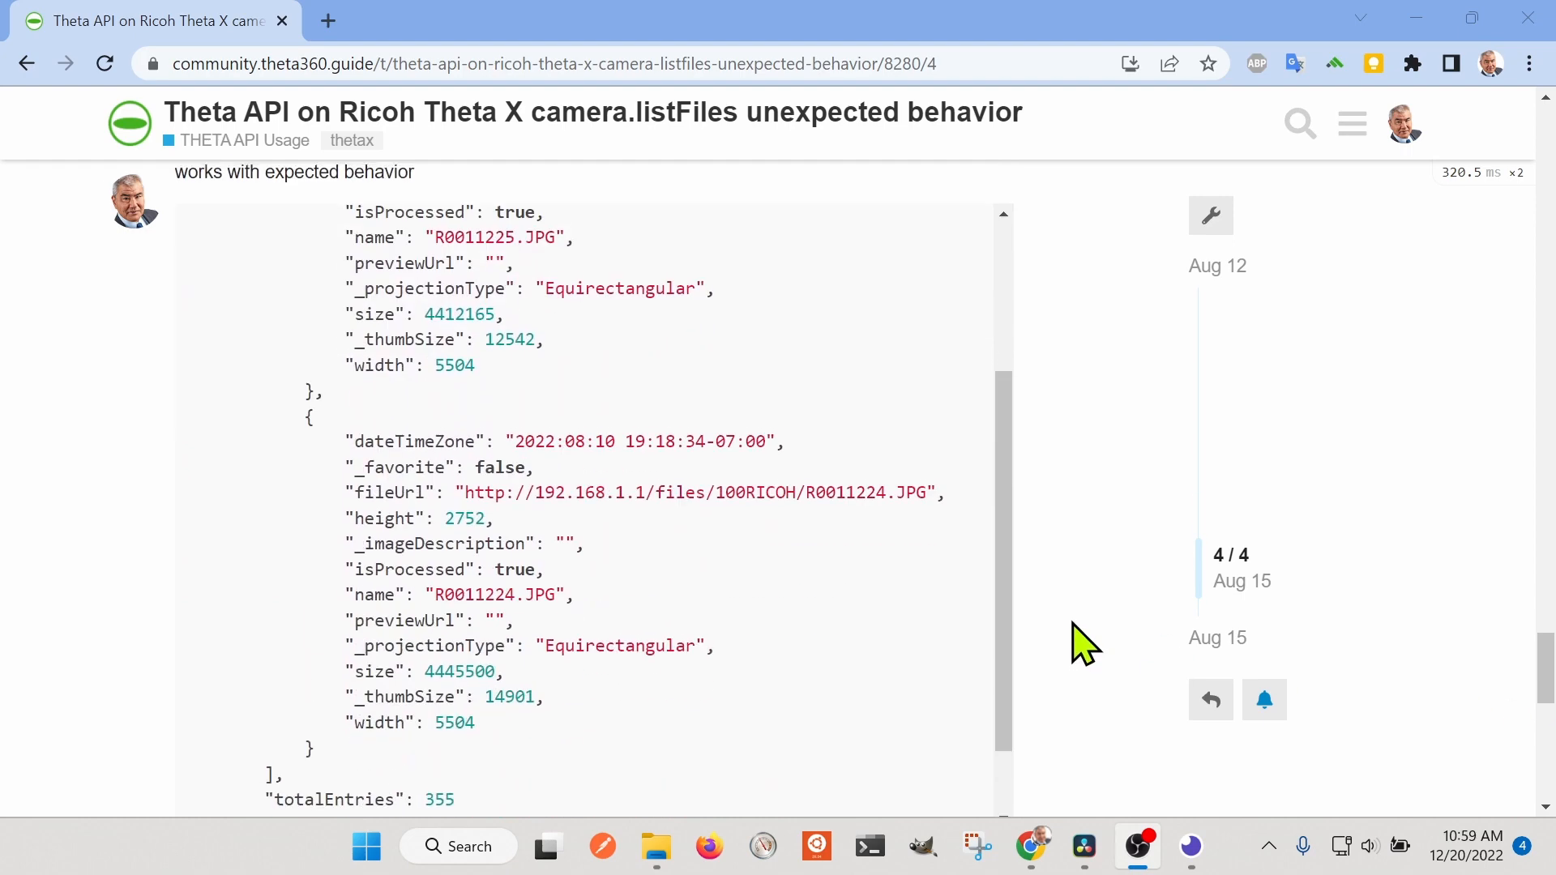
pyautogui.scroll(-3)
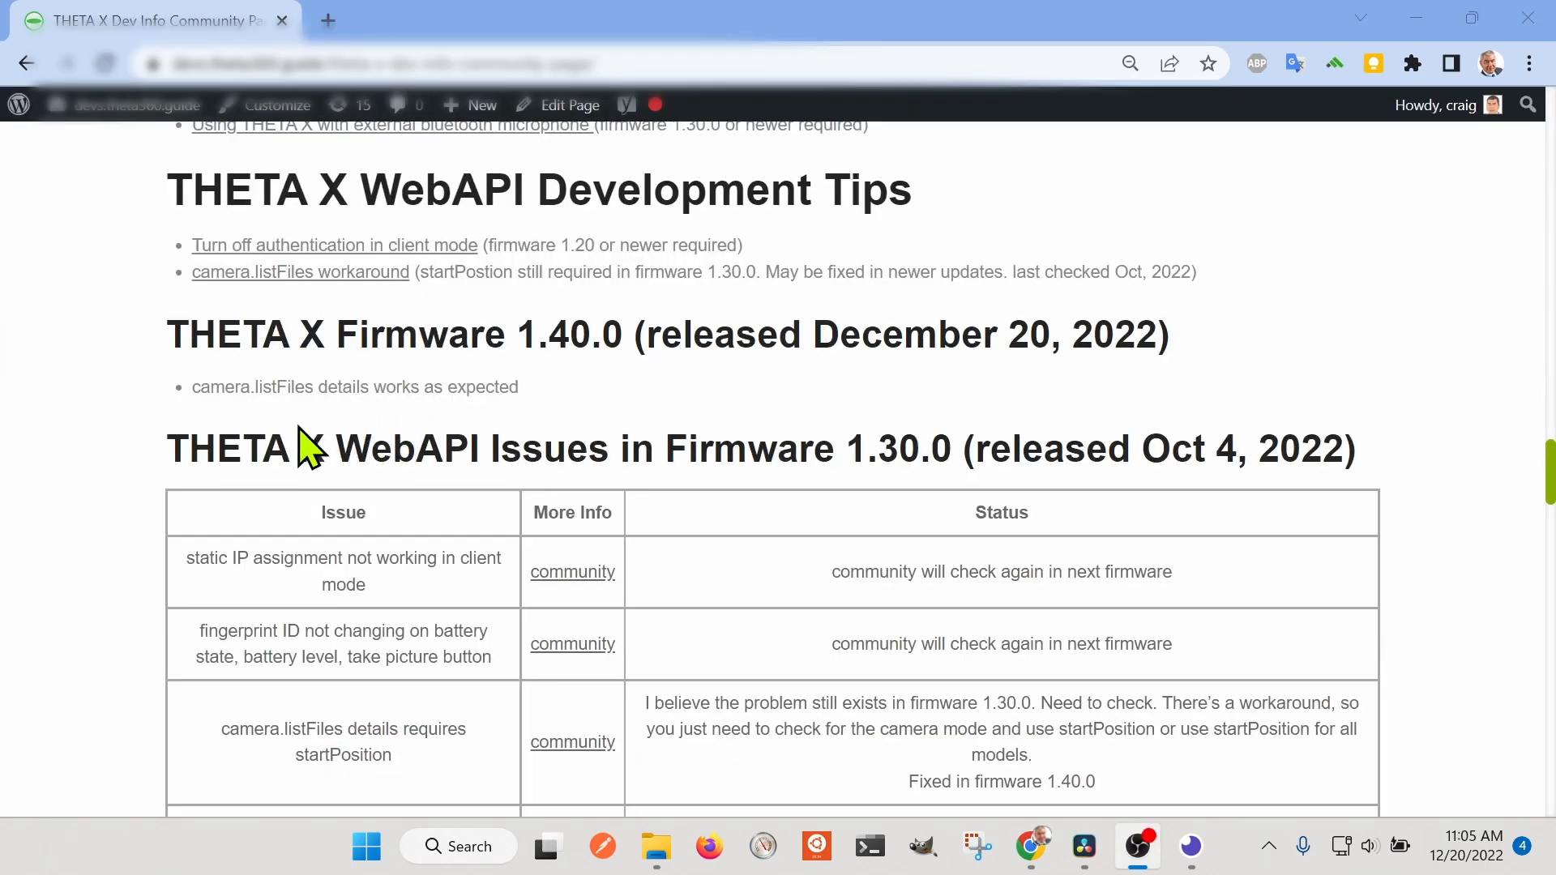
pyautogui.moveTo(378, 434)
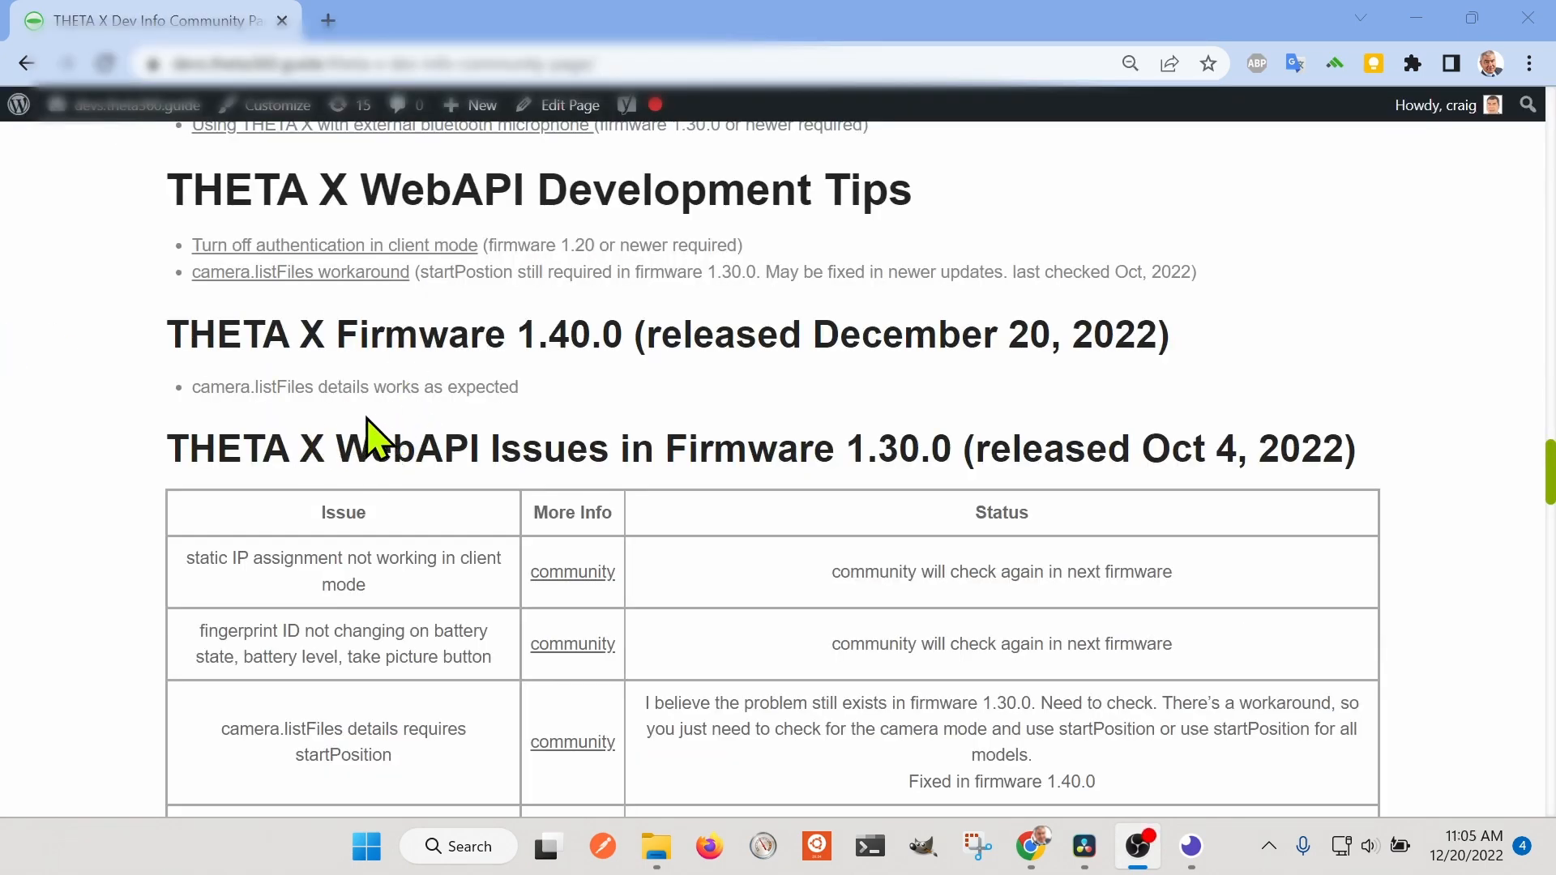
# Step: Scroll the THETA X Dev Info page to the Firmware 1.40.0 section and WebAPI issues table
pyautogui.scroll(-3)
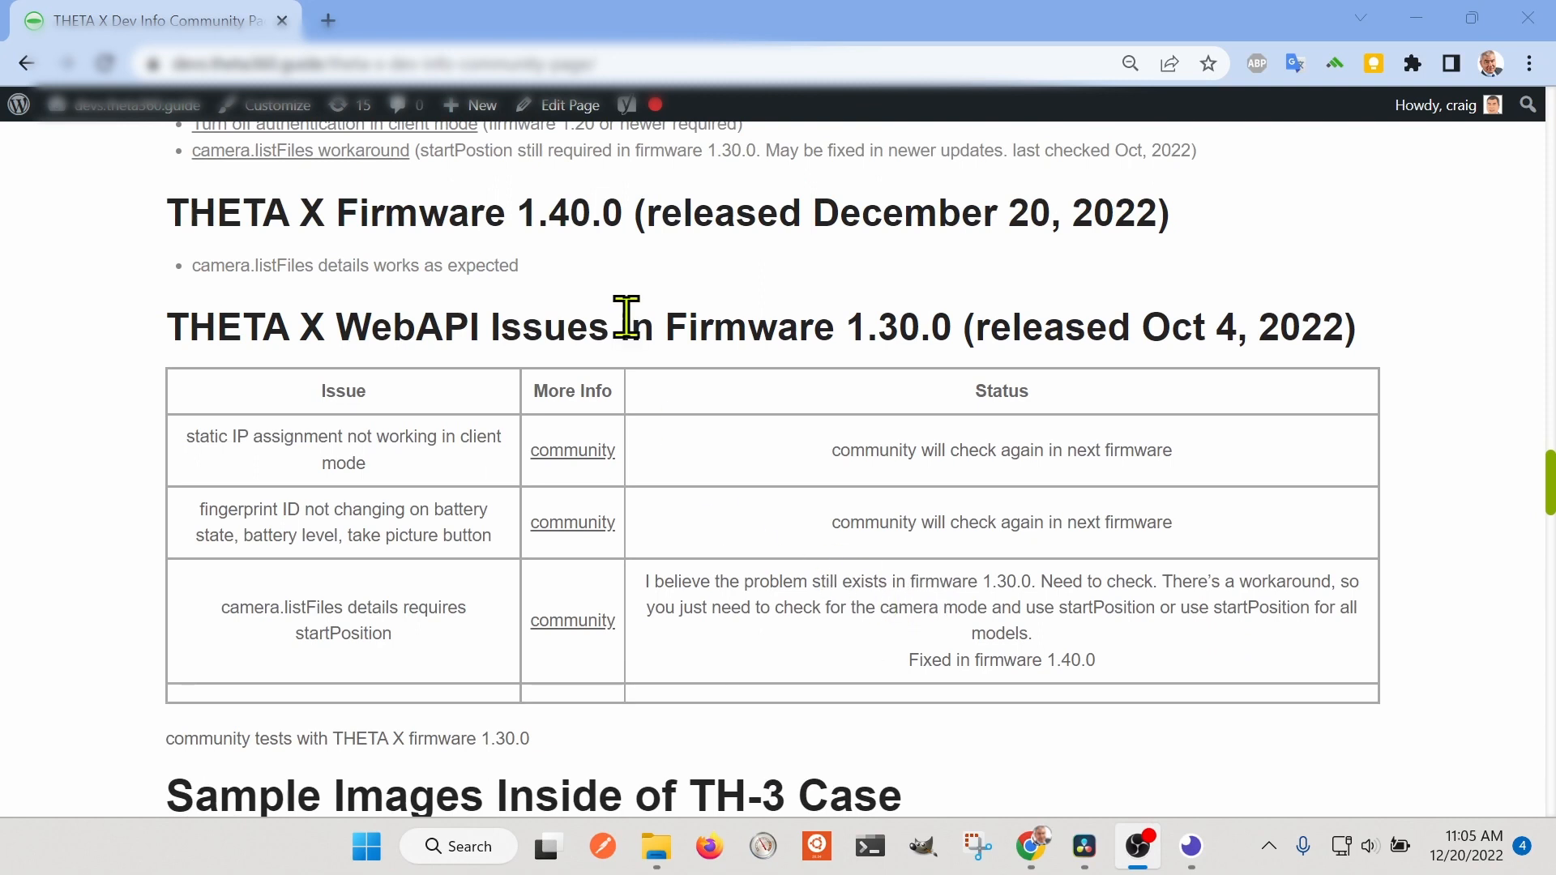
pyautogui.moveTo(821, 551)
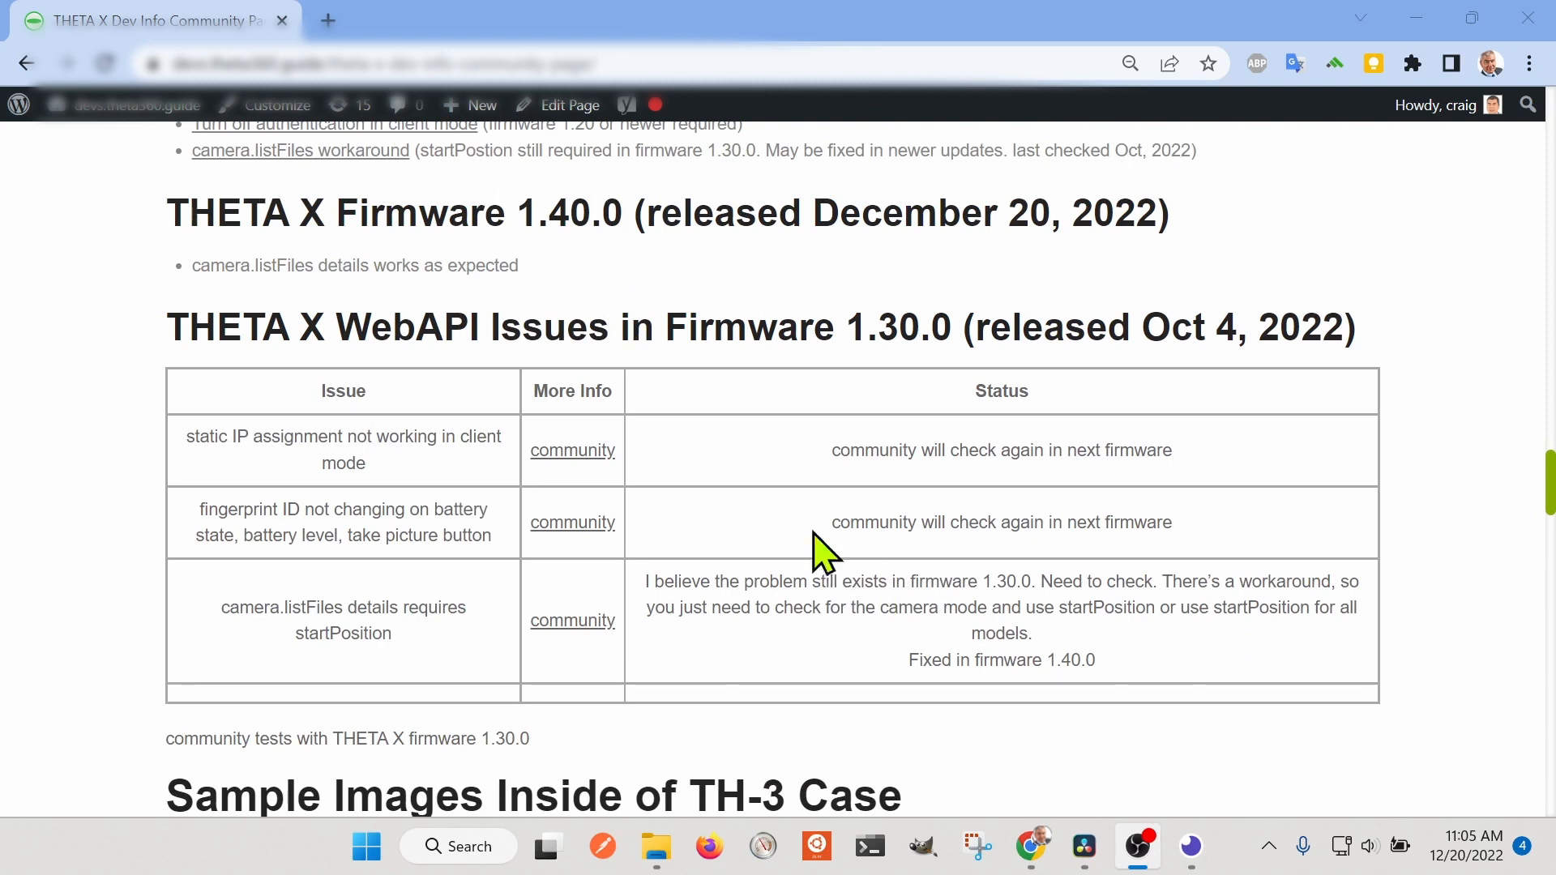
pyautogui.moveTo(262, 482)
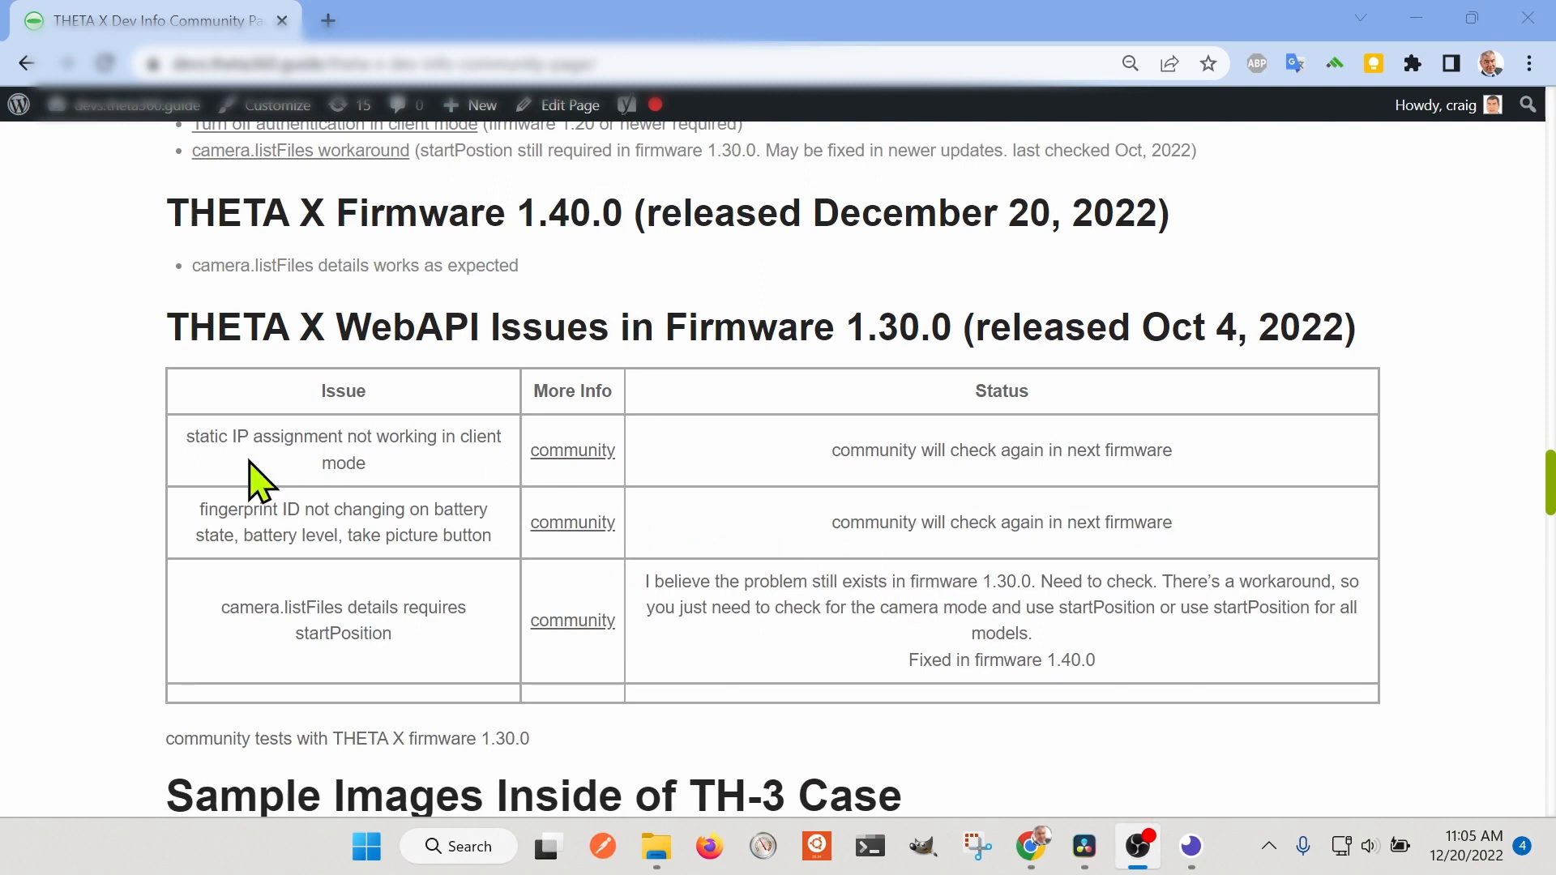
pyautogui.moveTo(238, 472)
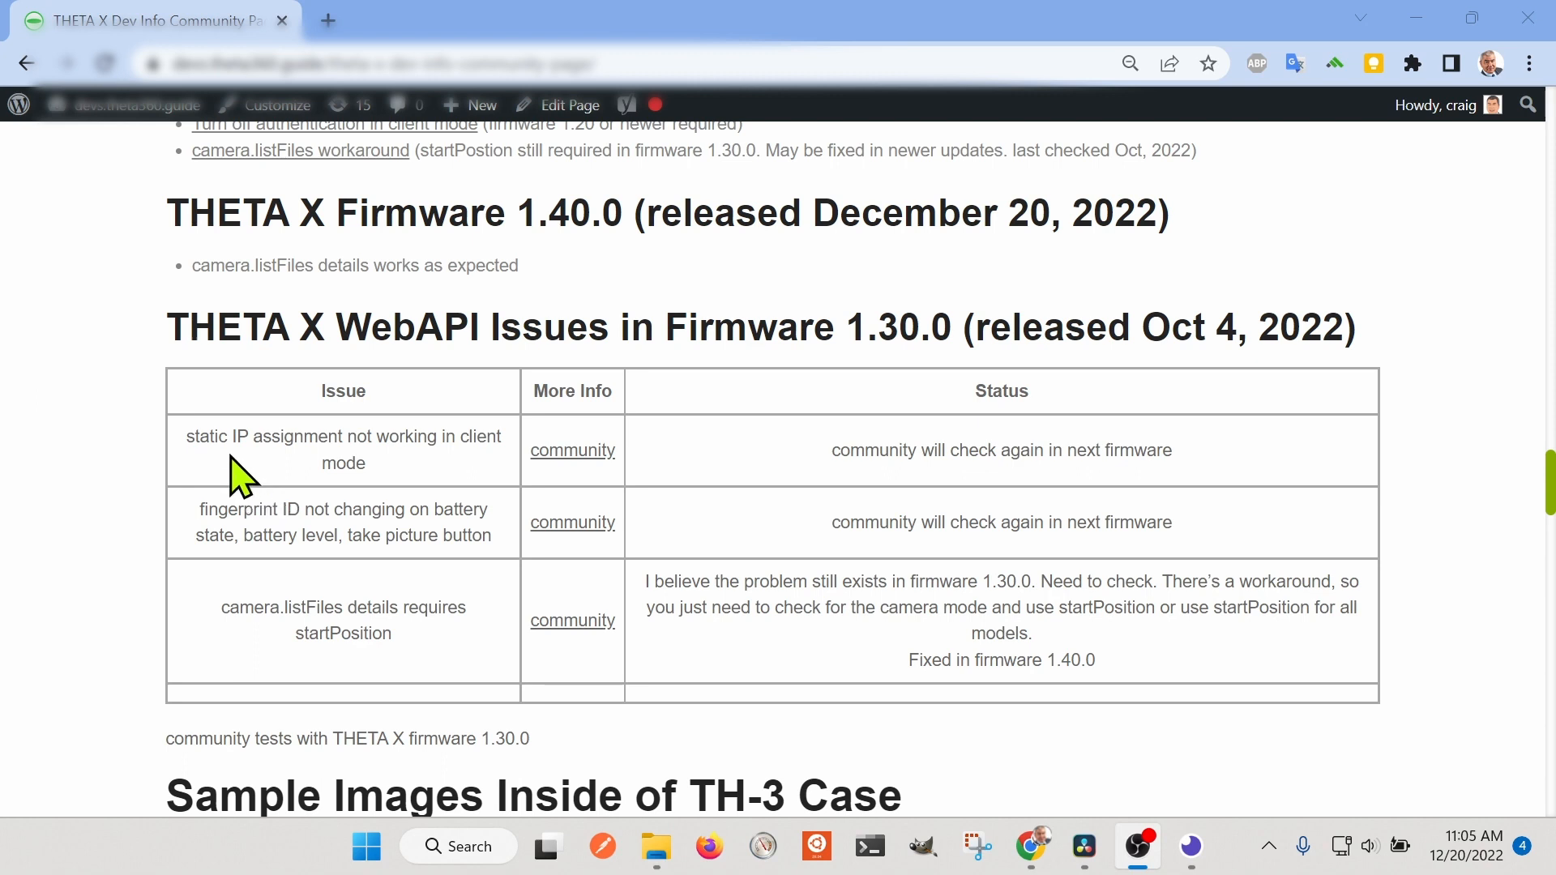
pyautogui.moveTo(251, 534)
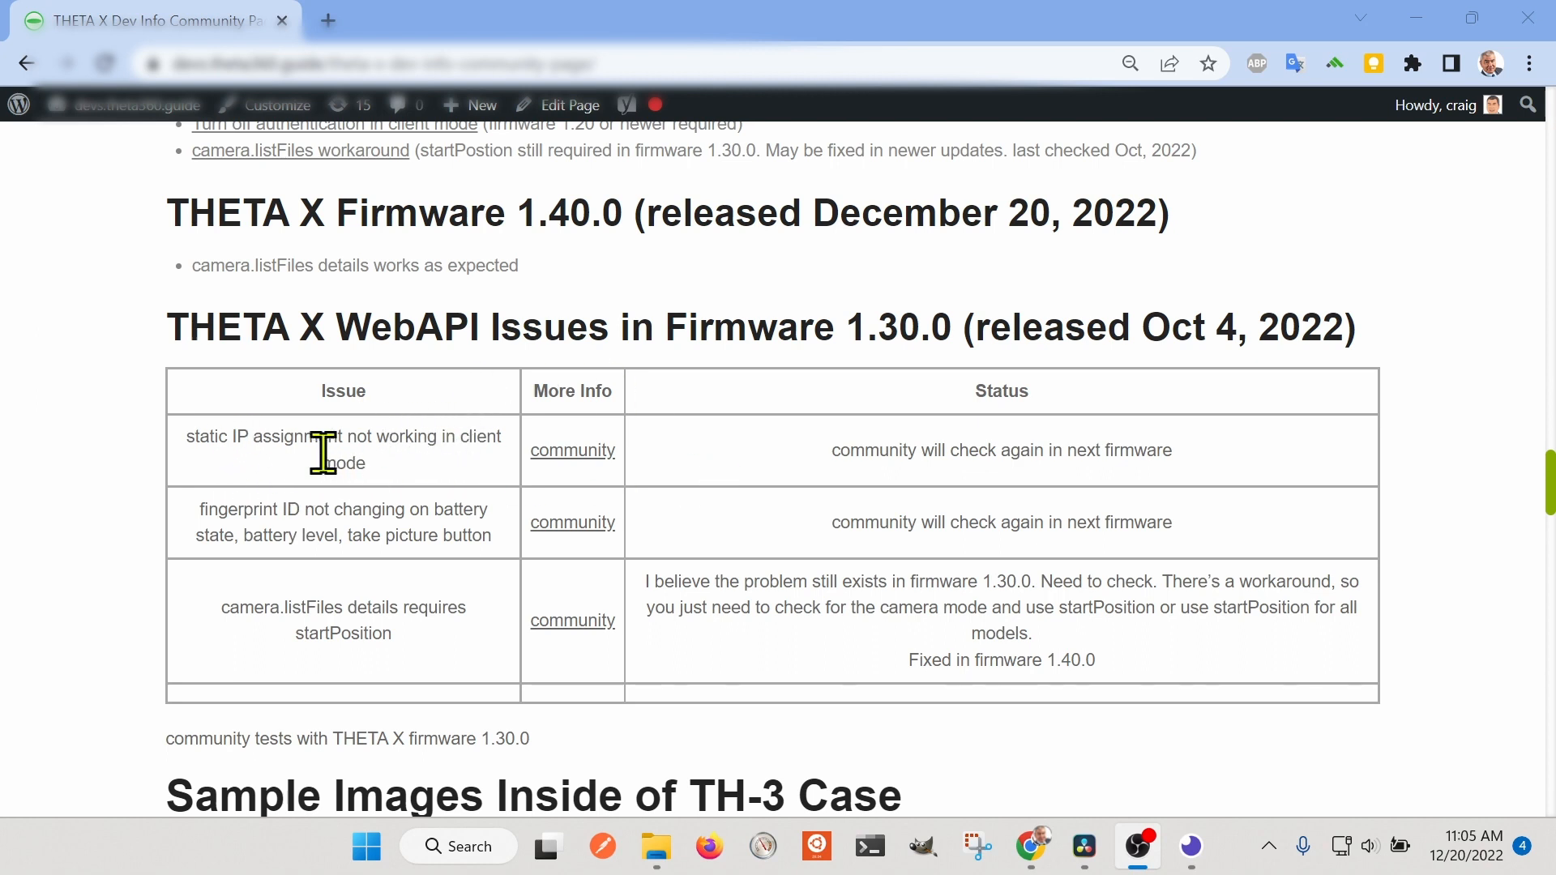
pyautogui.moveTo(176, 449)
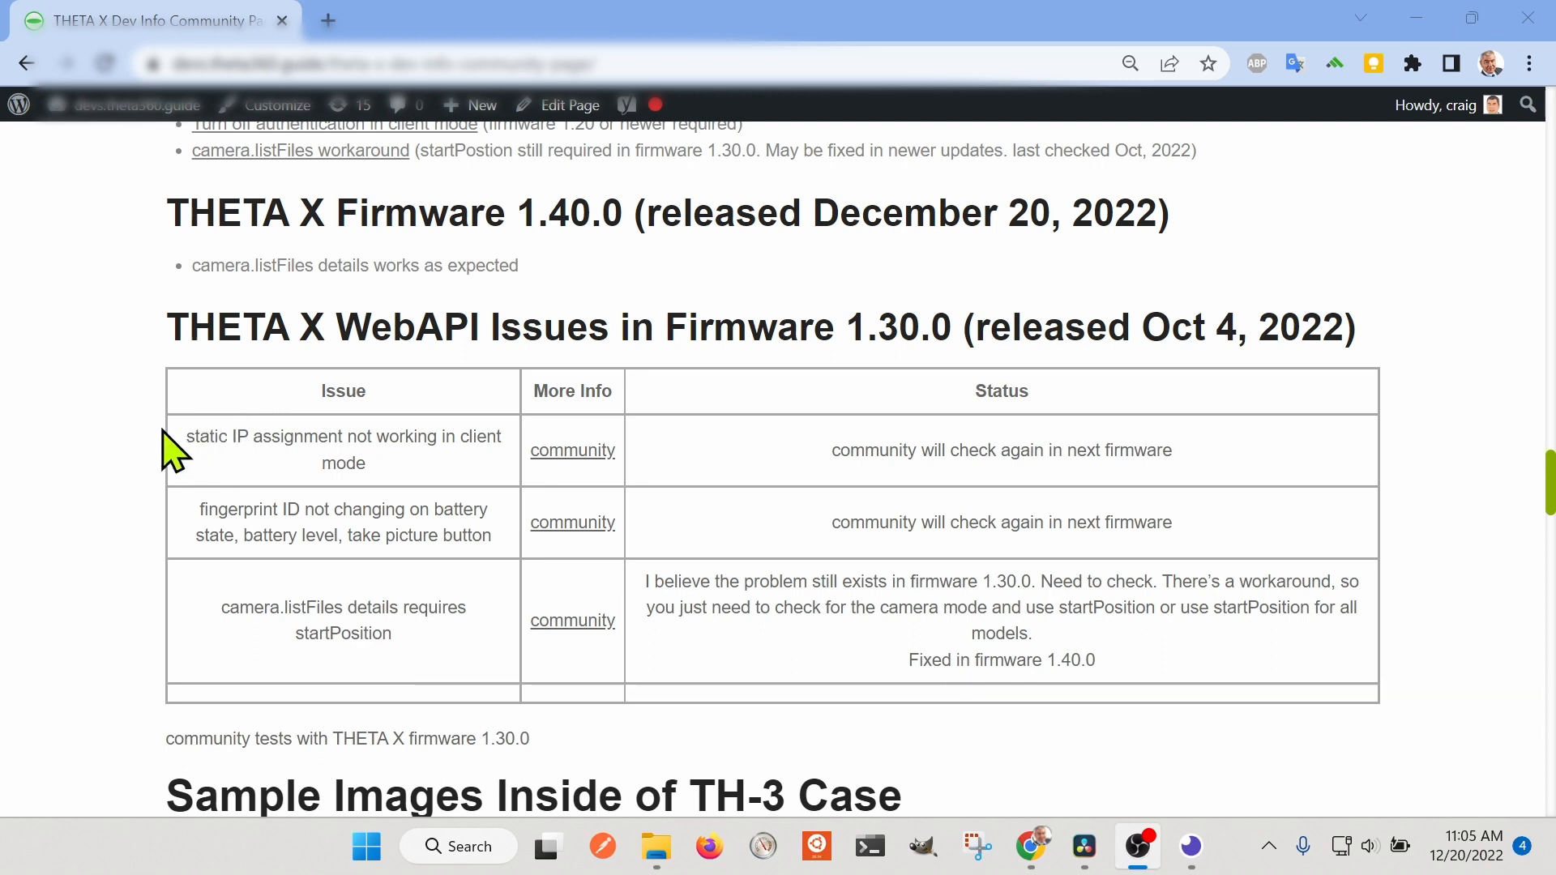
pyautogui.moveTo(357, 467)
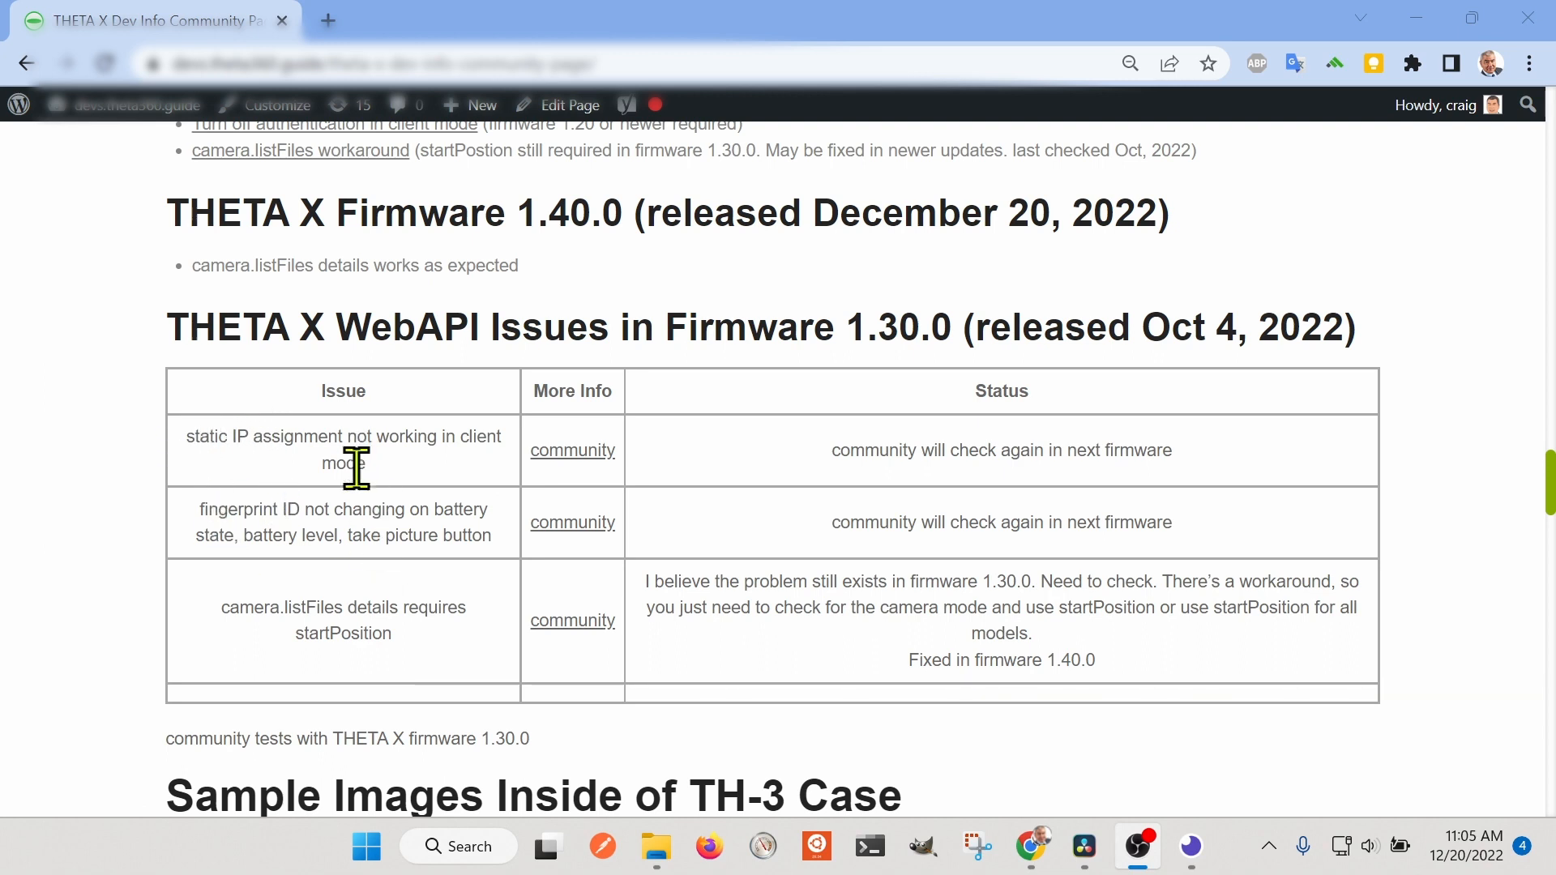